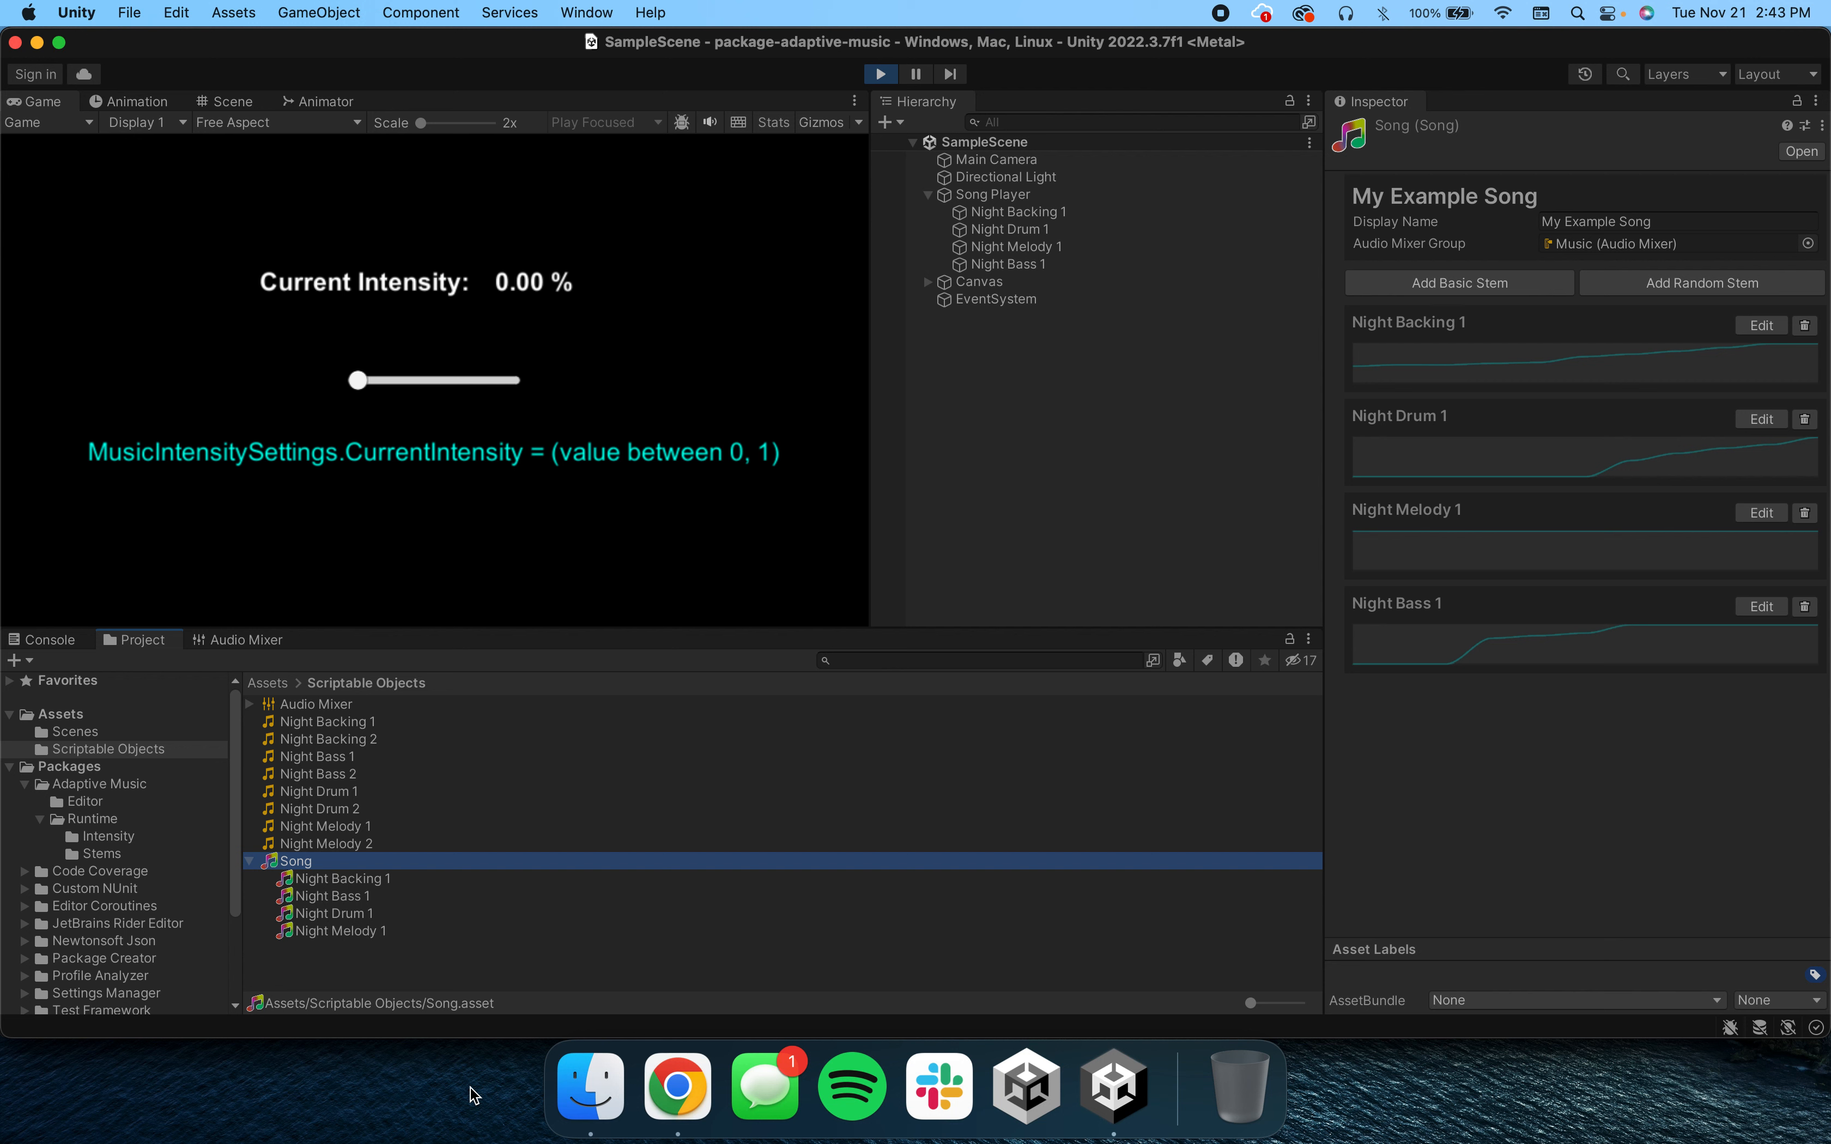
{"action": "mouse_move", "coordinate": [1483, 331]}
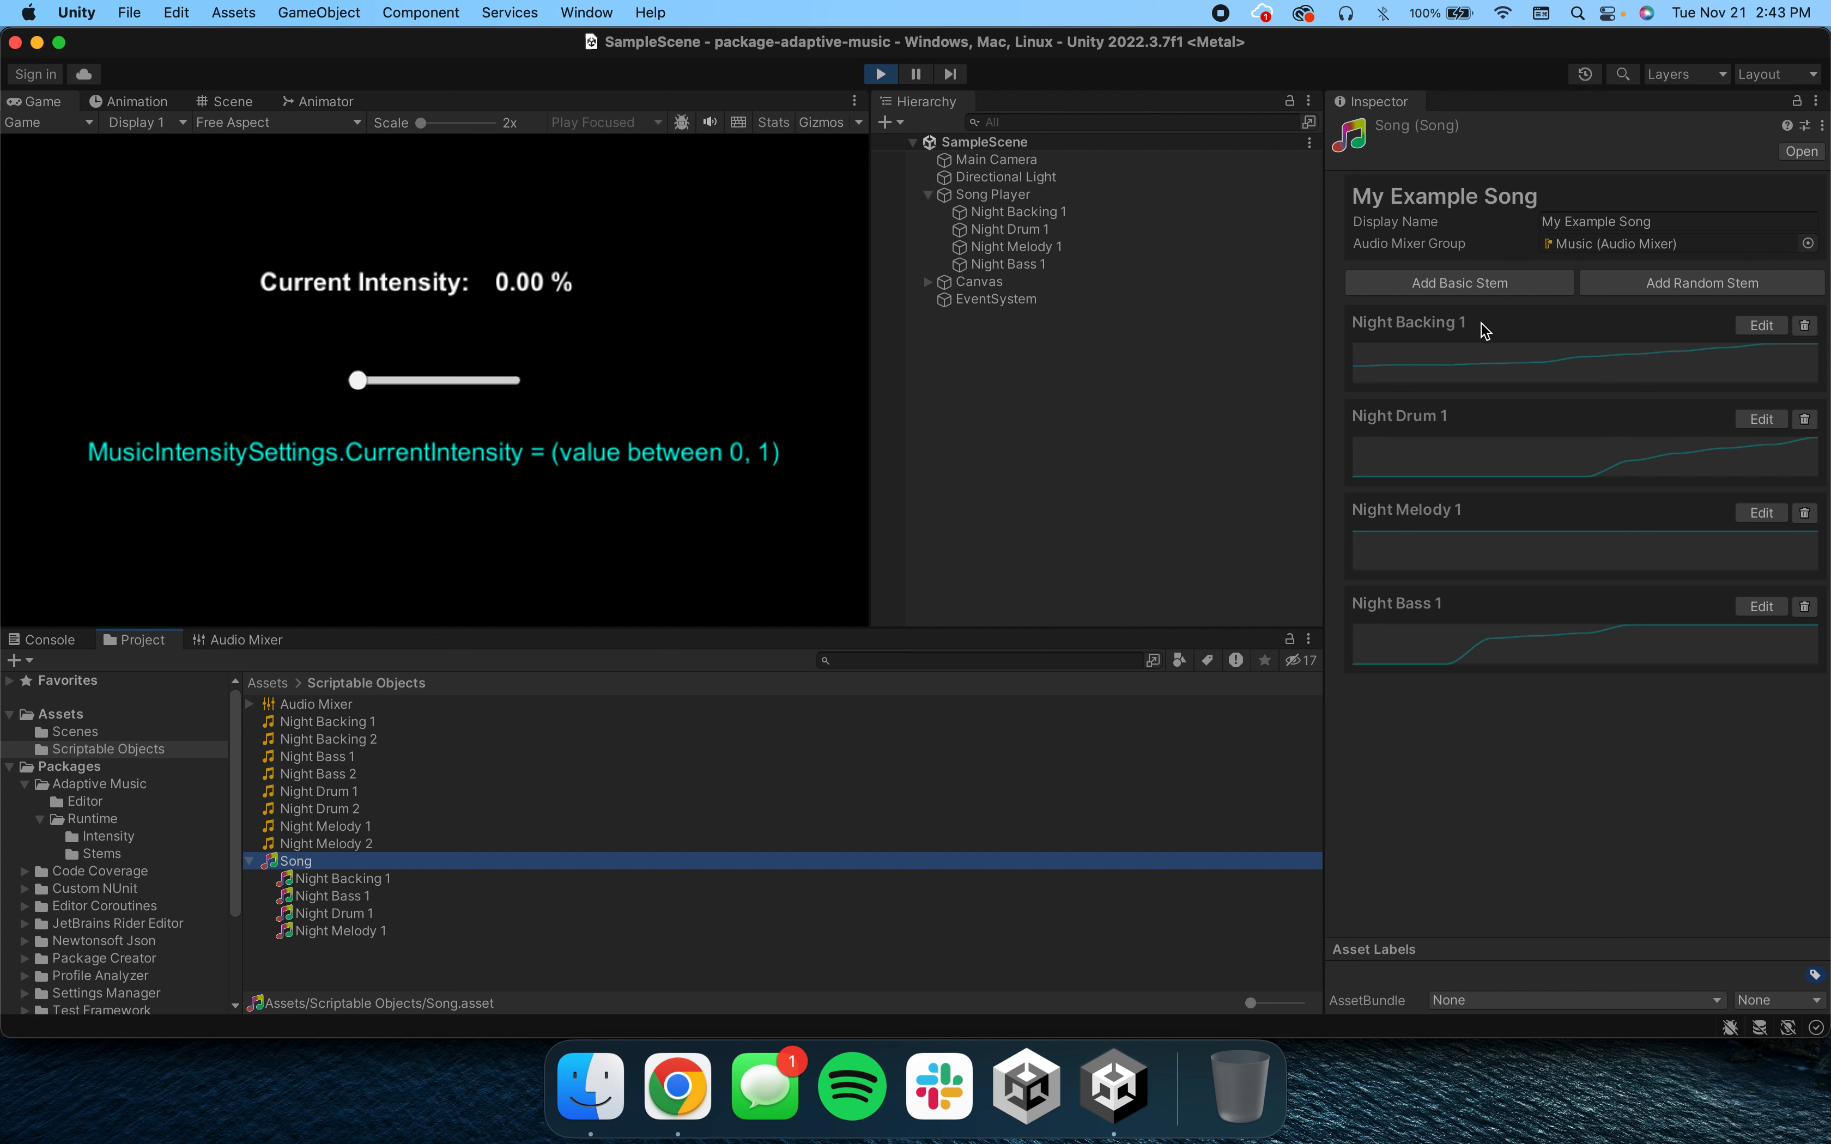
{"action": "mouse_move", "coordinate": [1452, 366]}
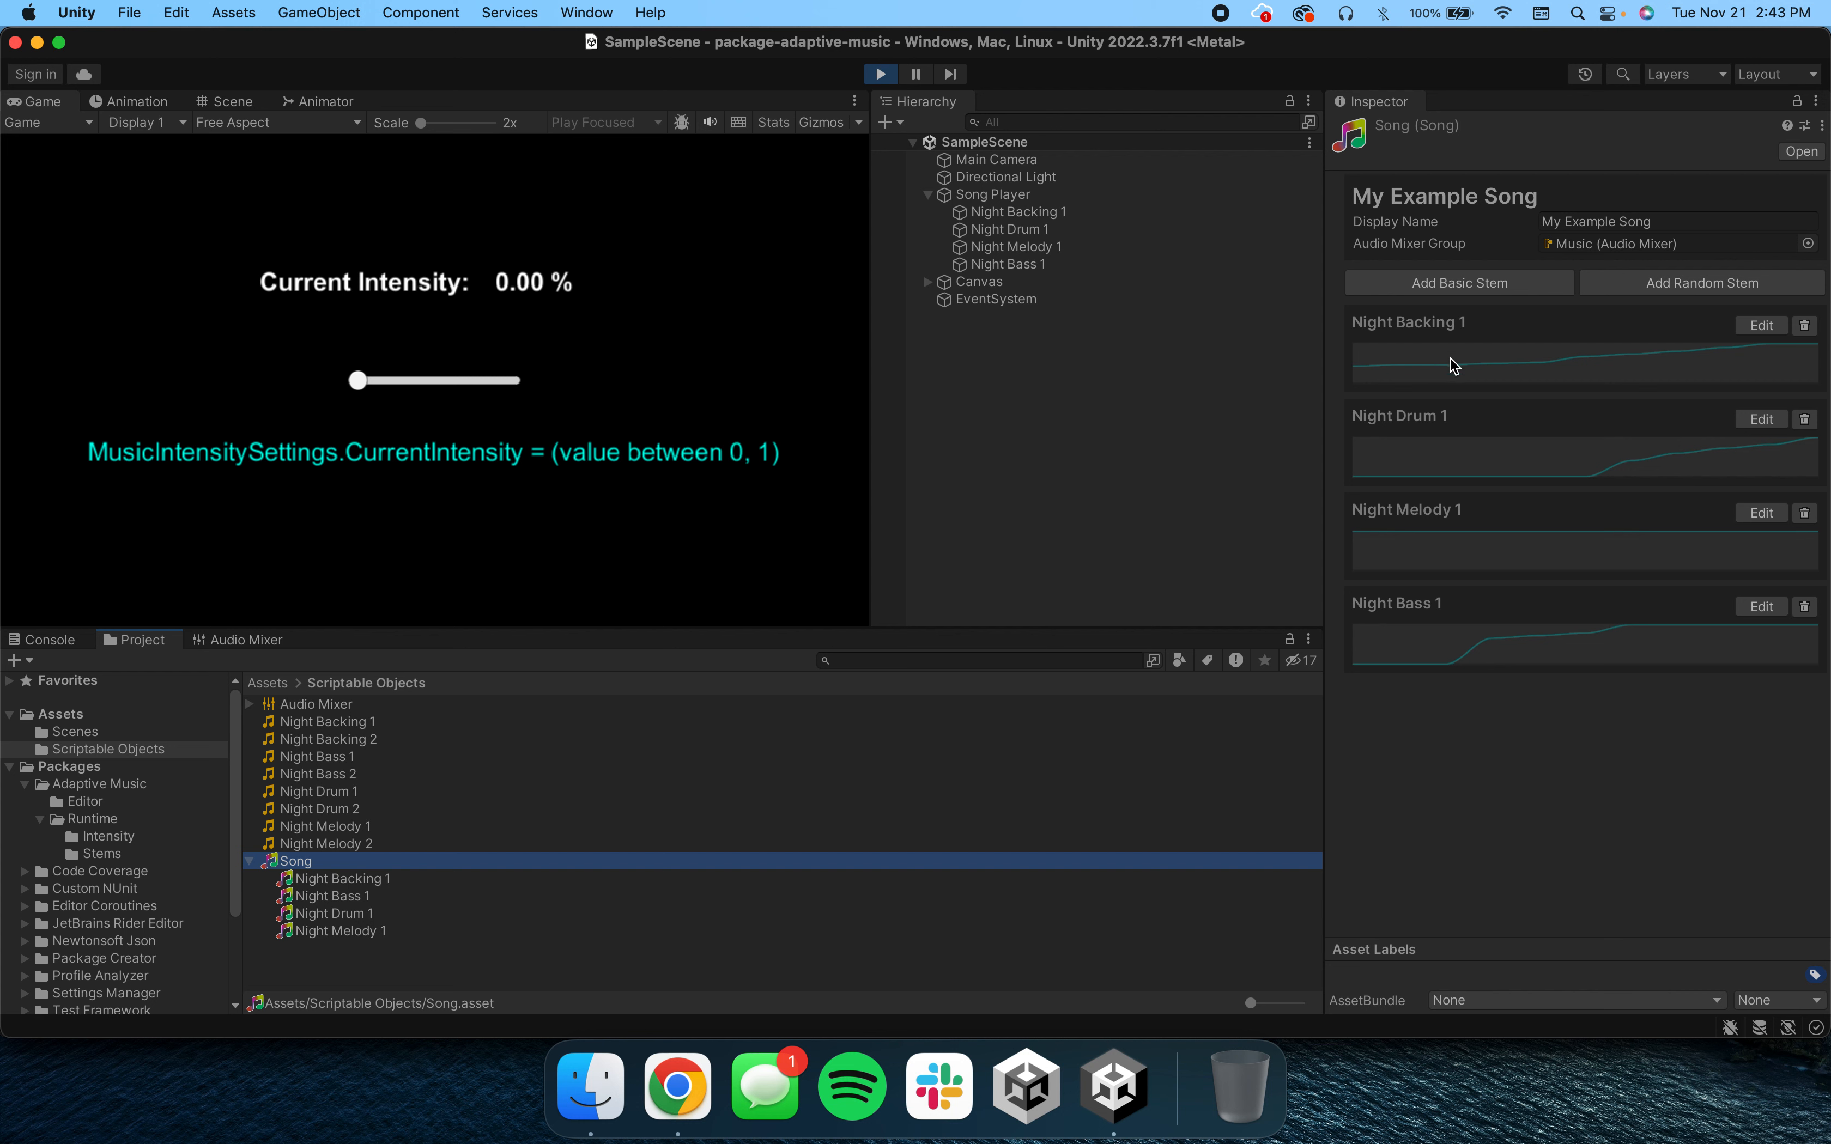
{"action": "mouse_move", "coordinate": [1455, 560]}
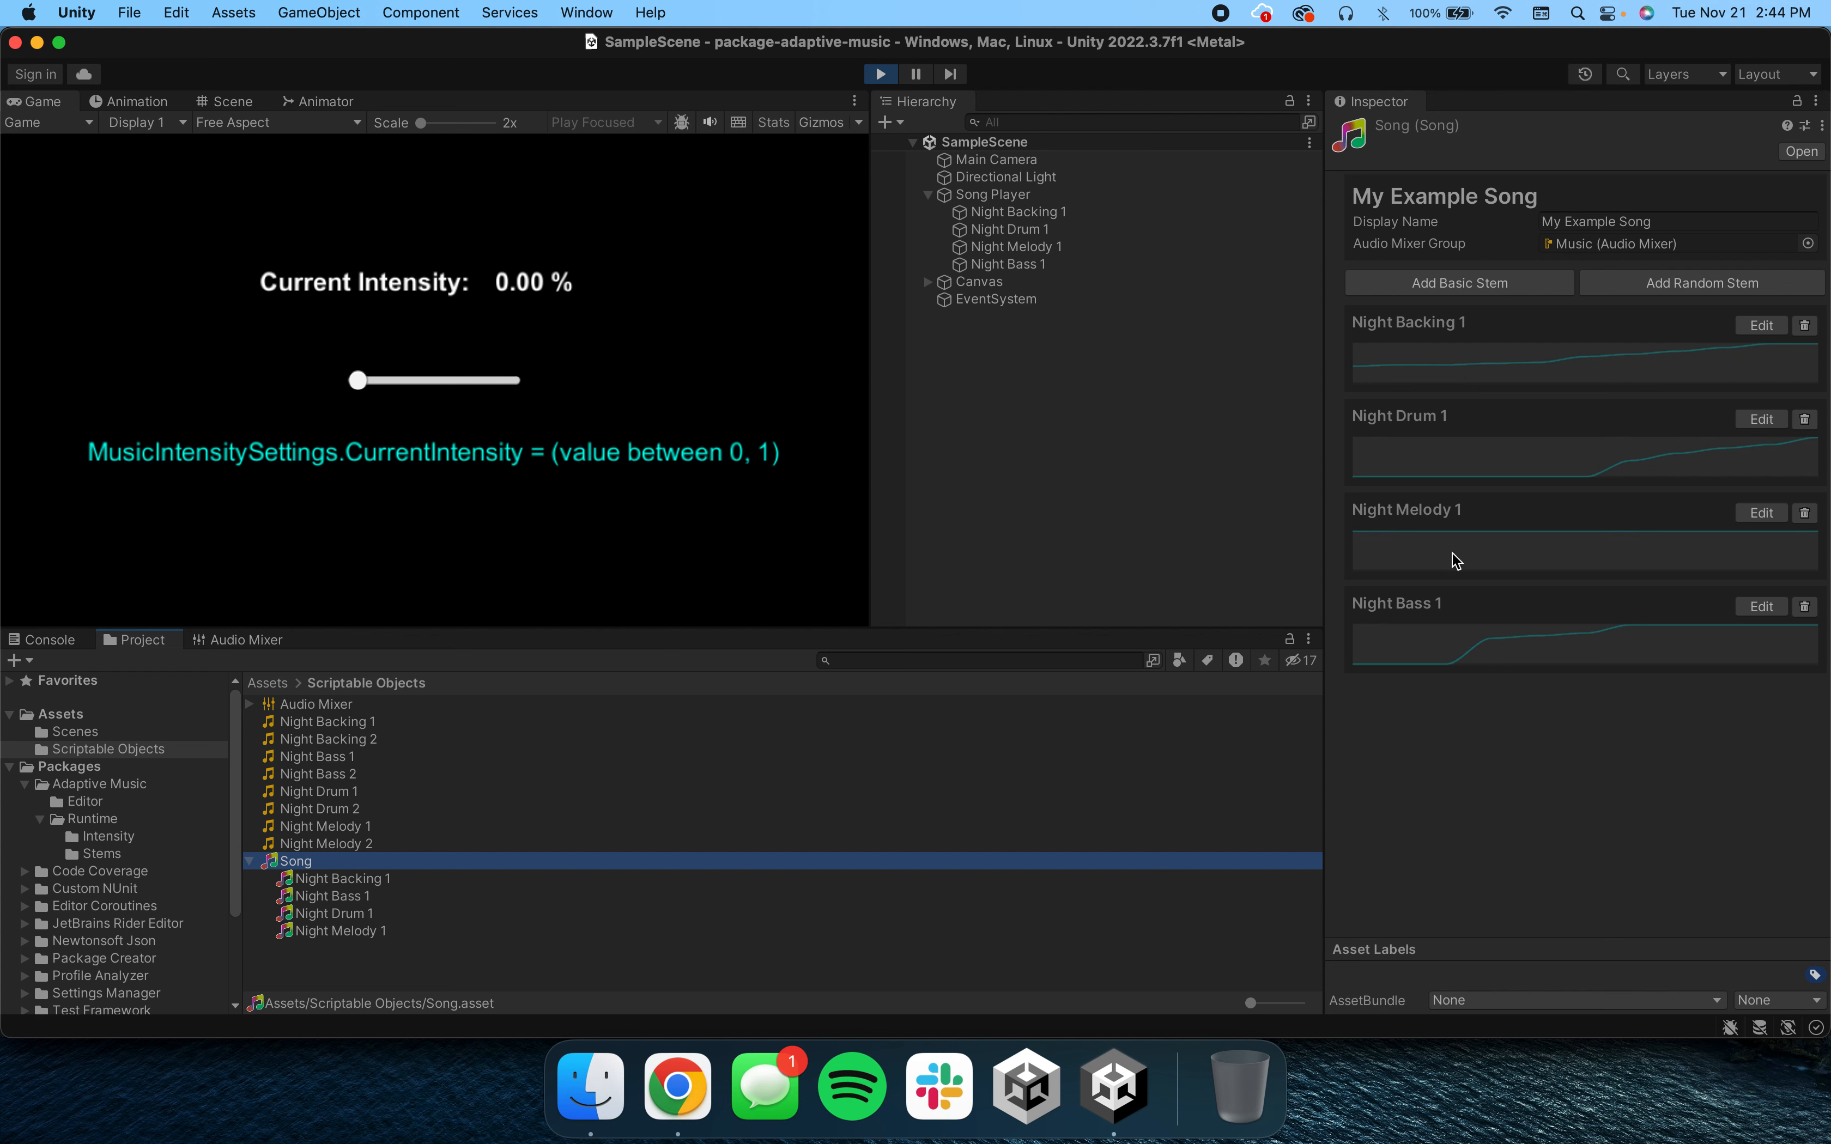
{"action": "mouse_move", "coordinate": [1425, 511]}
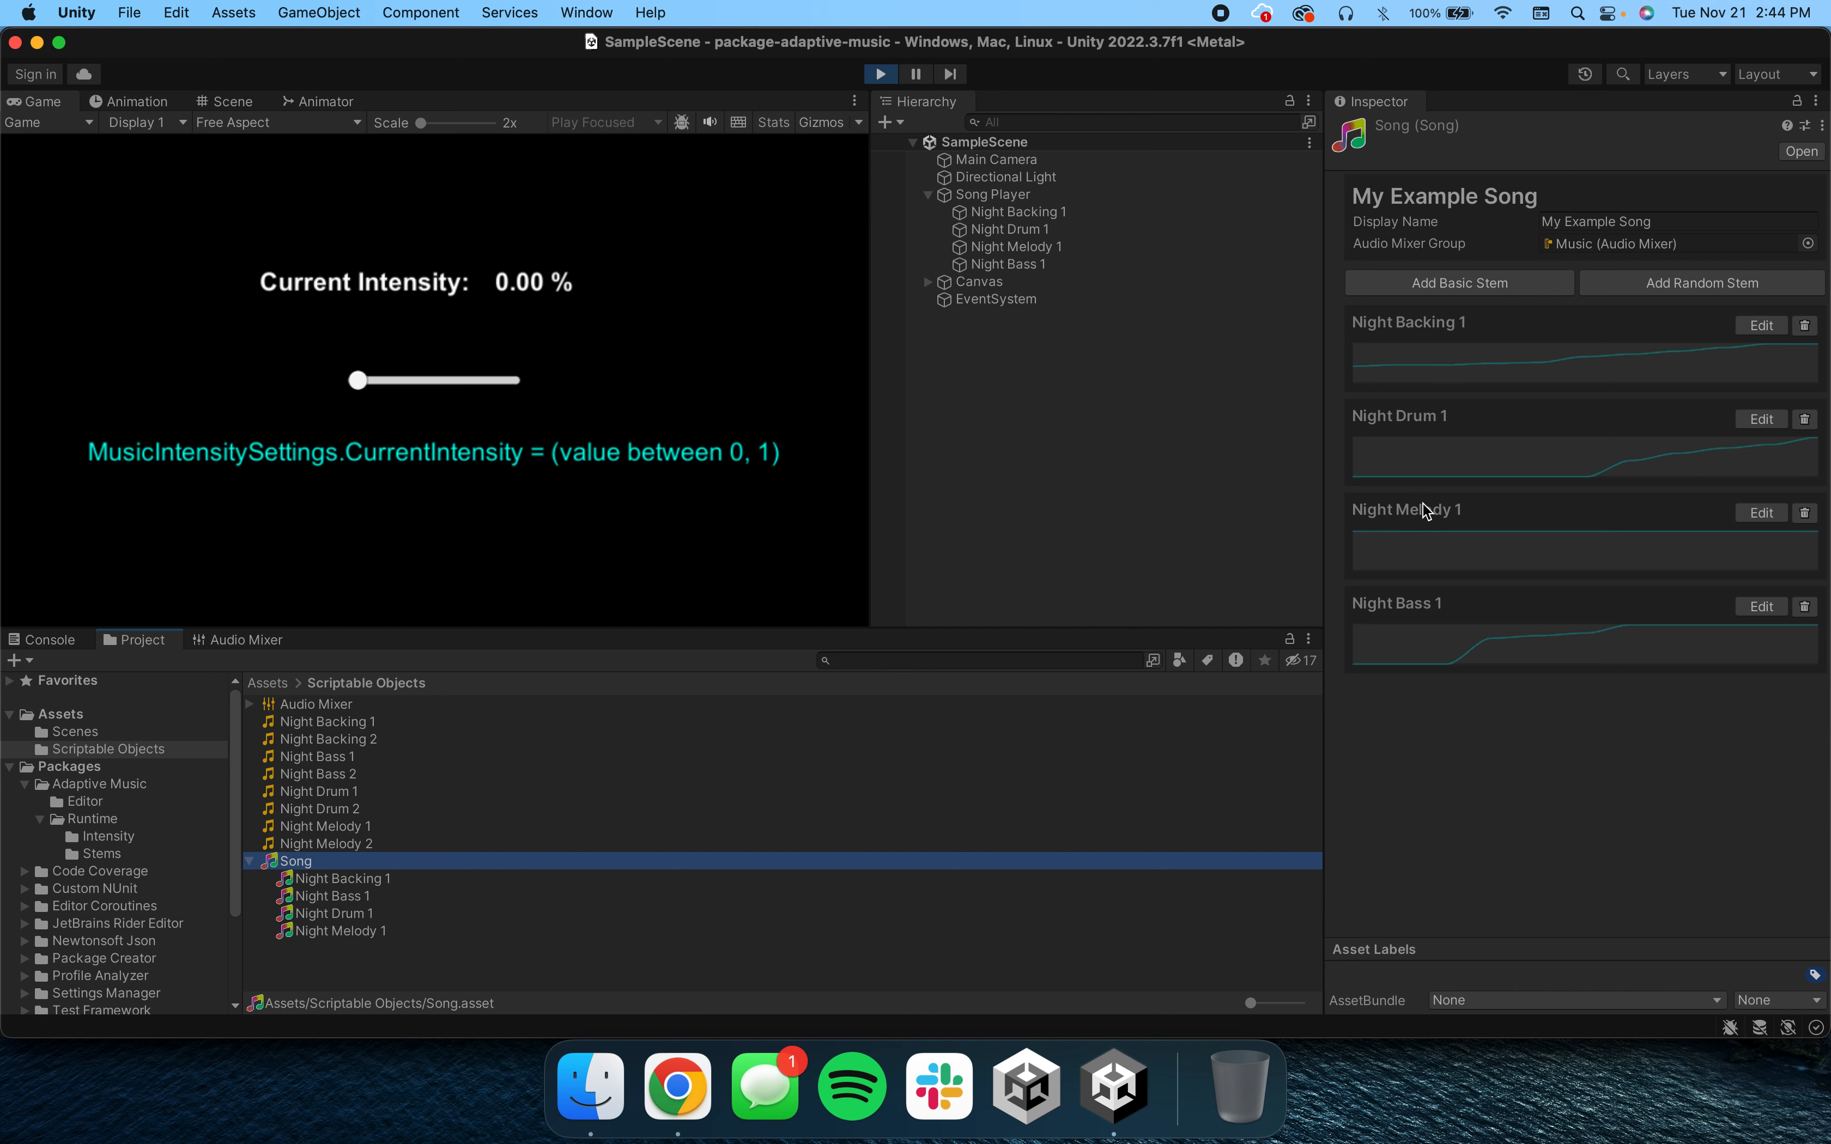
{"action": "mouse_move", "coordinate": [1434, 611]}
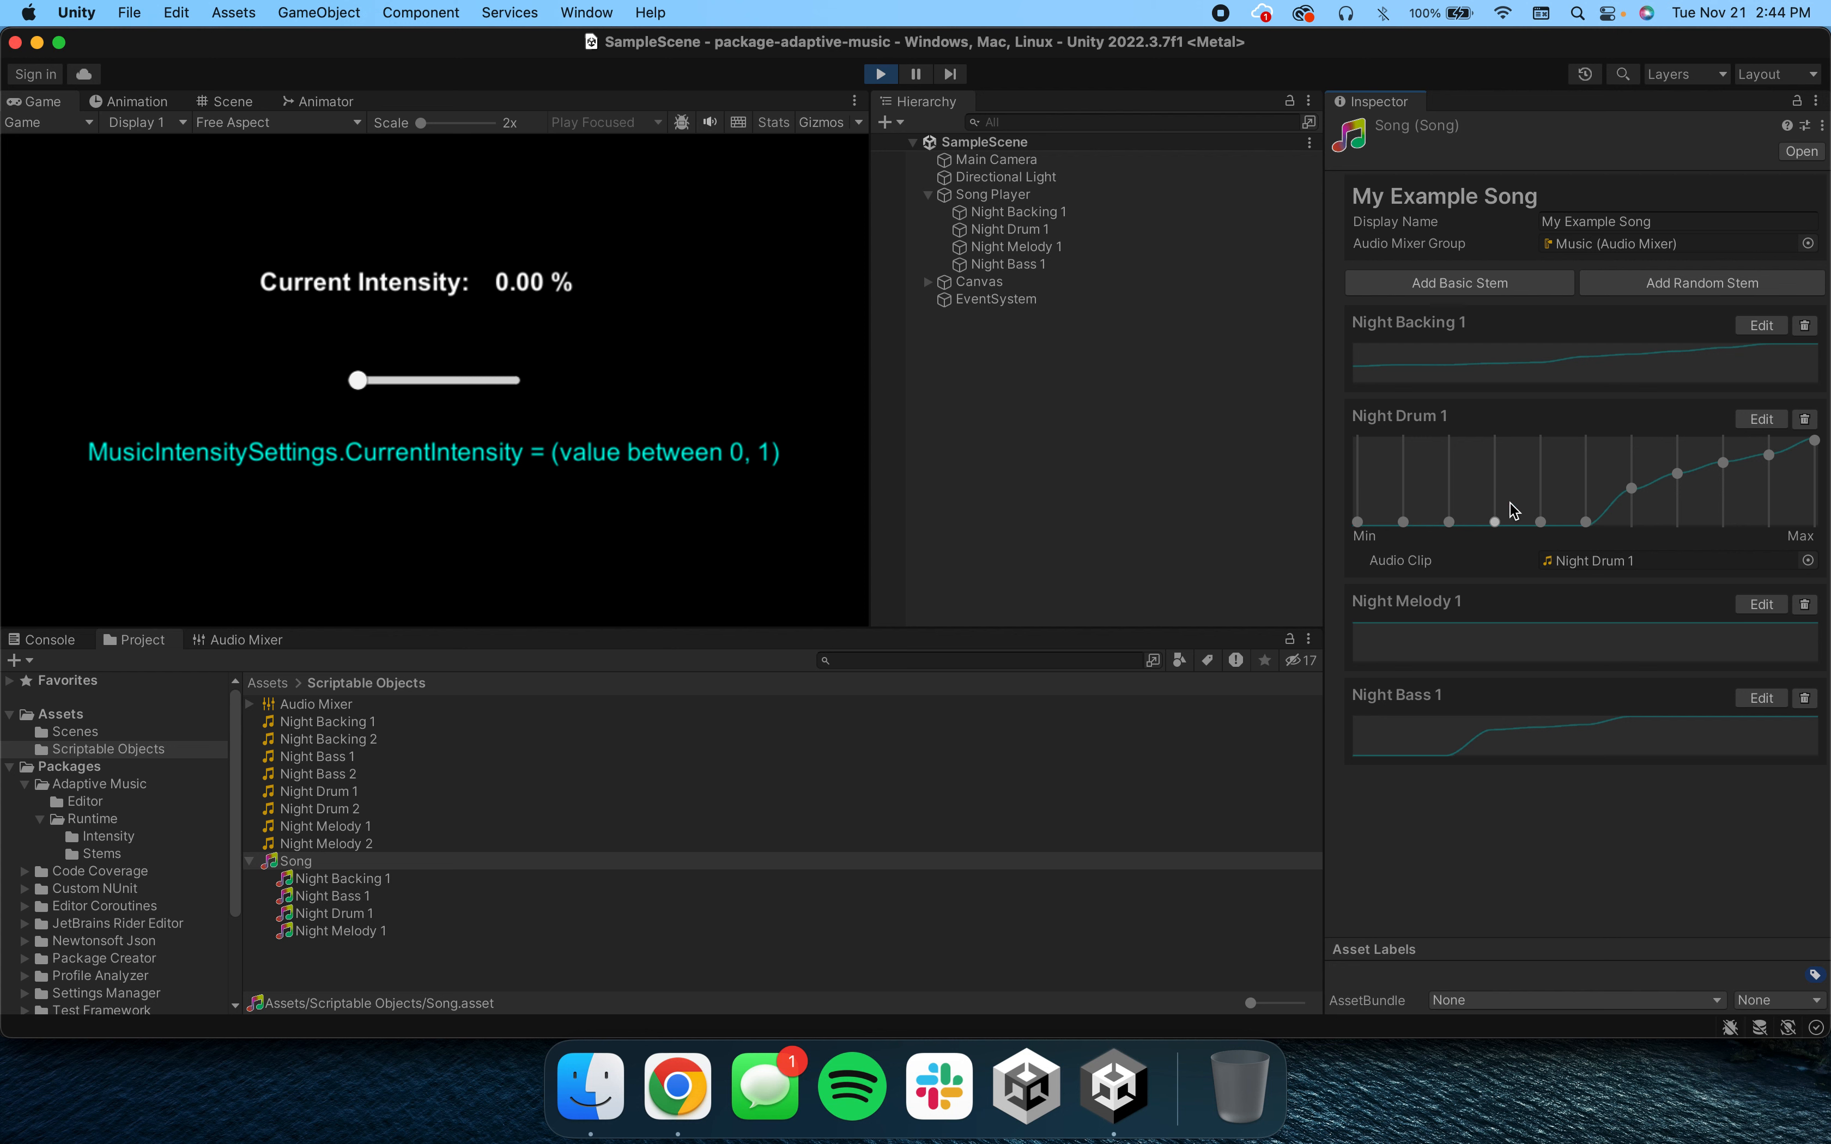
{"action": "mouse_move", "coordinate": [1586, 528]}
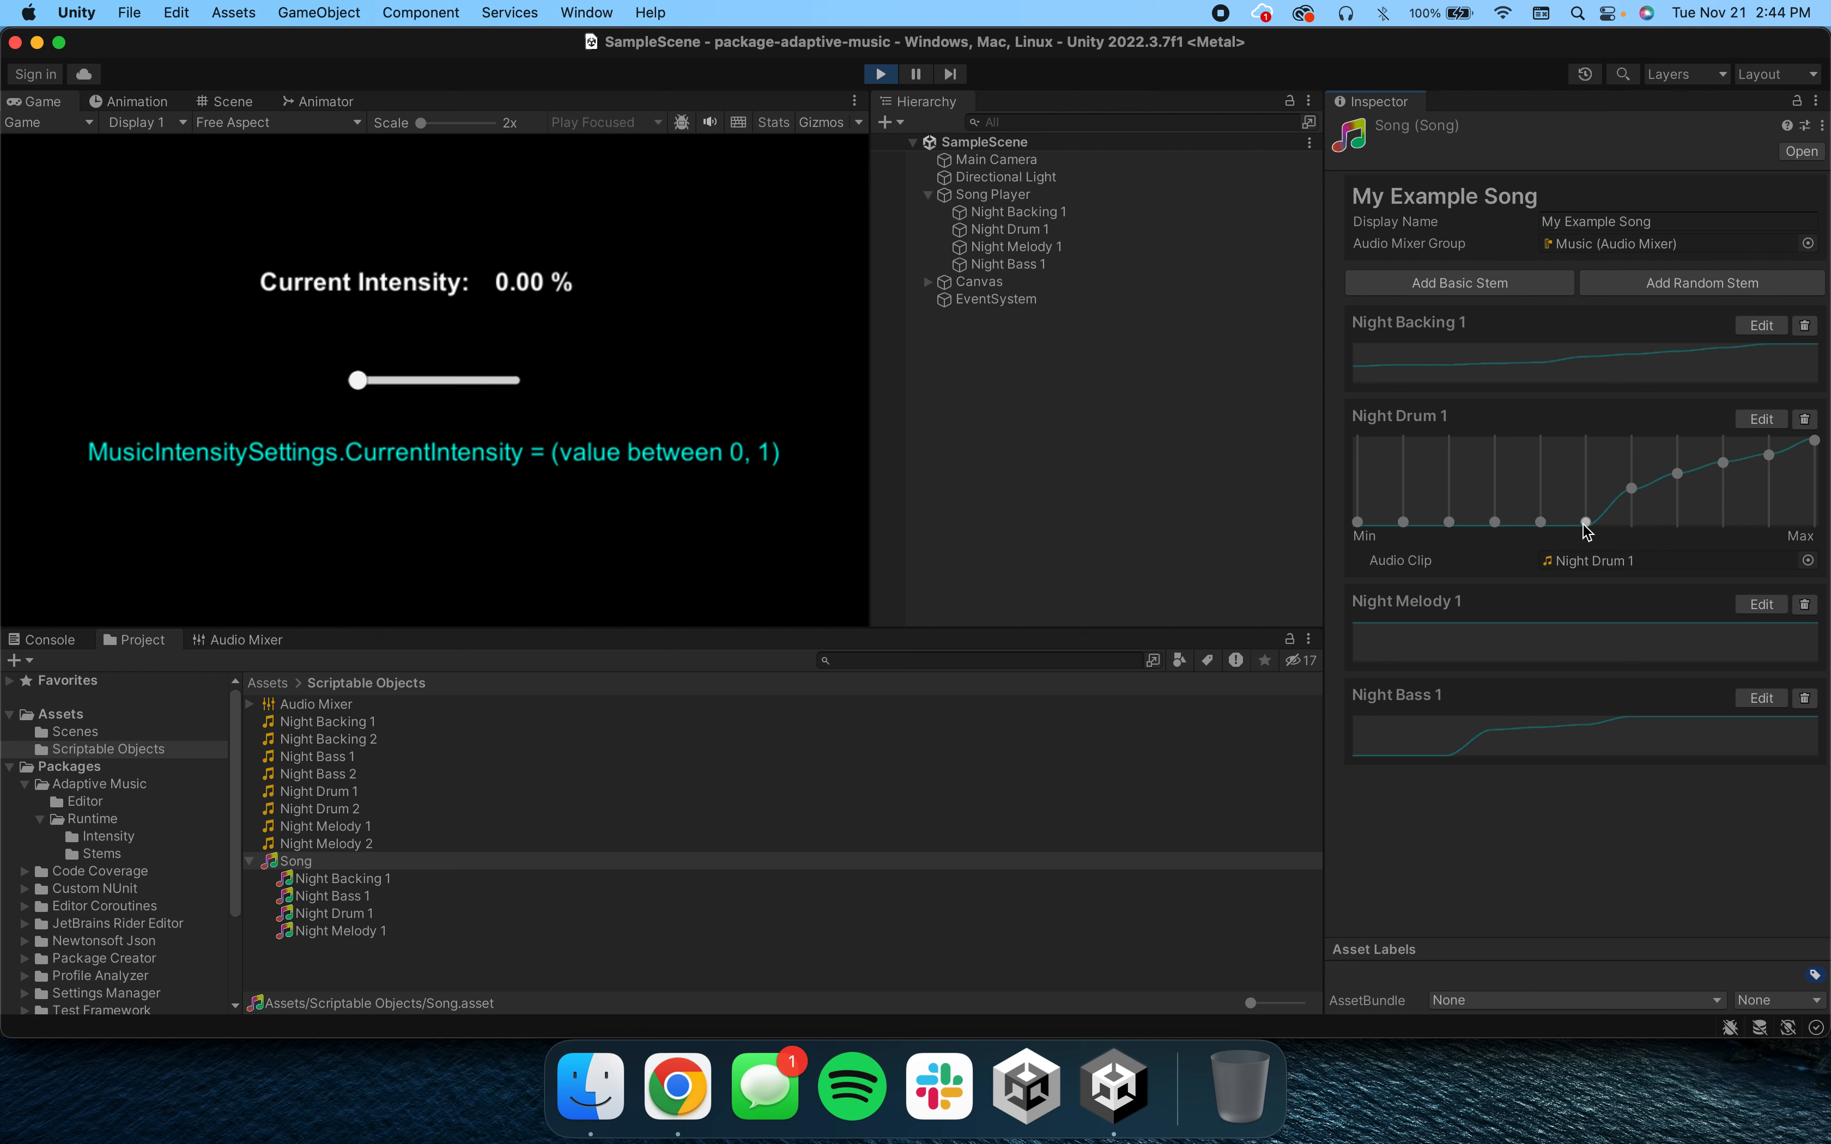
{"action": "mouse_move", "coordinate": [1737, 447]}
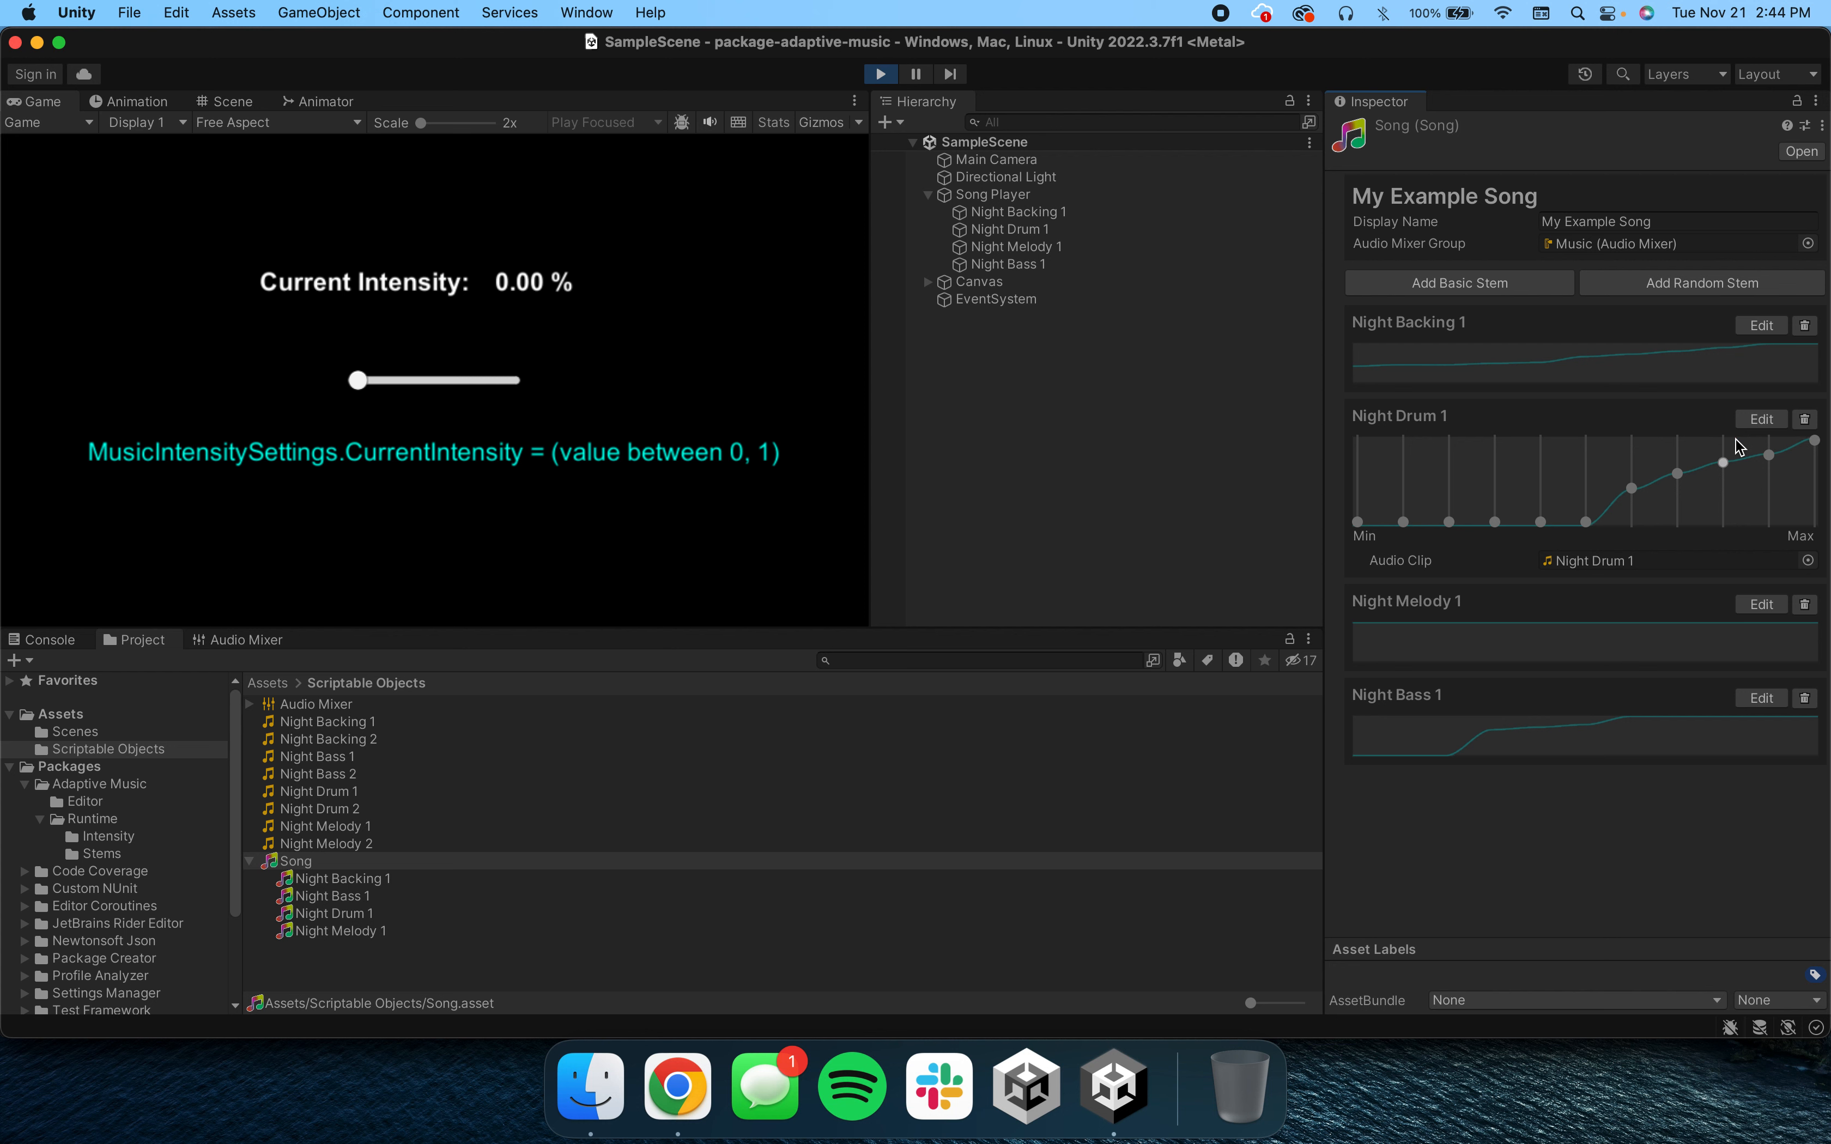
{"action": "mouse_move", "coordinate": [1370, 429]}
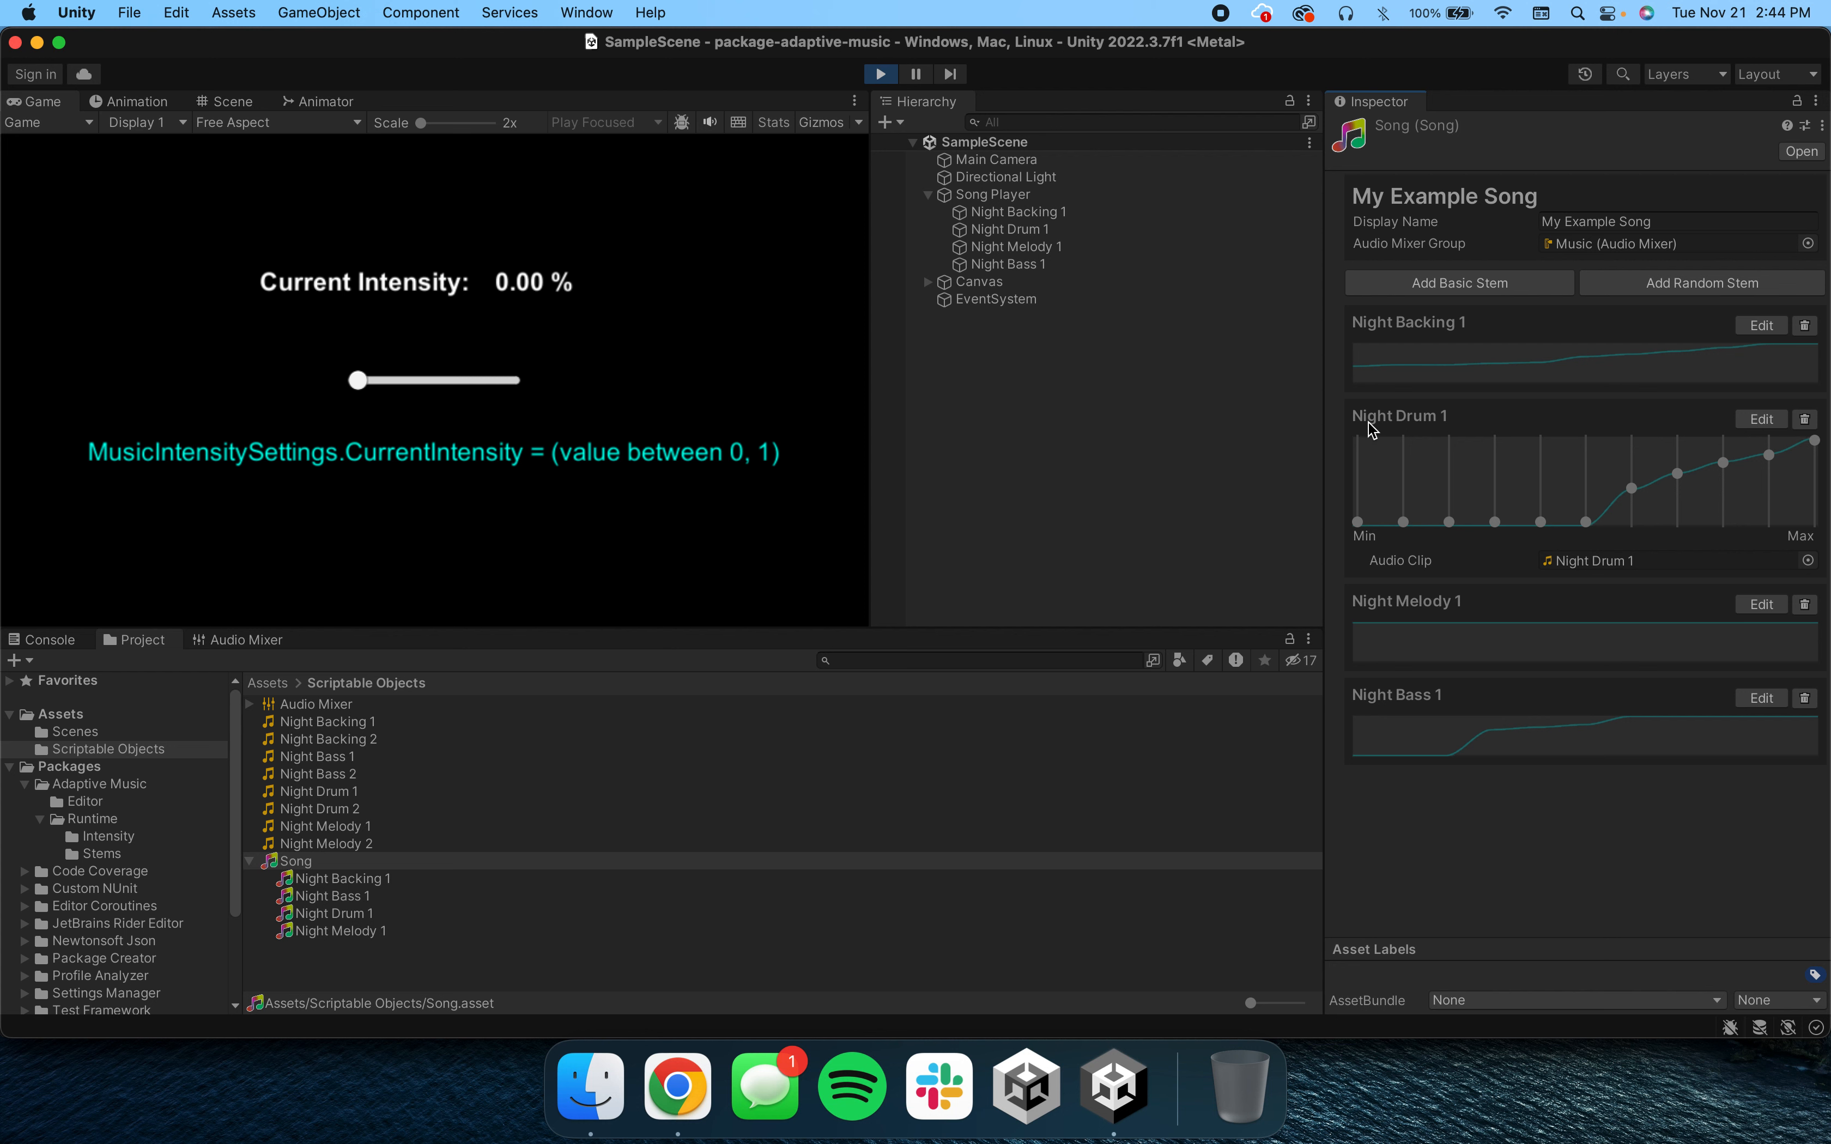
{"action": "mouse_move", "coordinate": [1526, 537]}
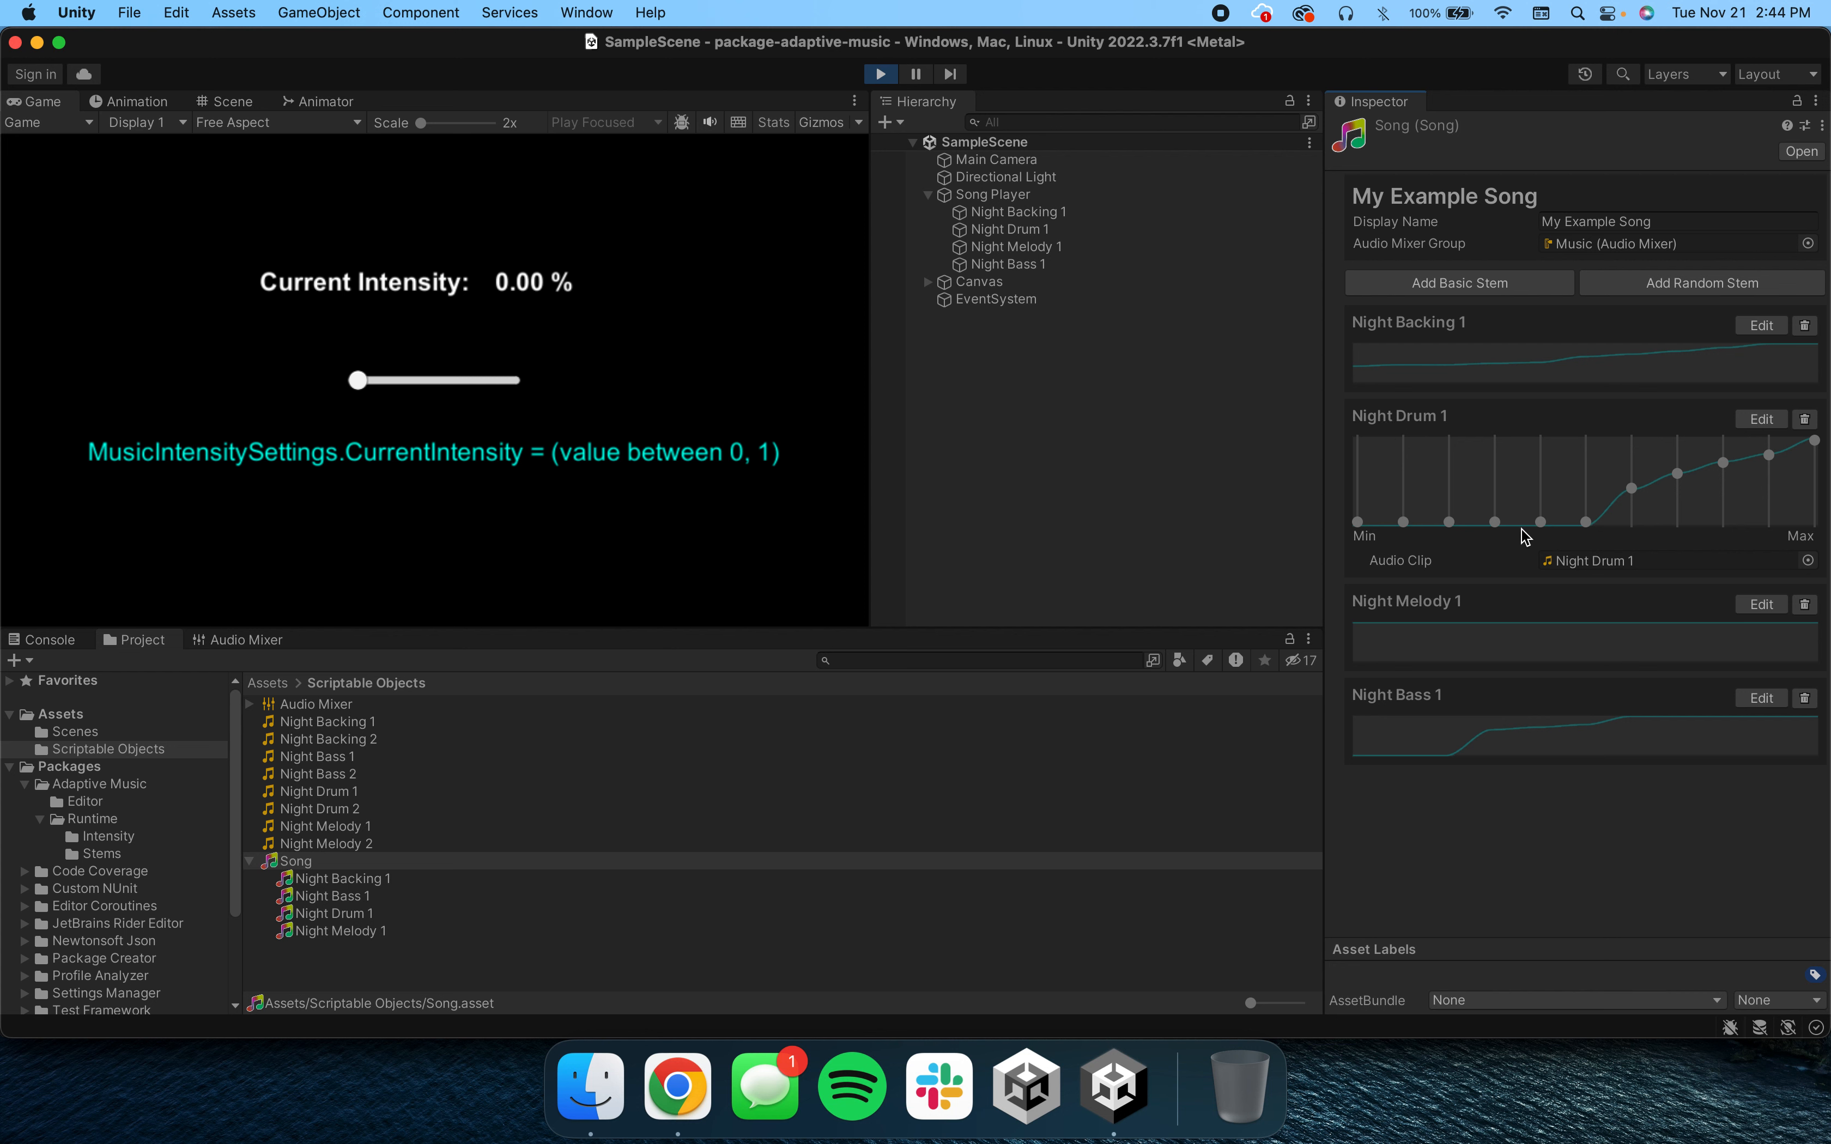
{"action": "mouse_move", "coordinate": [1585, 446]}
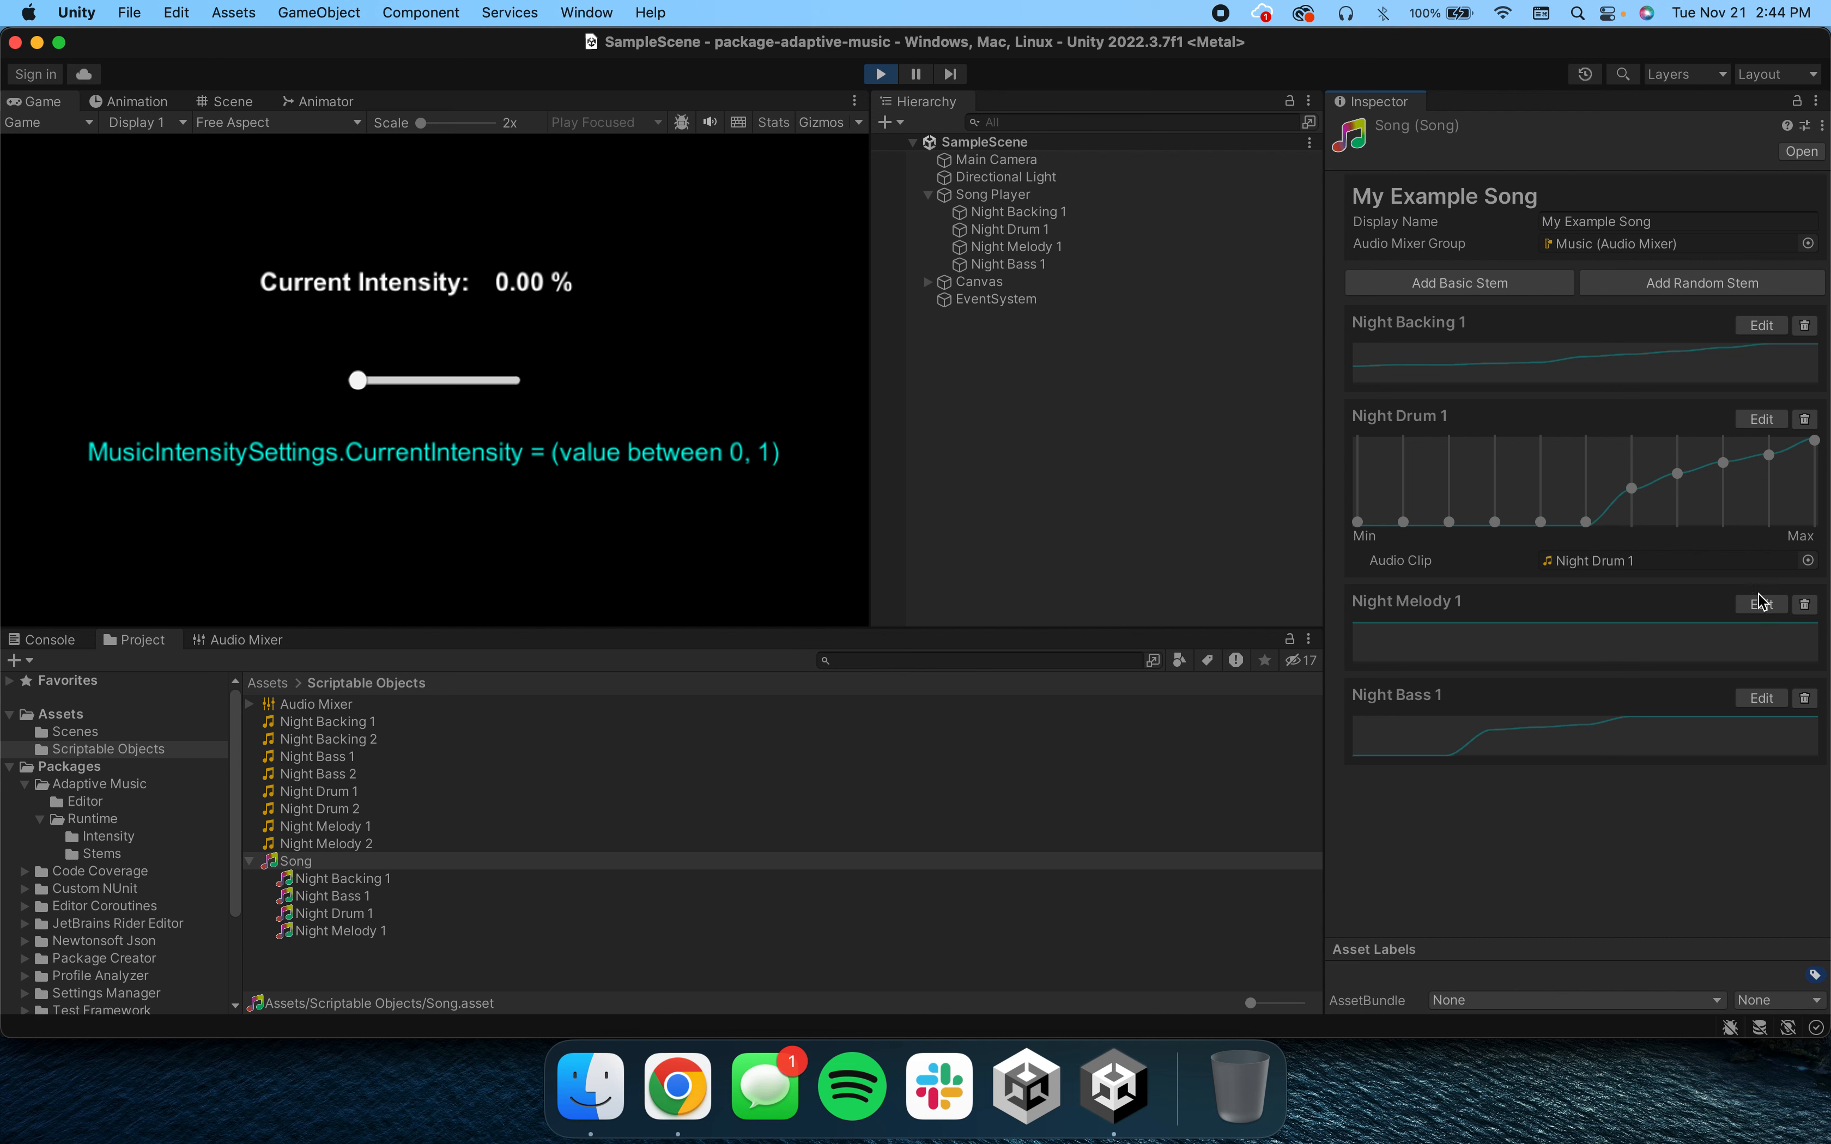
- Expand the Night Melody 1 stem to reveal its intensity curve and two audio clips
{"action": "left_click", "coordinate": [1762, 601]}
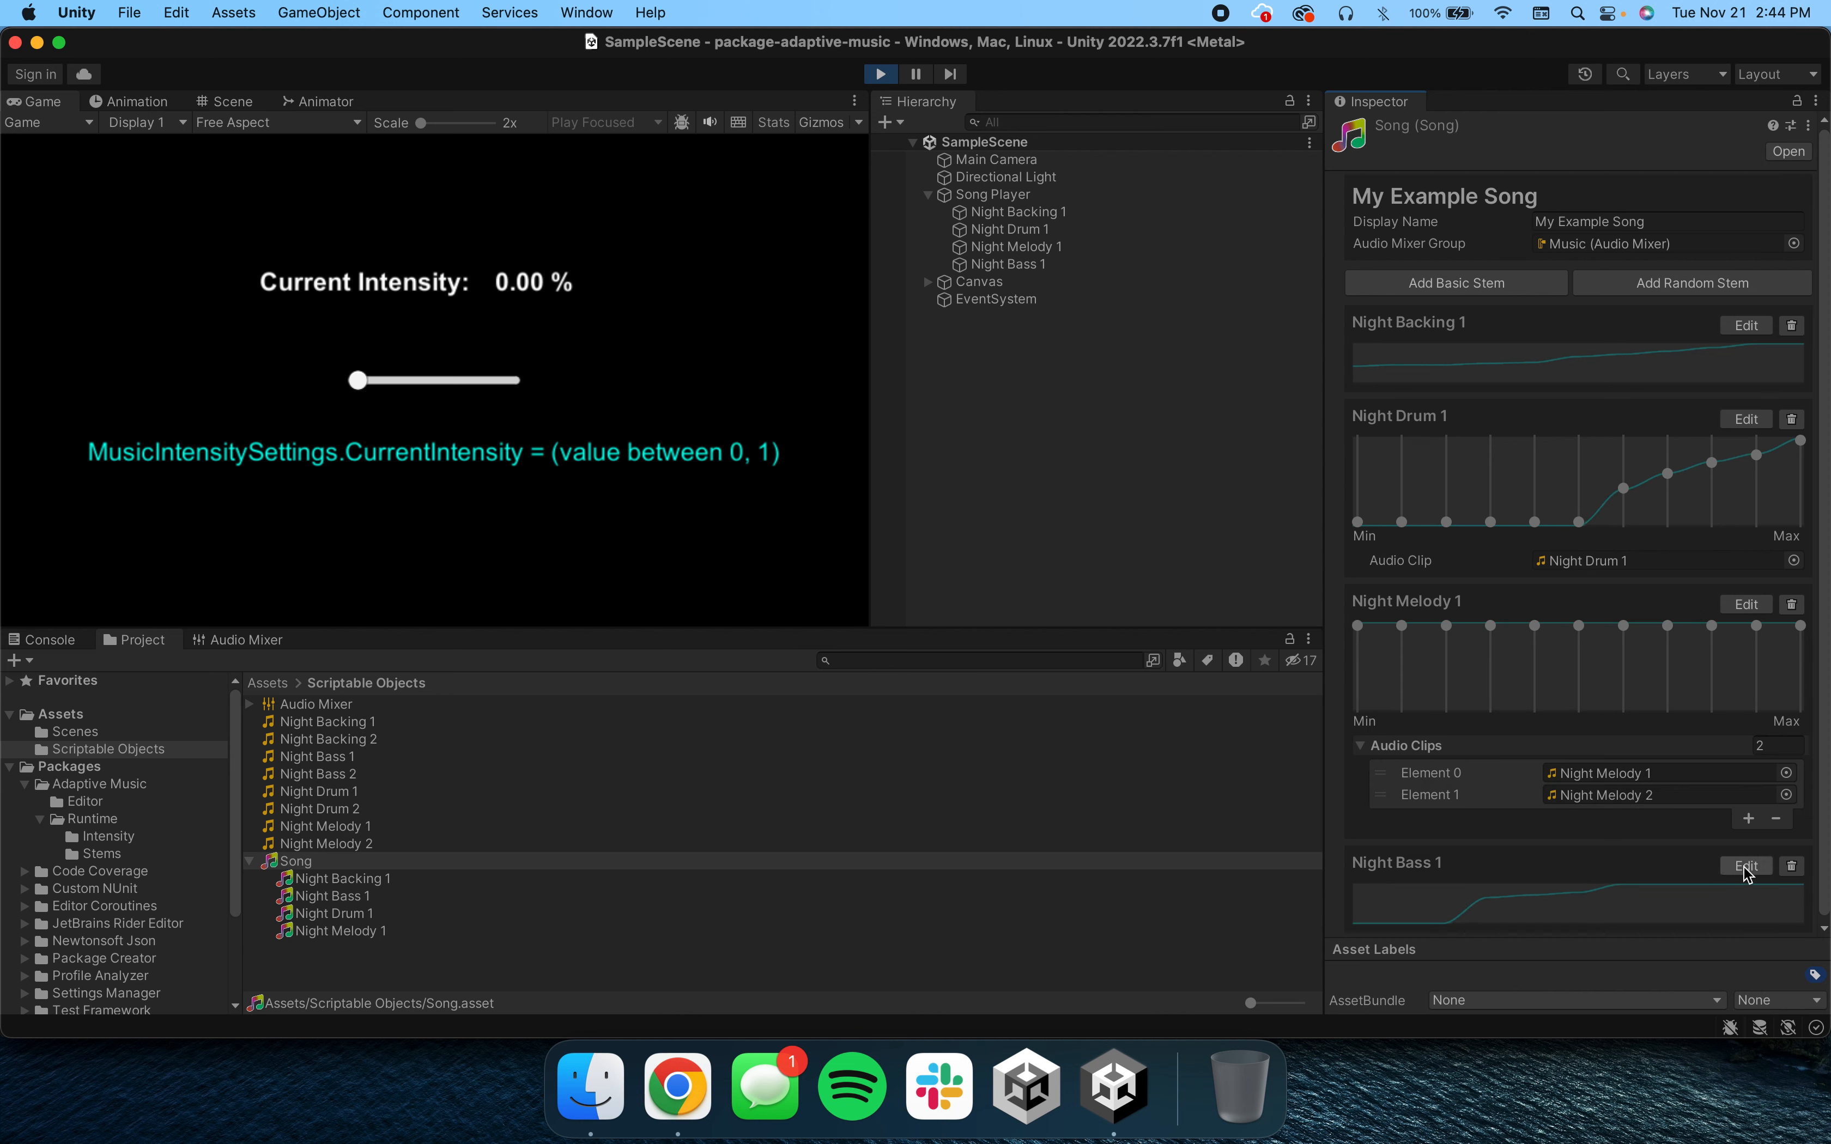
{"action": "scroll", "scroll_direction": "down", "scroll_amount": 3}
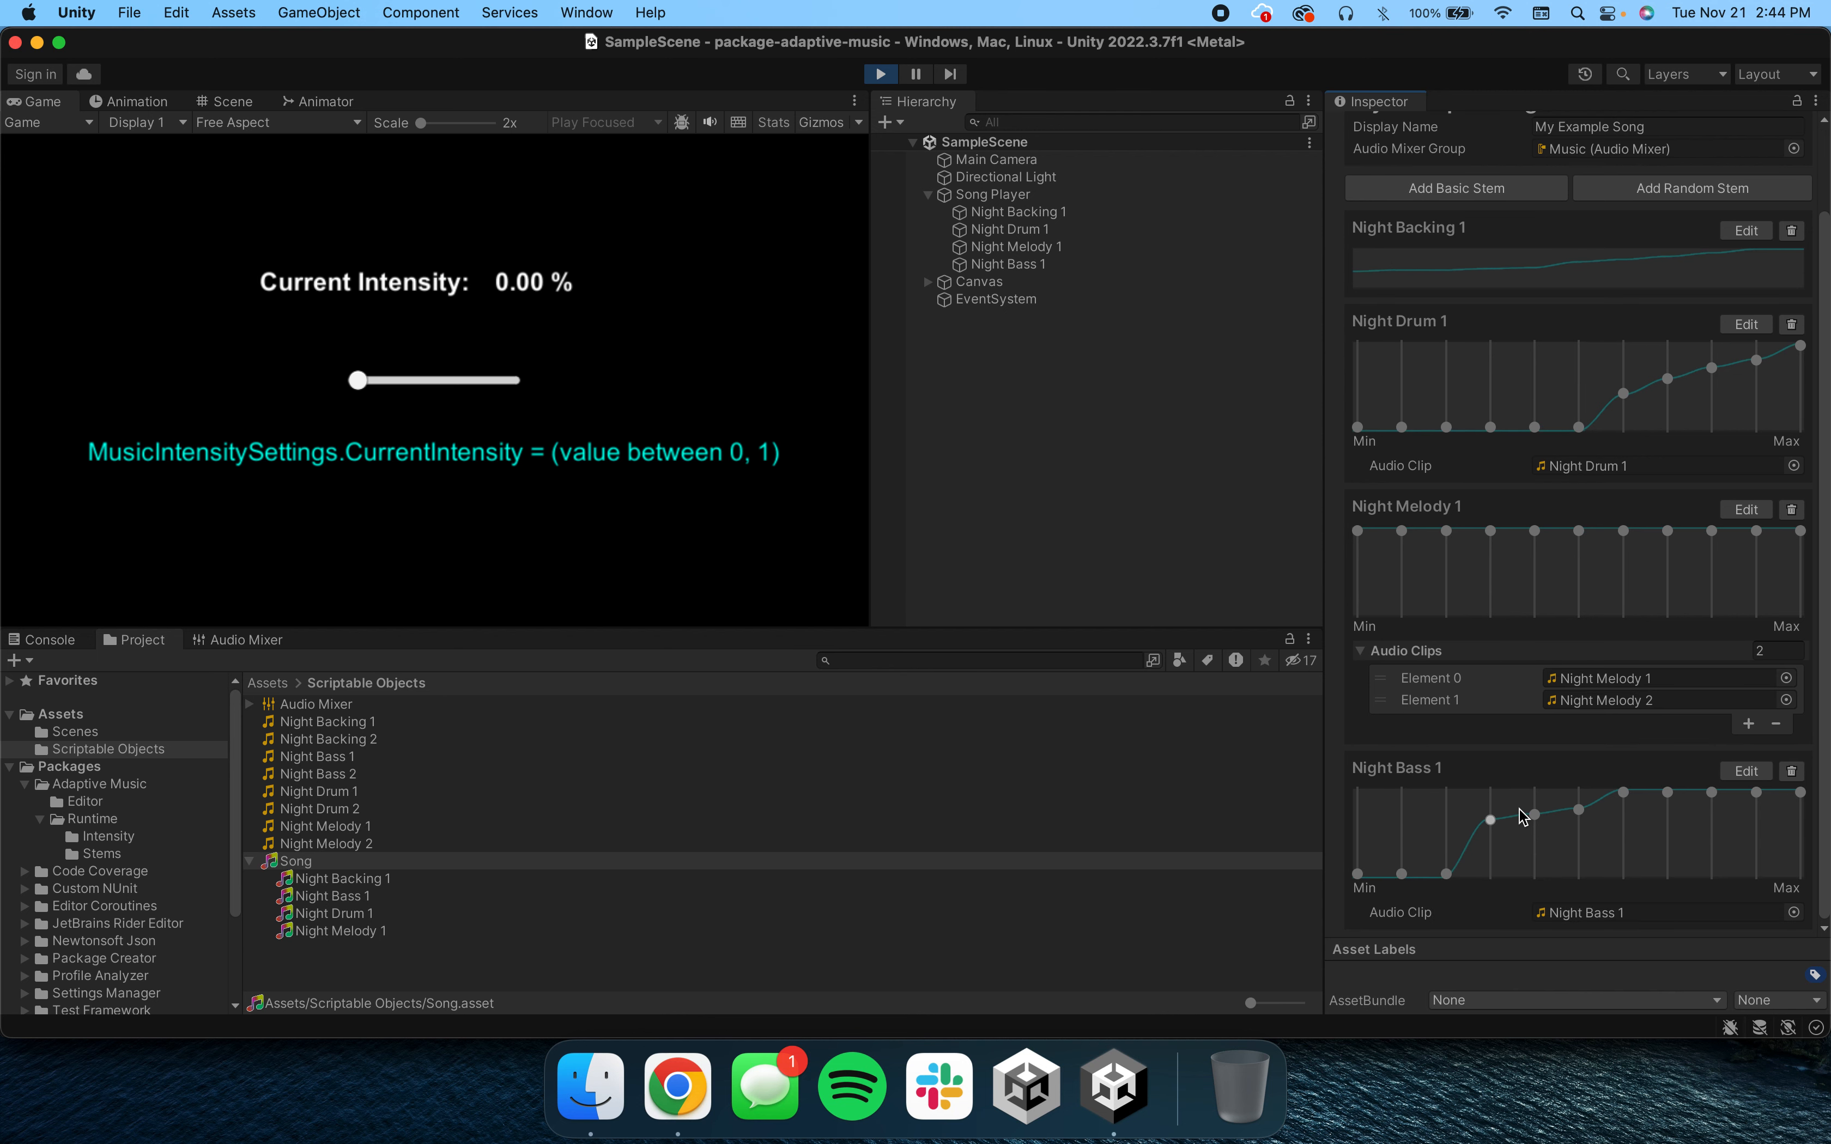
{"action": "mouse_move", "coordinate": [1645, 797]}
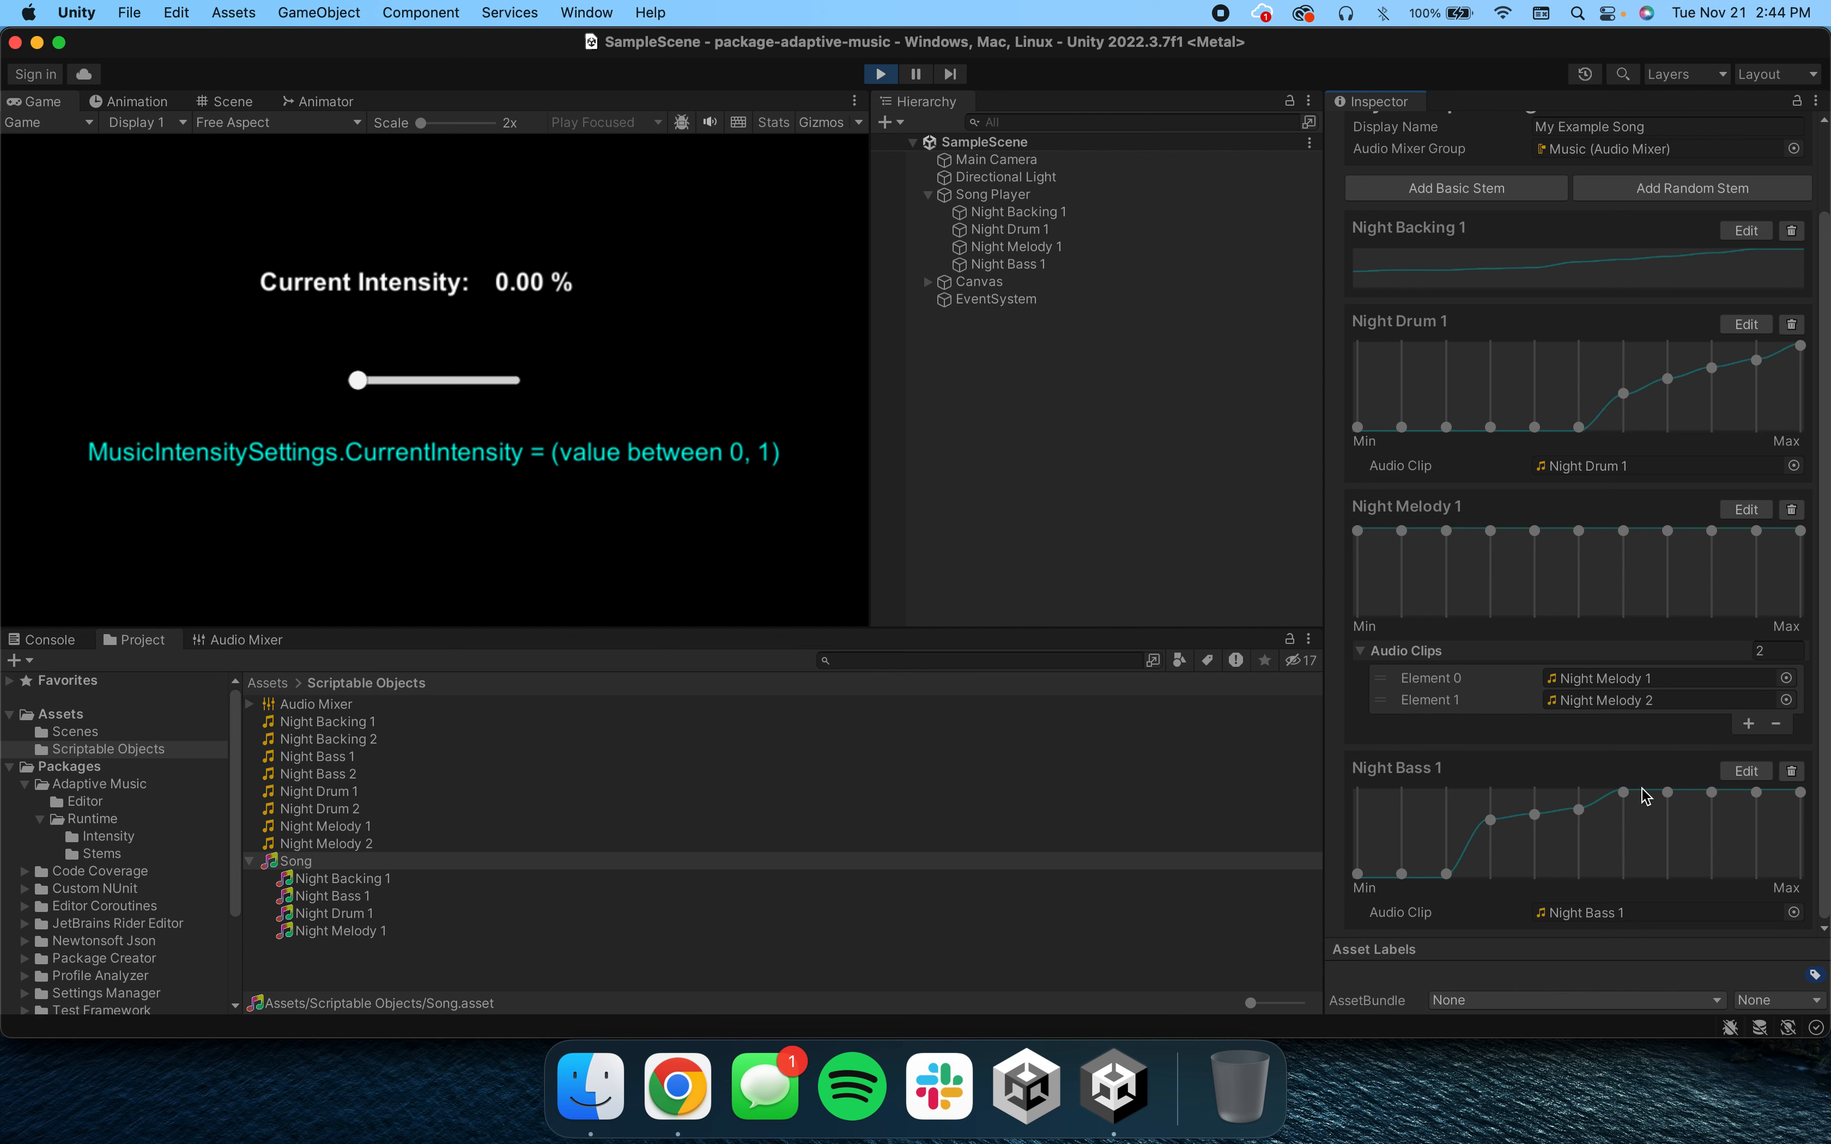
{"action": "scroll", "scroll_direction": "up", "scroll_amount": 3}
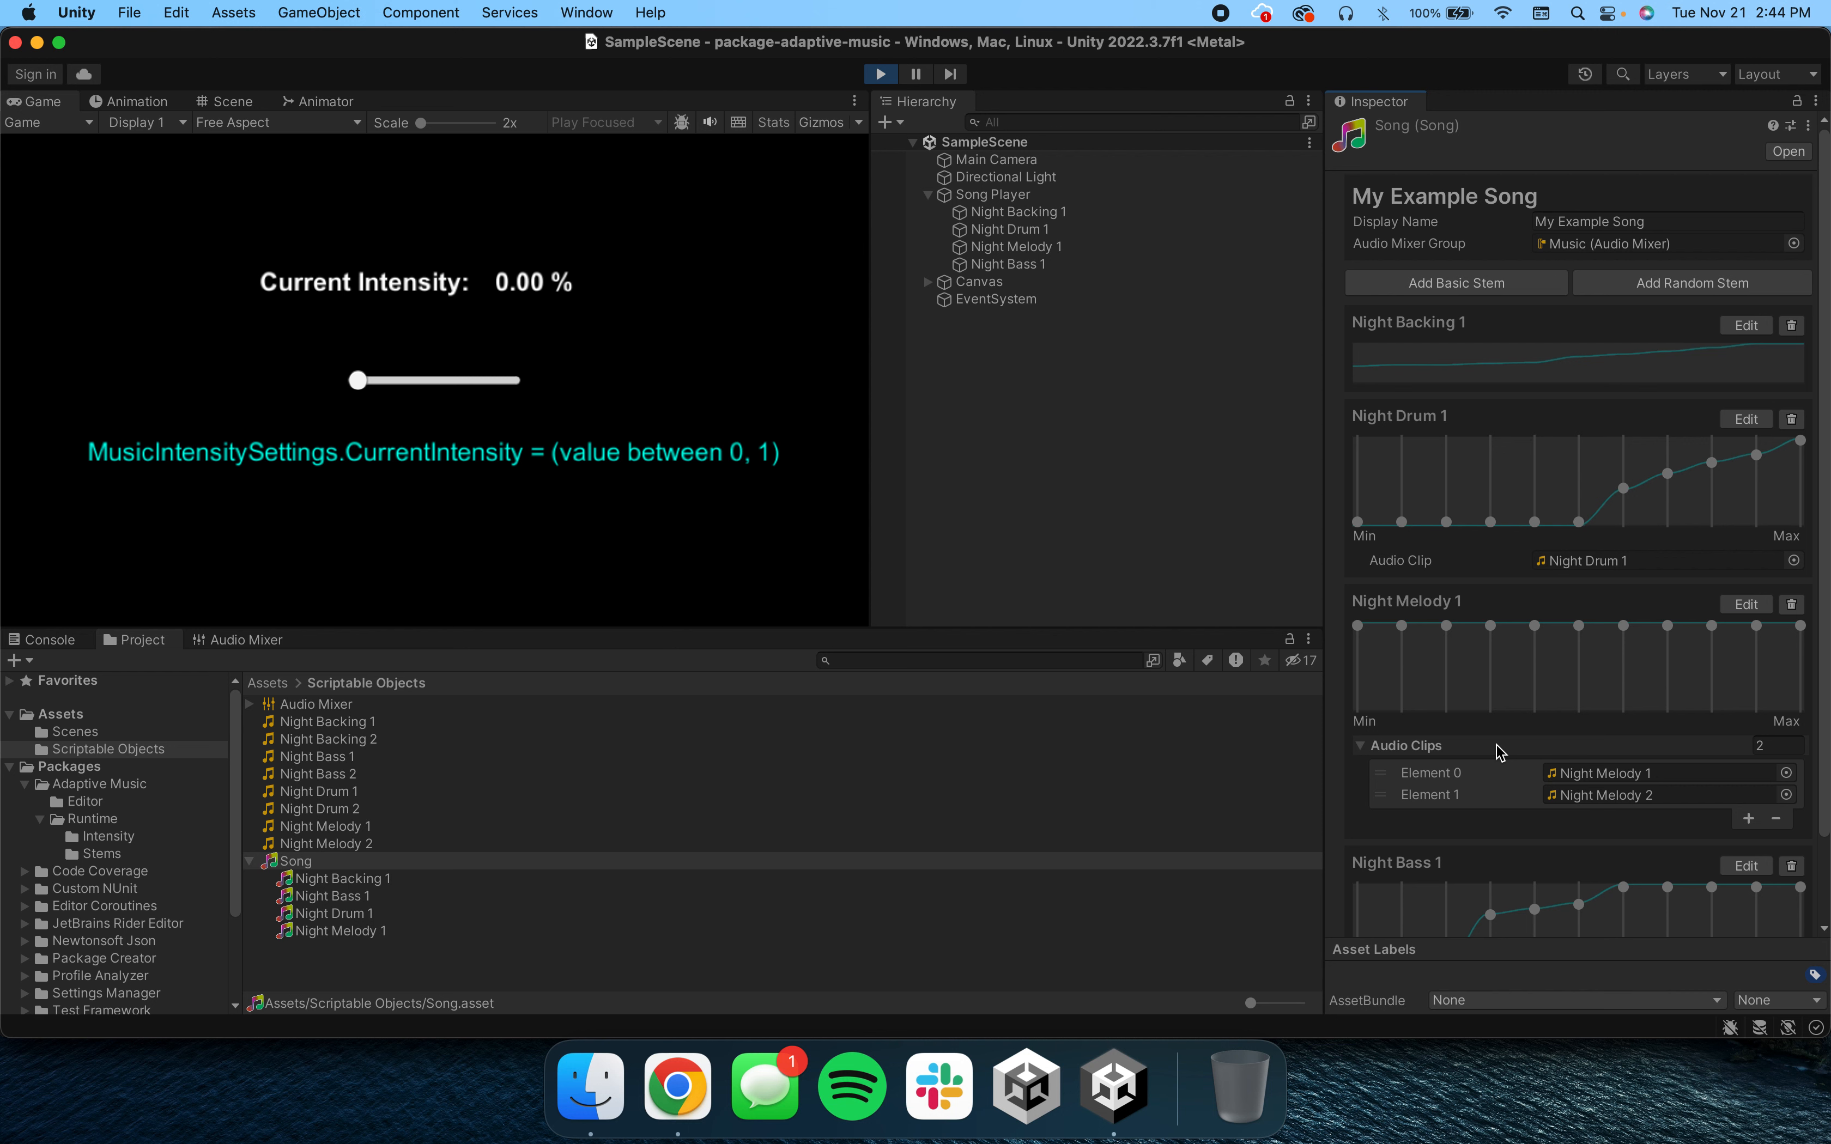
{"action": "mouse_move", "coordinate": [963, 521]}
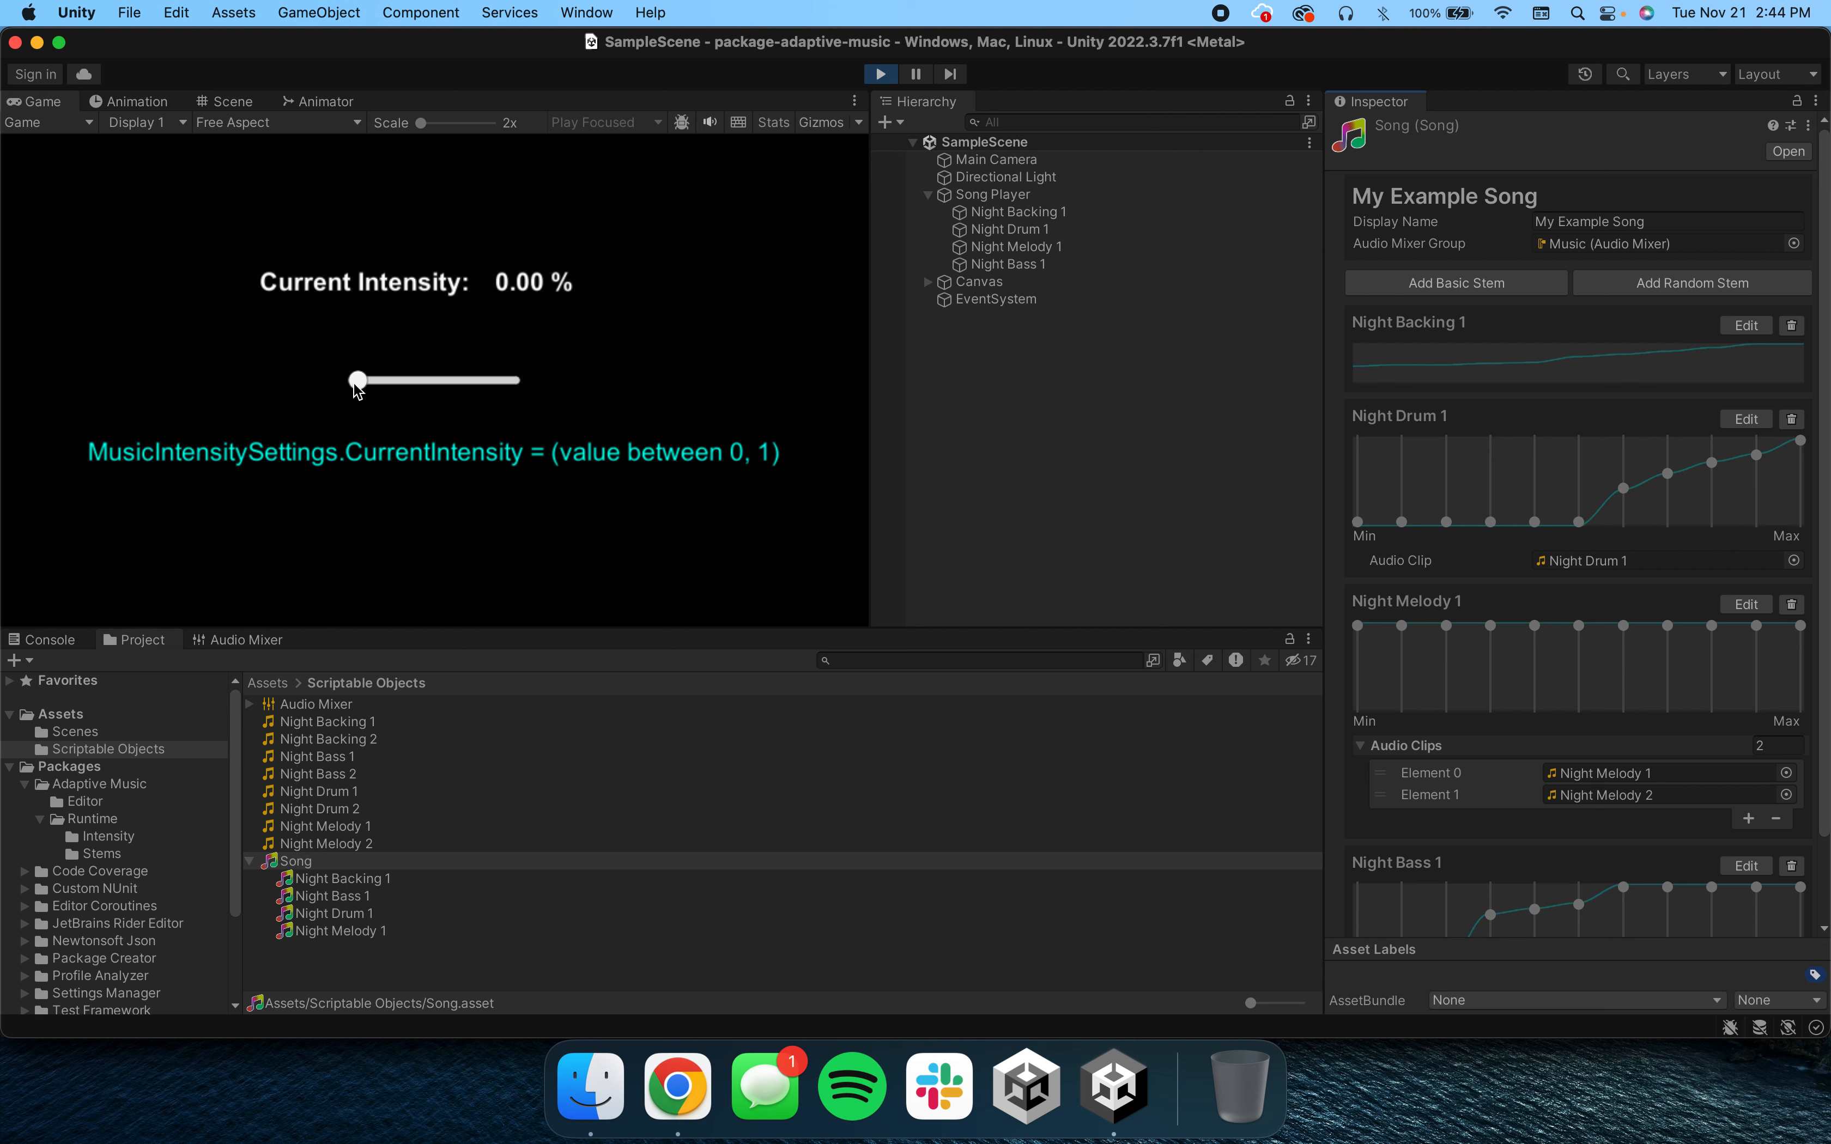
{"action": "mouse_move", "coordinate": [34, 470]}
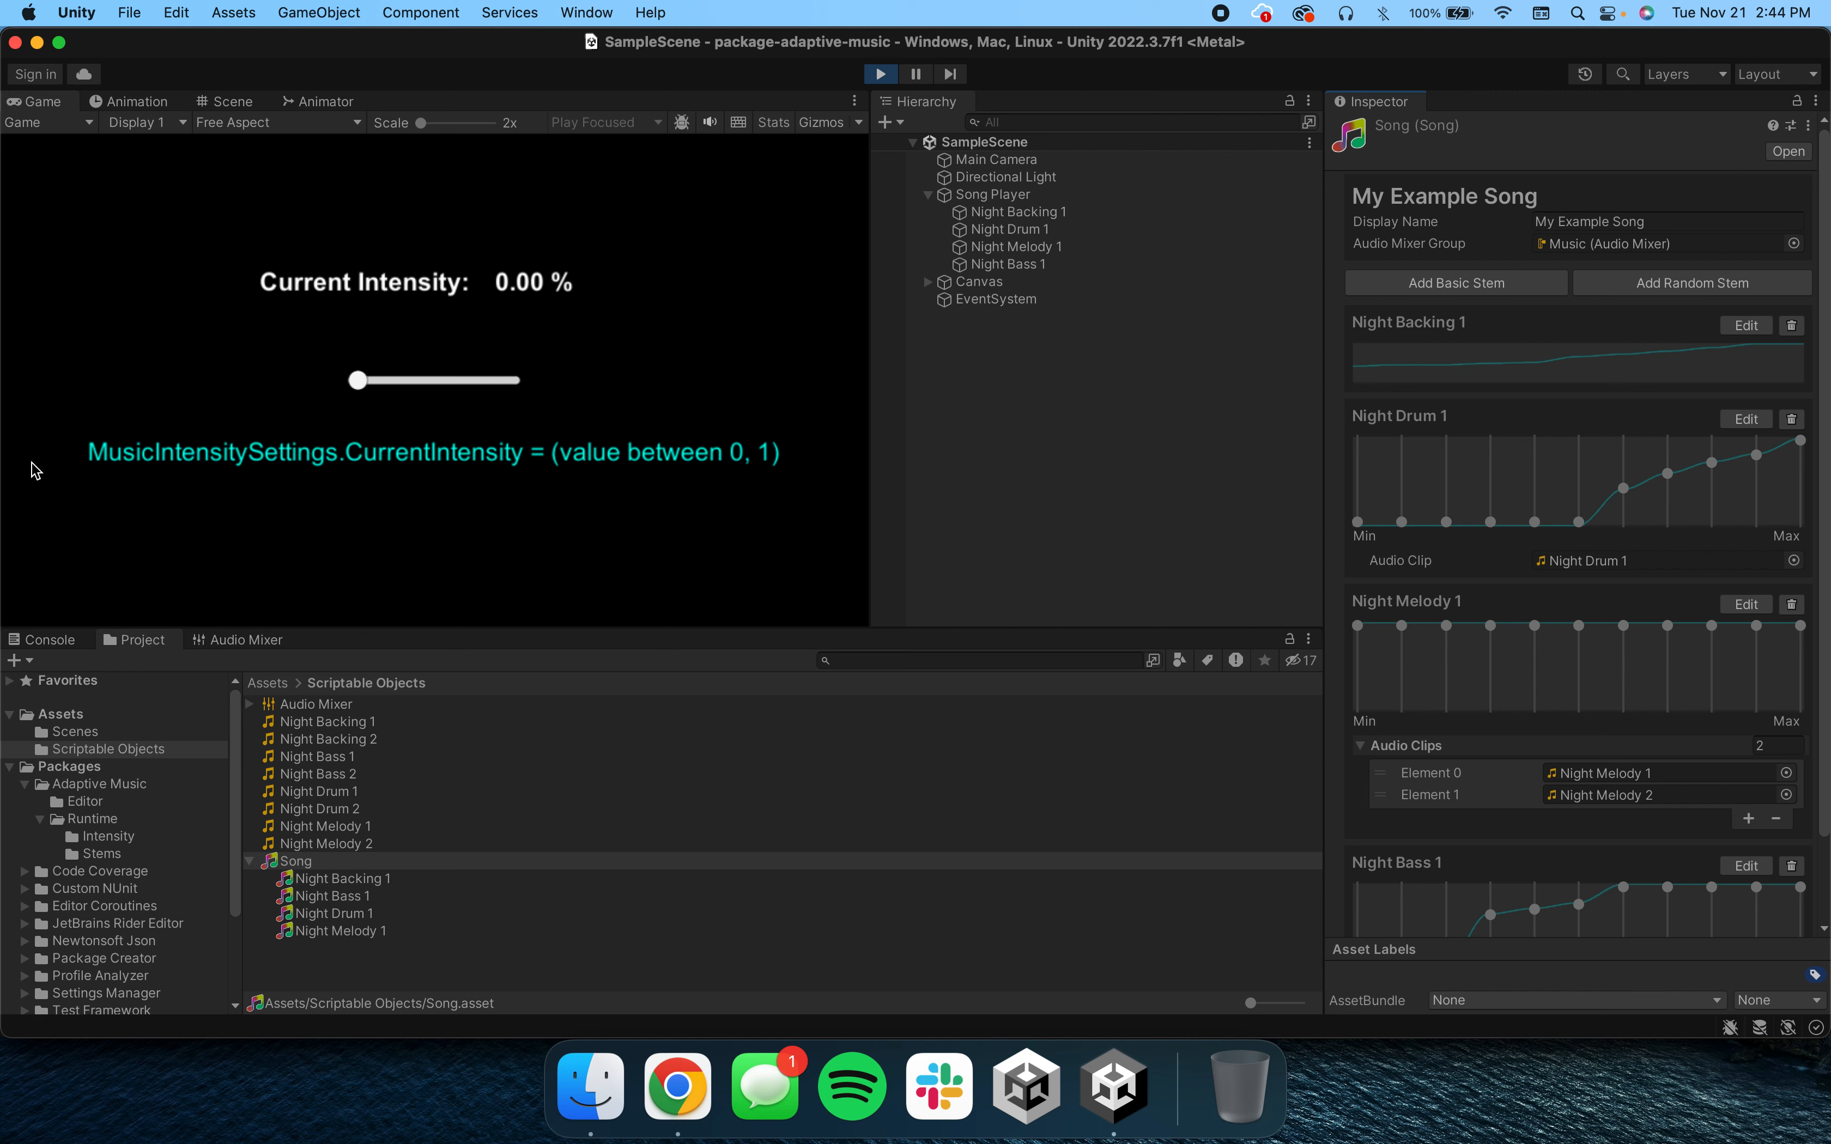
{"action": "mouse_move", "coordinate": [728, 478]}
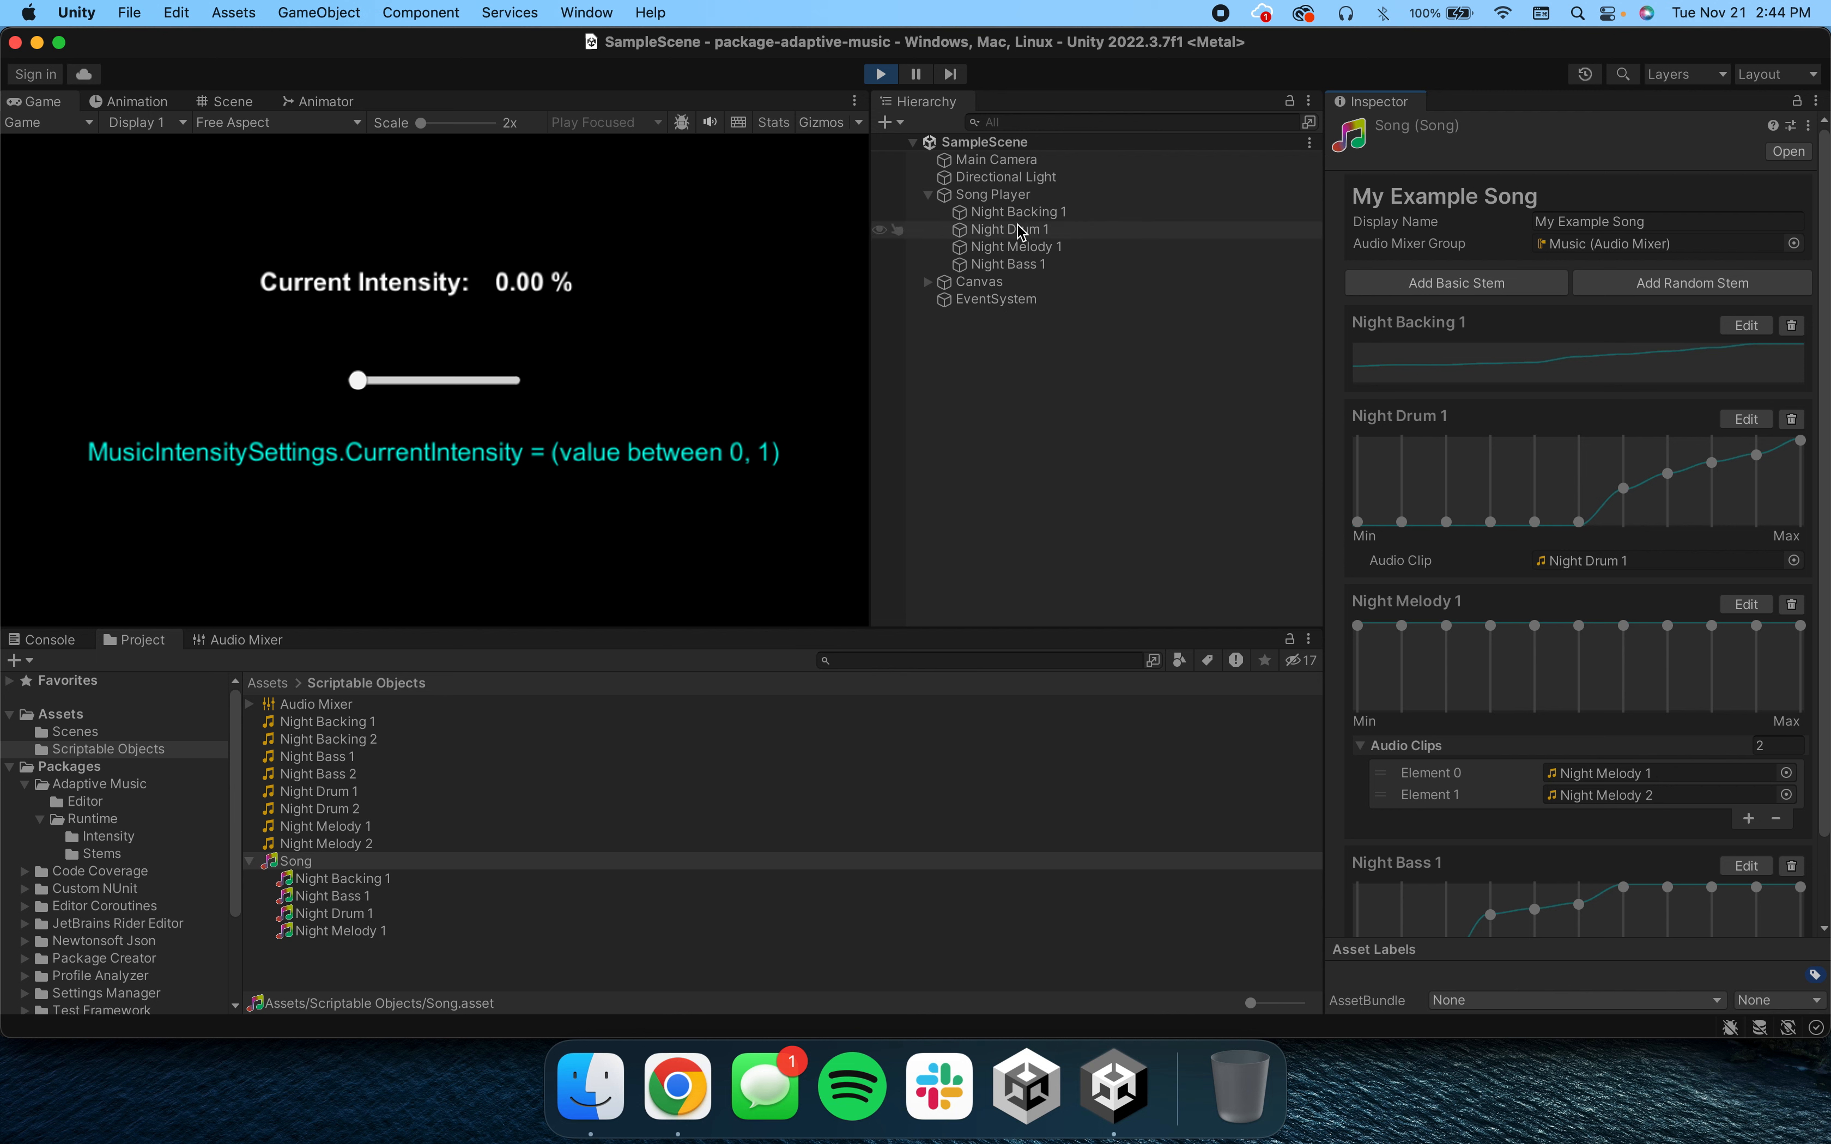
- Review the Song Player's script settings, then reselect the Song asset with stems collapsed
{"action": "left_click", "coordinate": [993, 194]}
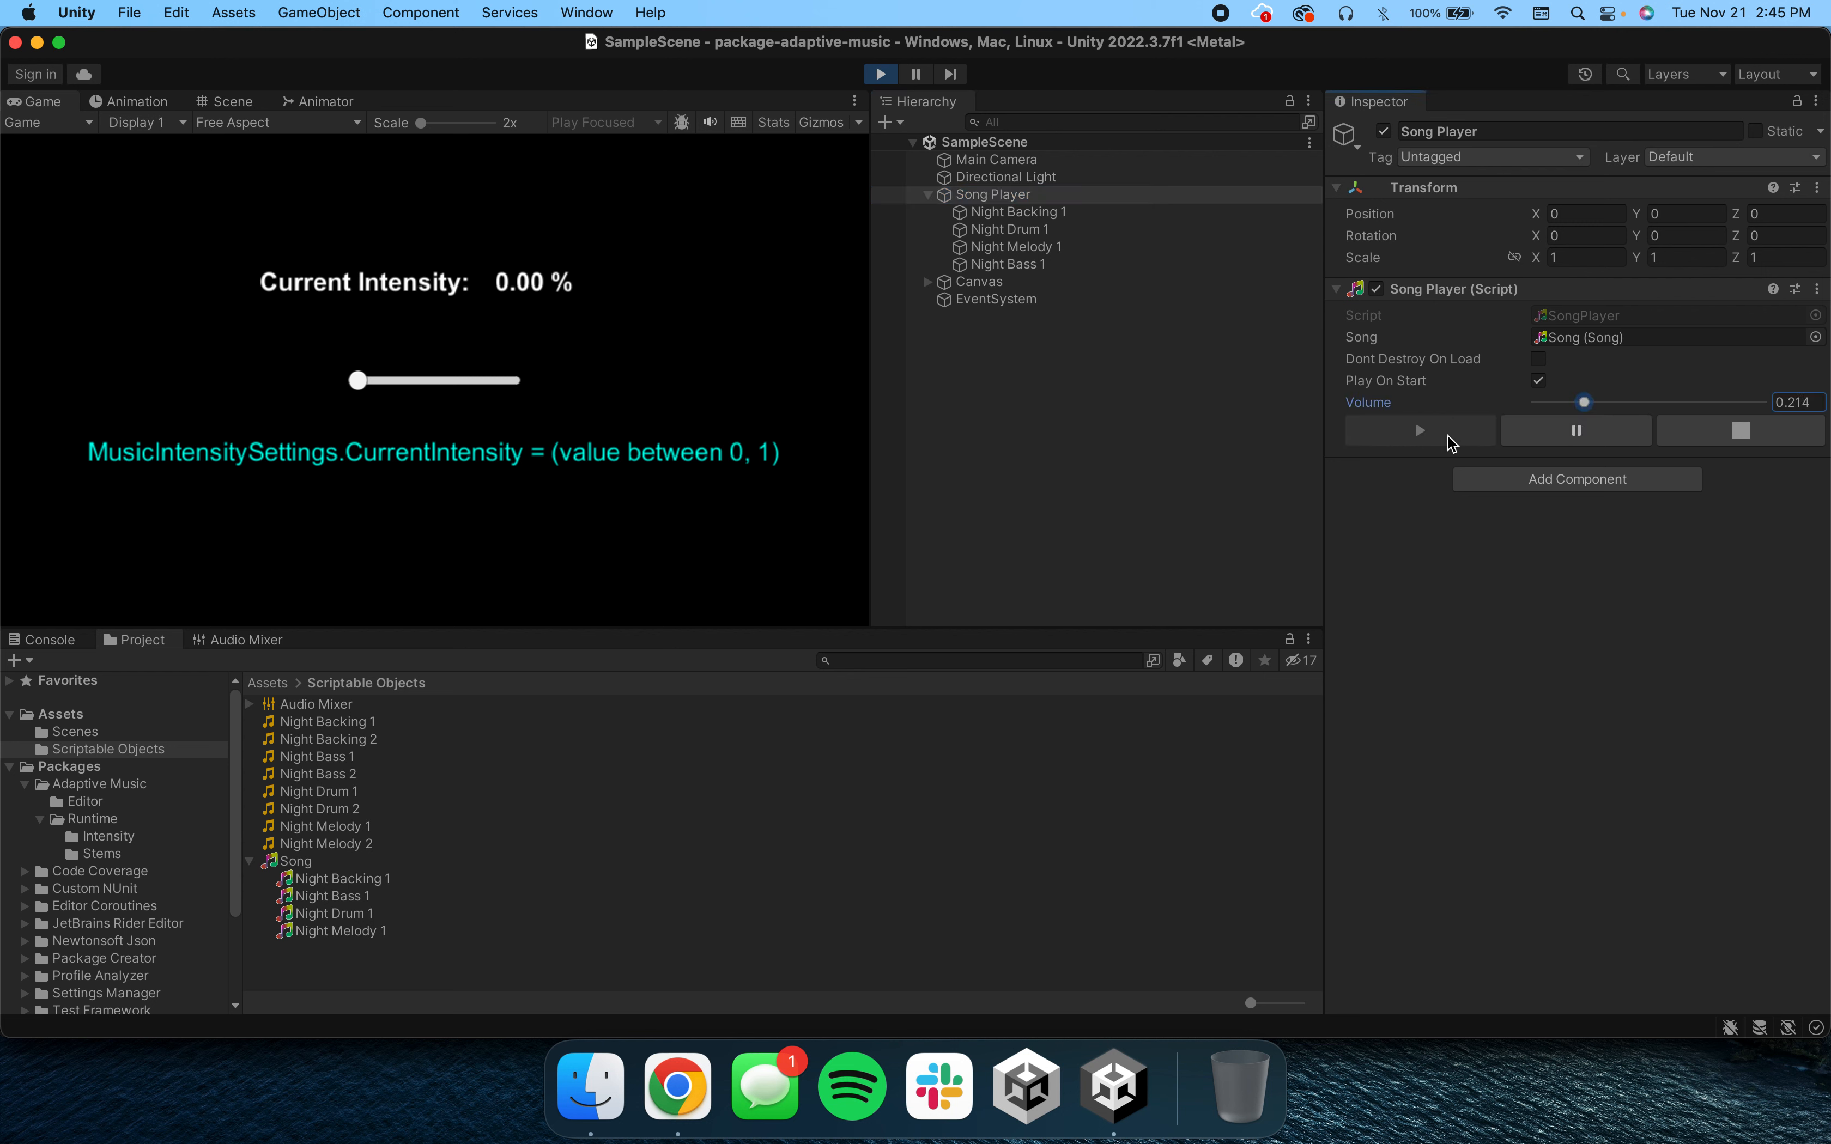
{"action": "mouse_move", "coordinate": [447, 360]}
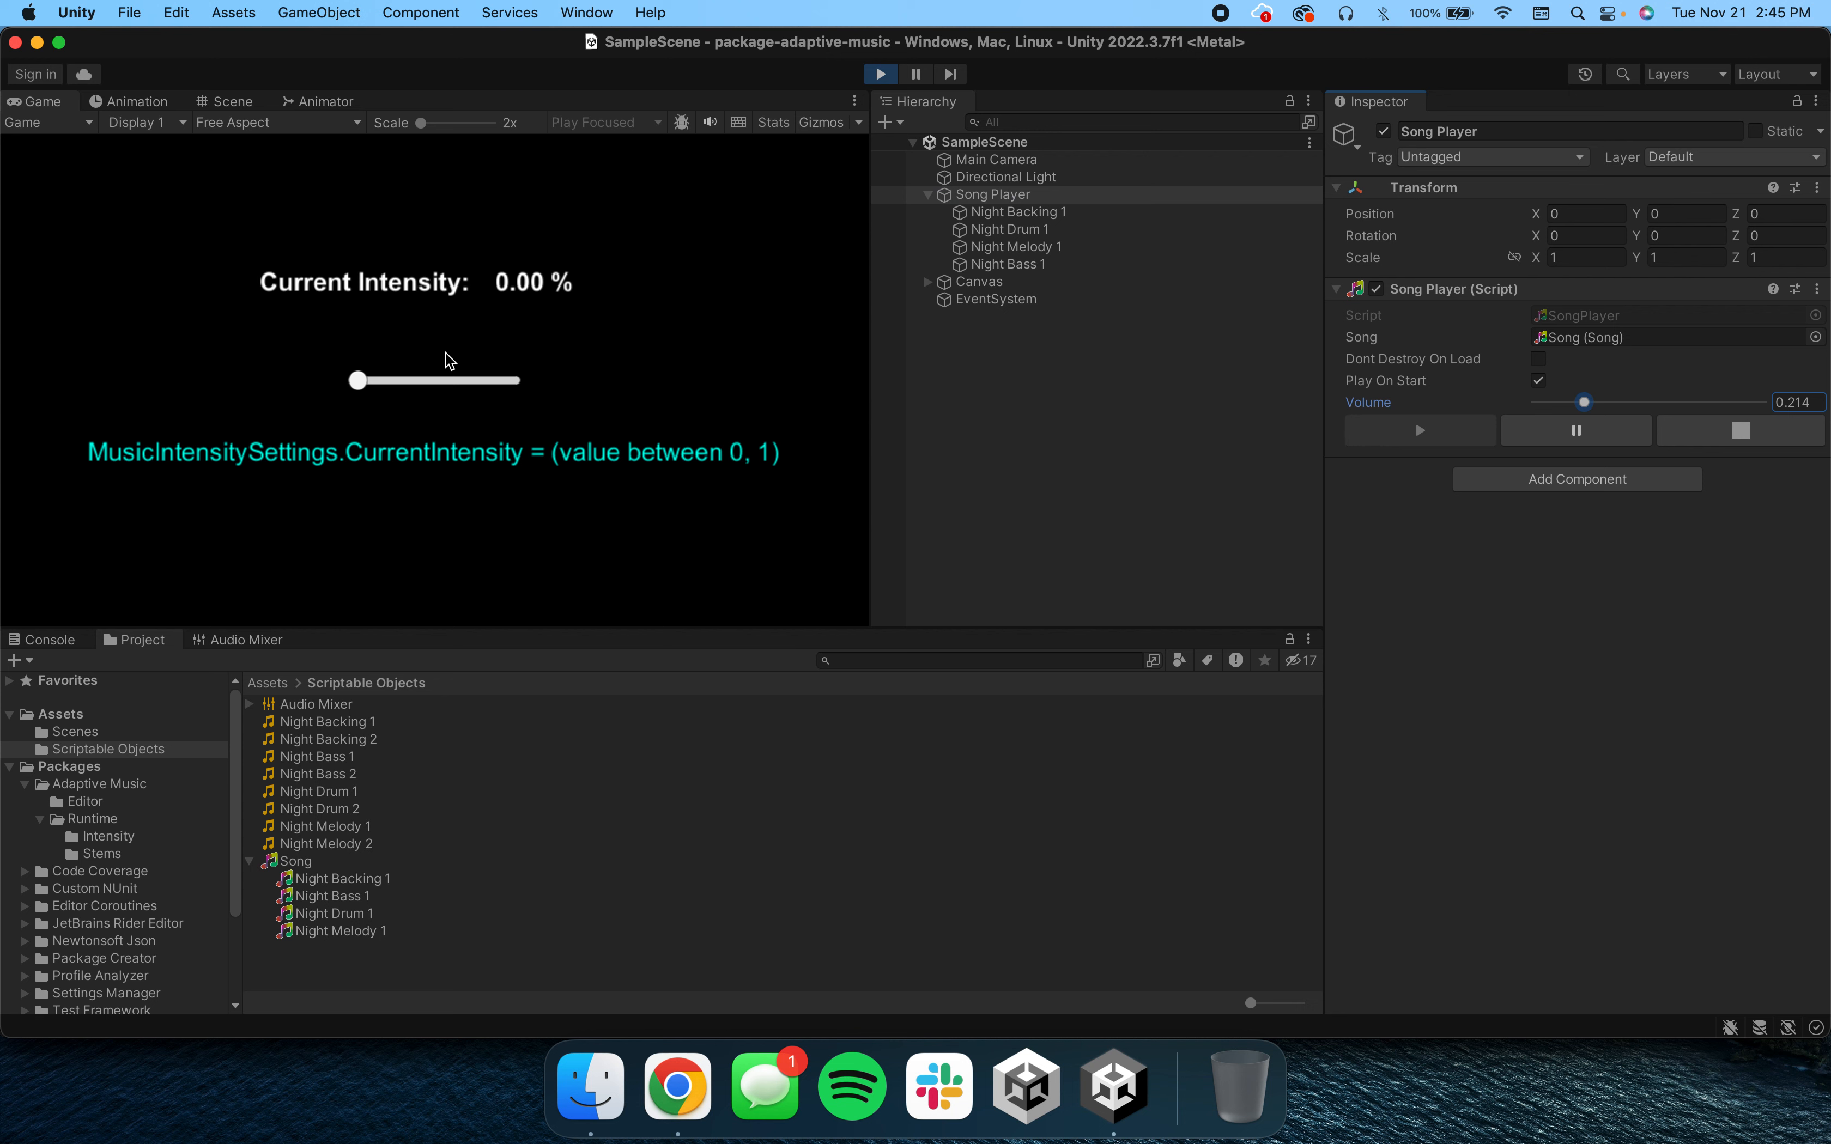
{"action": "left_click", "coordinate": [296, 861]}
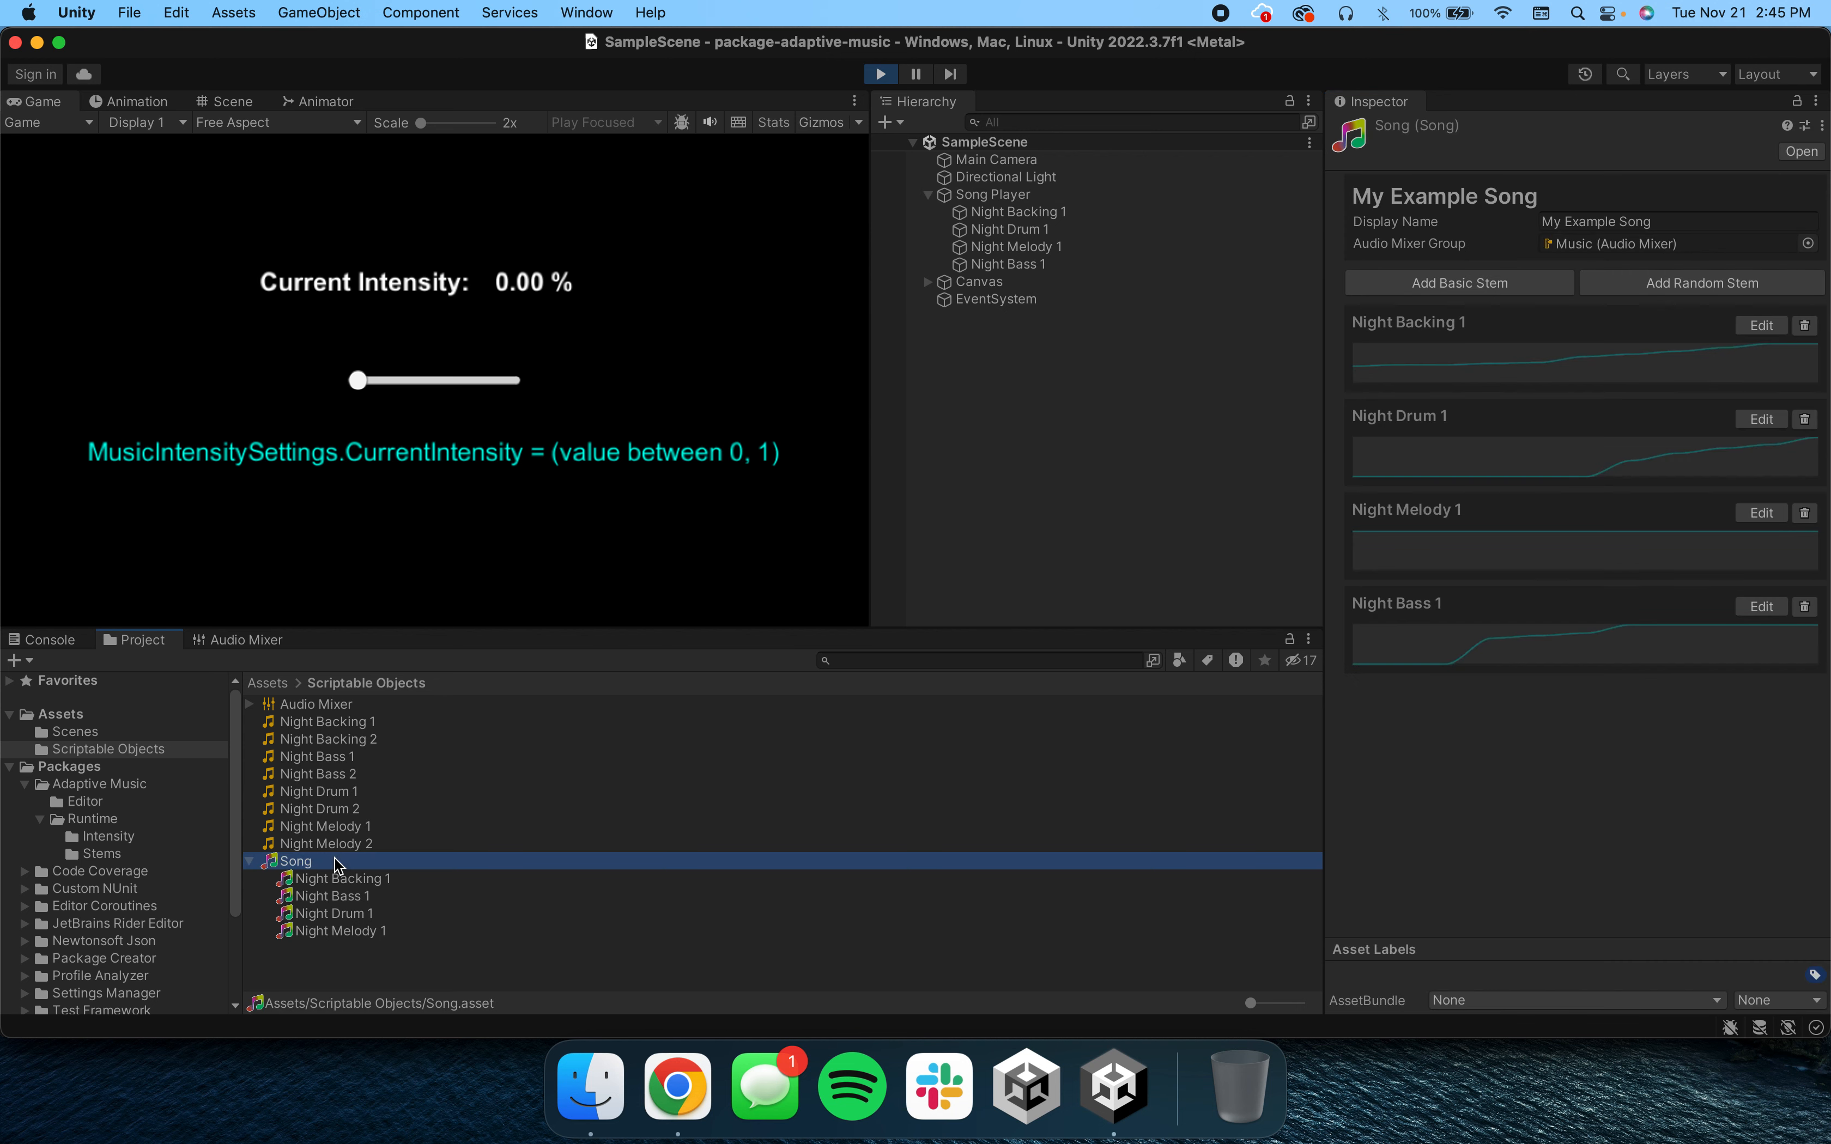
{"action": "mouse_move", "coordinate": [564, 492]}
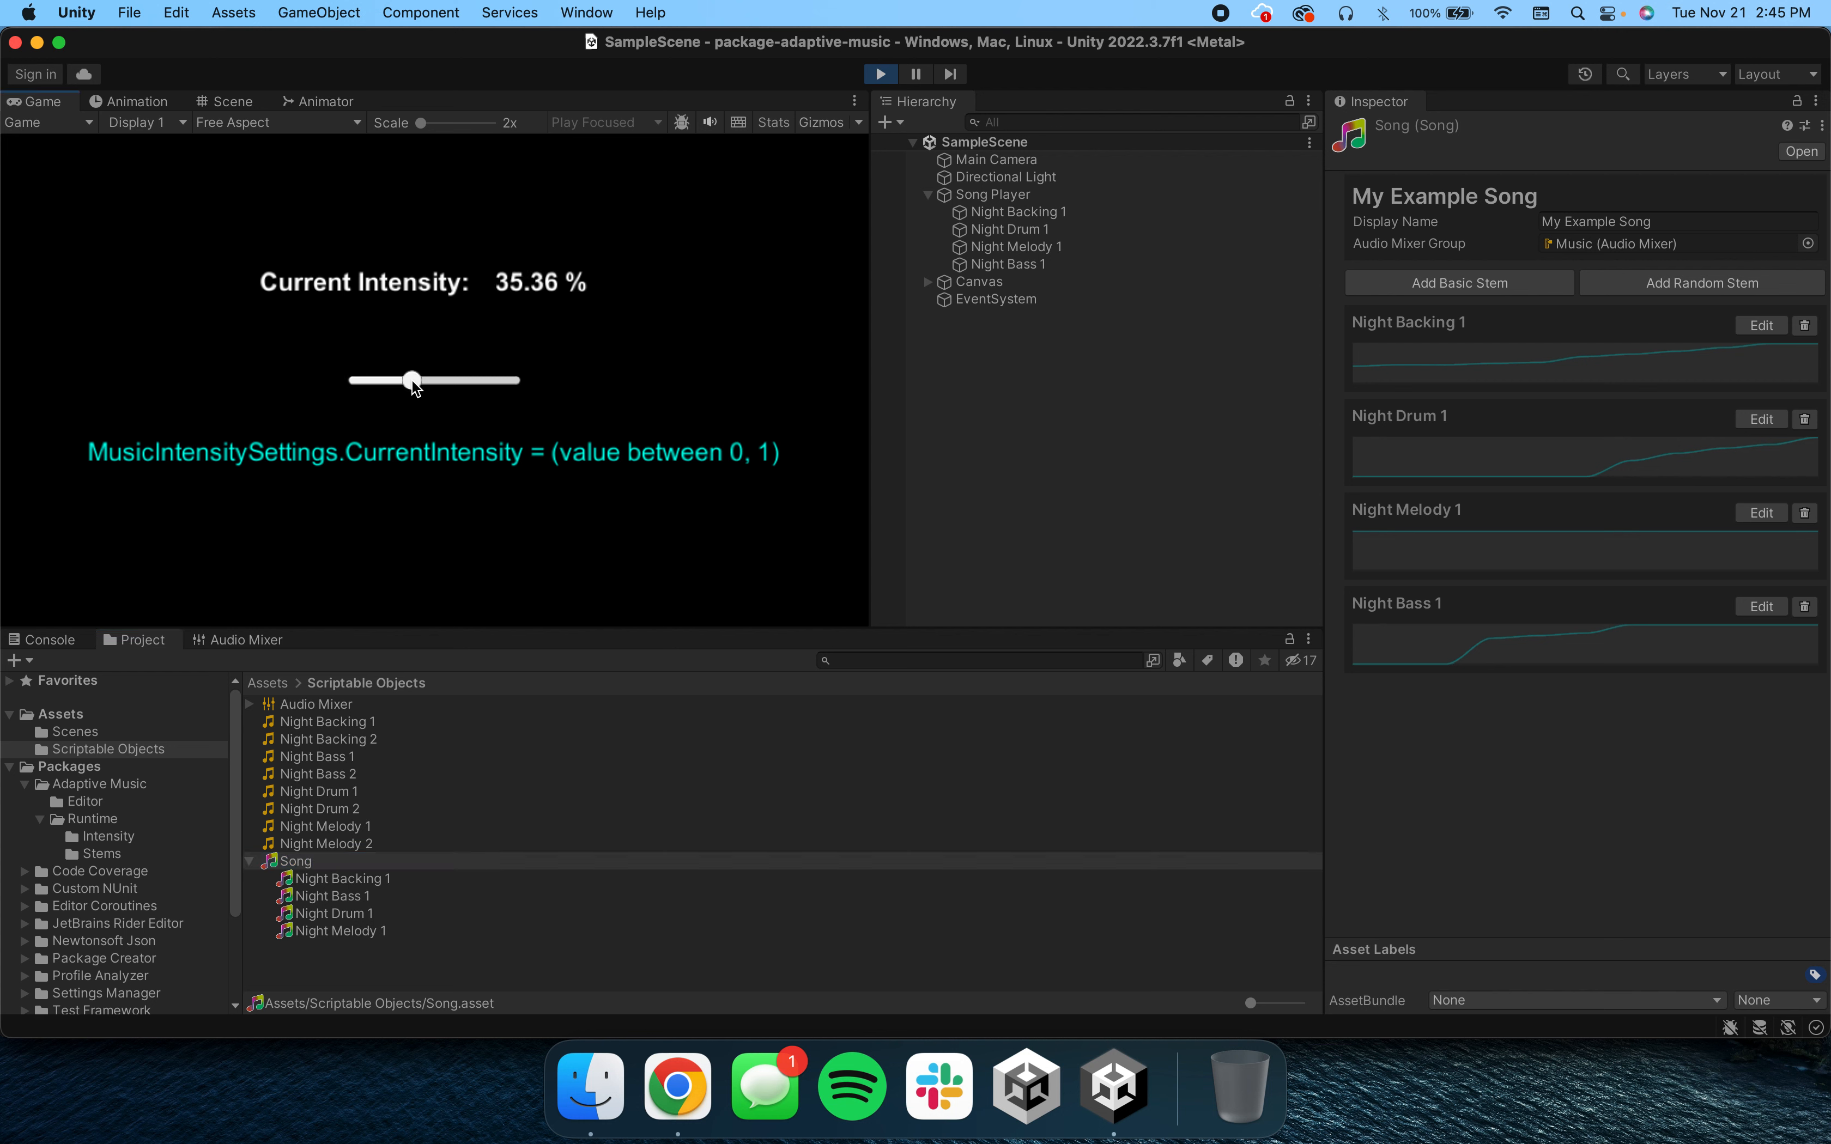
{"action": "mouse_move", "coordinate": [1510, 645]}
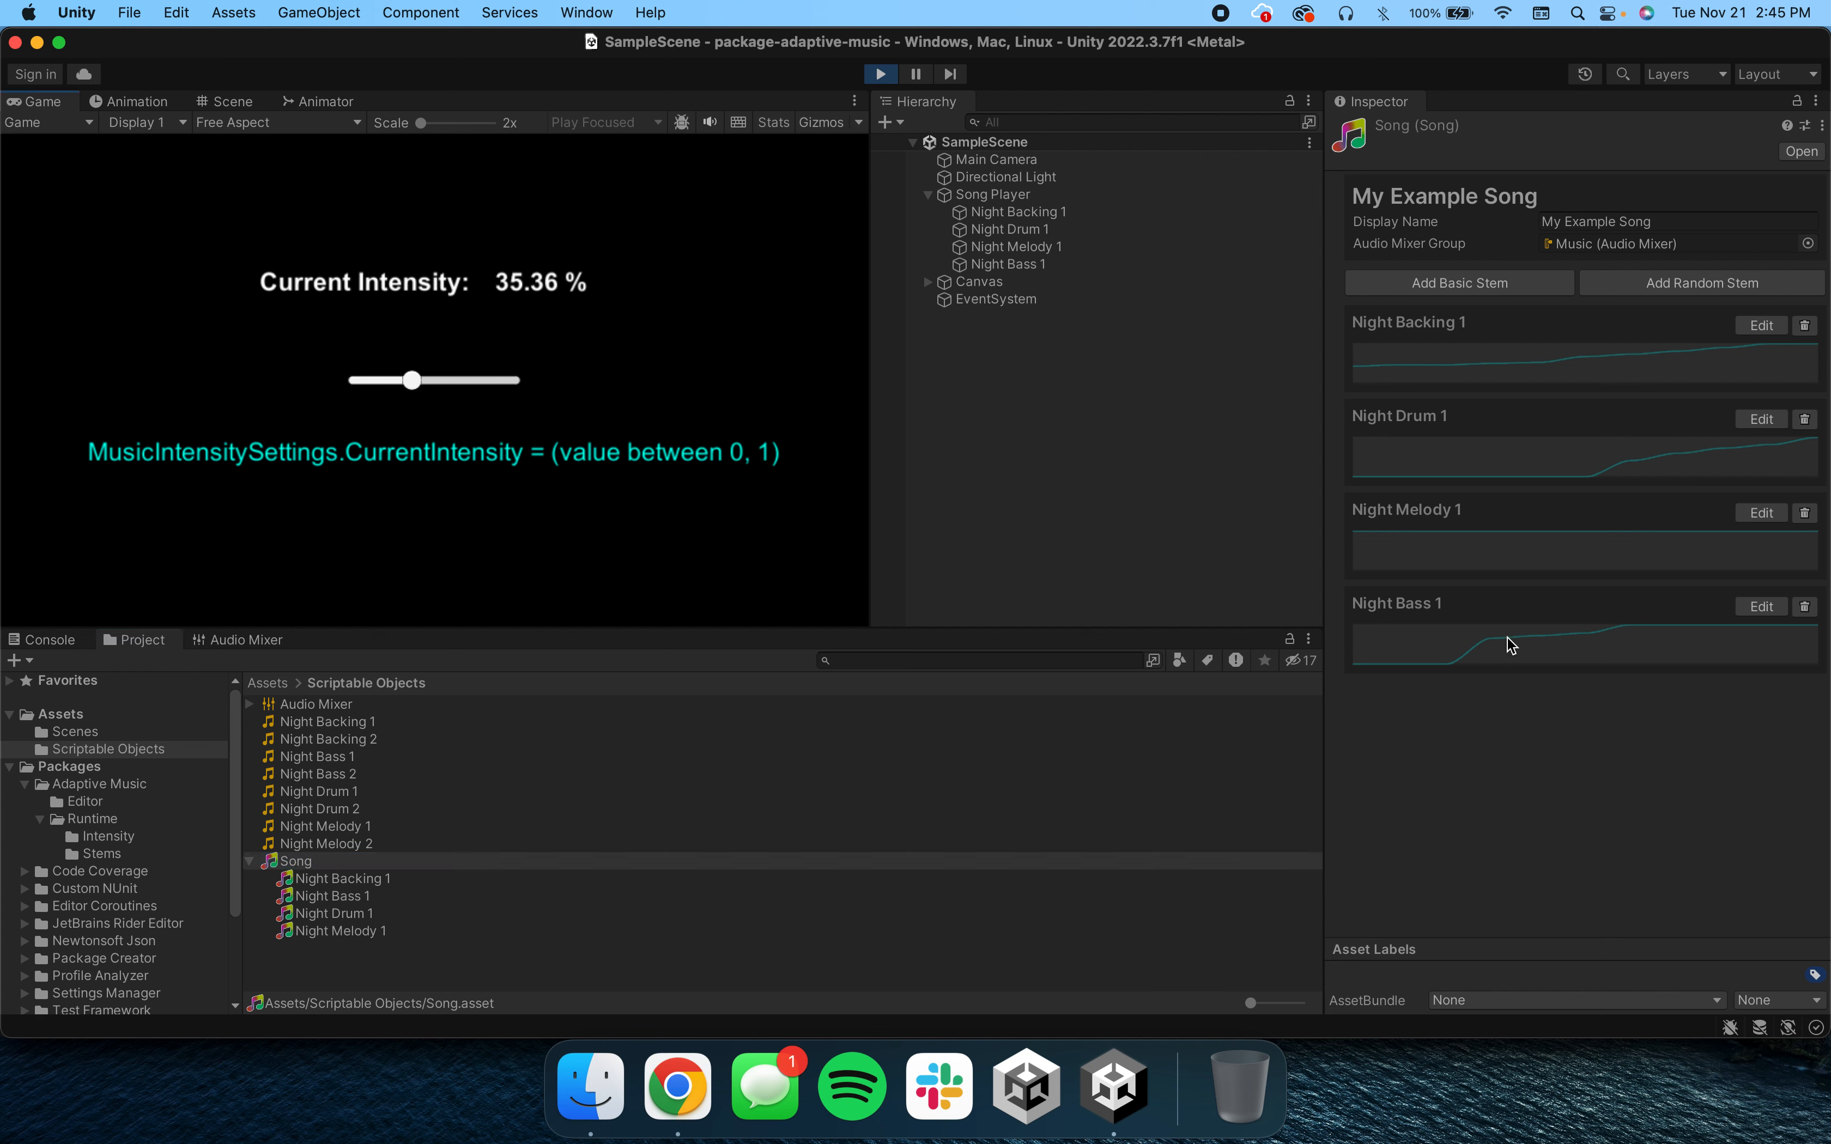
{"action": "mouse_move", "coordinate": [1518, 357]}
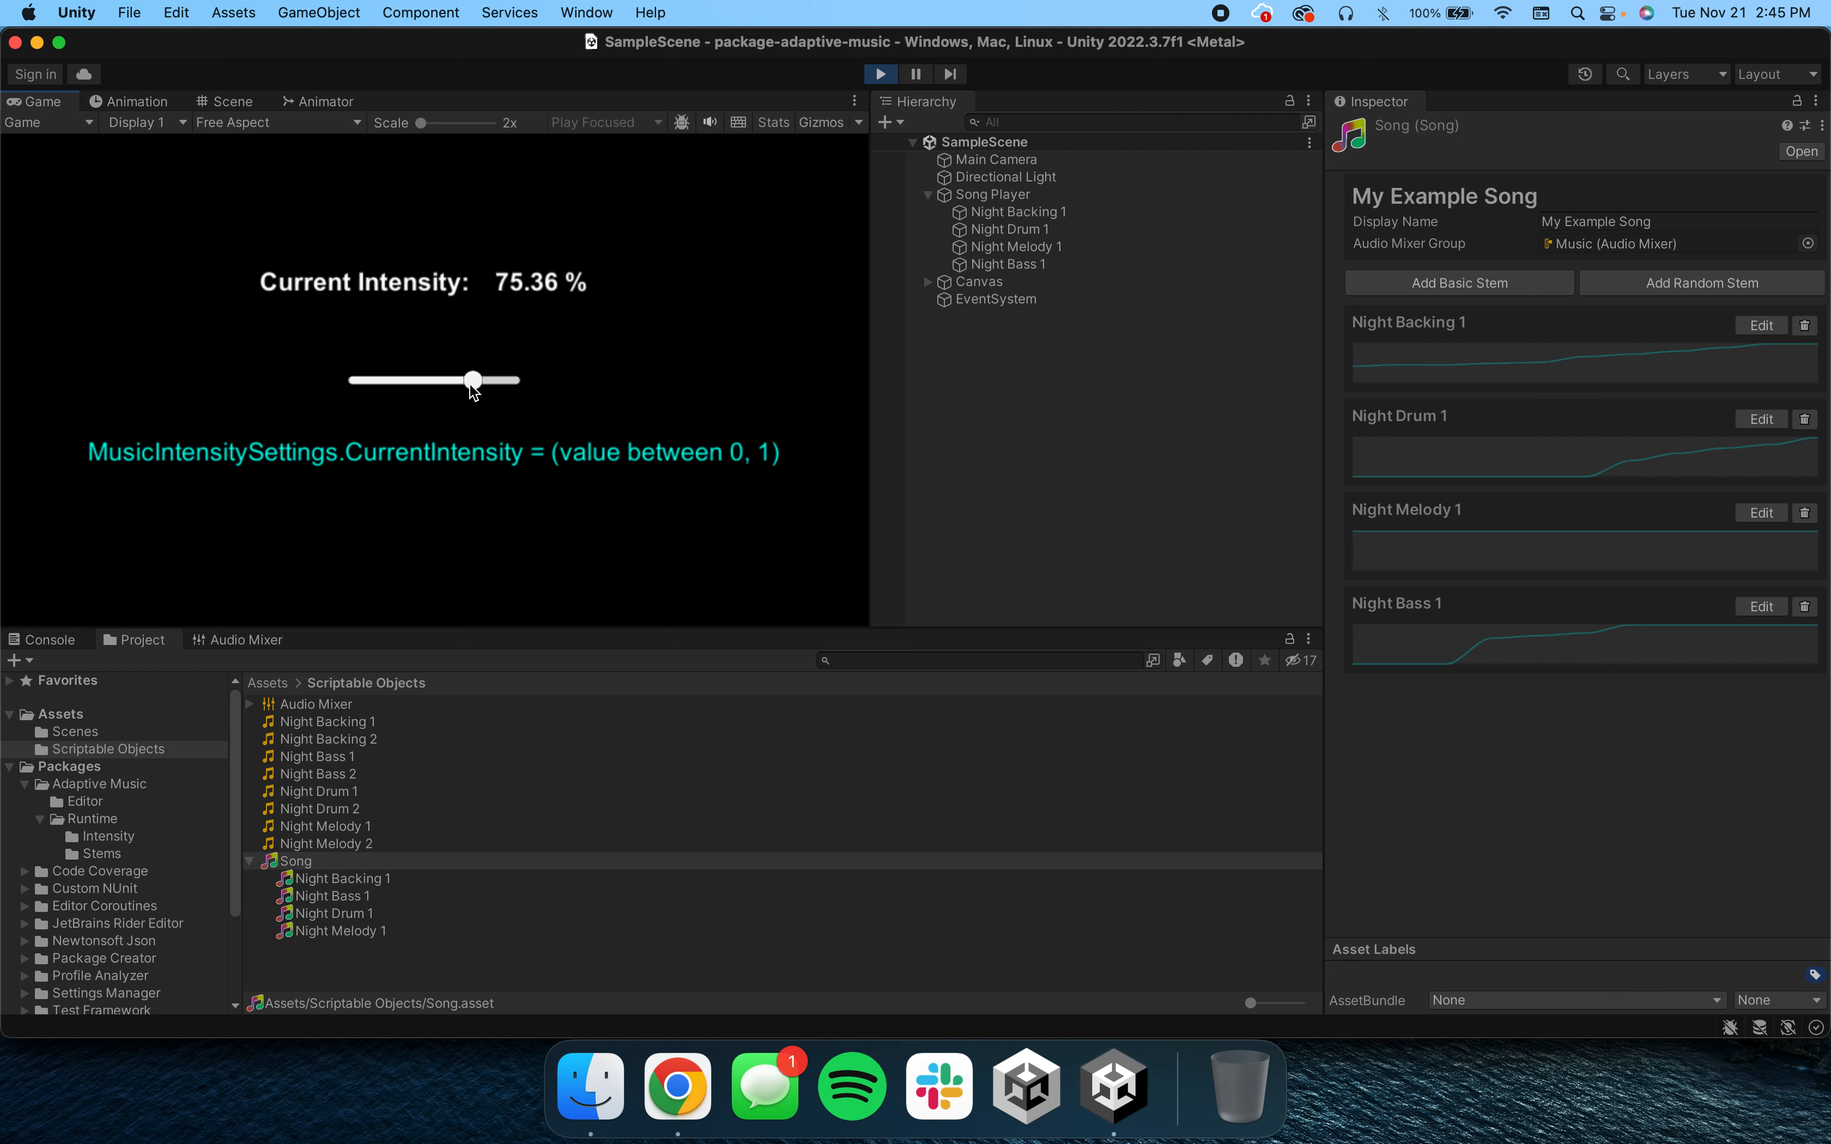
{"action": "mouse_move", "coordinate": [489, 411]}
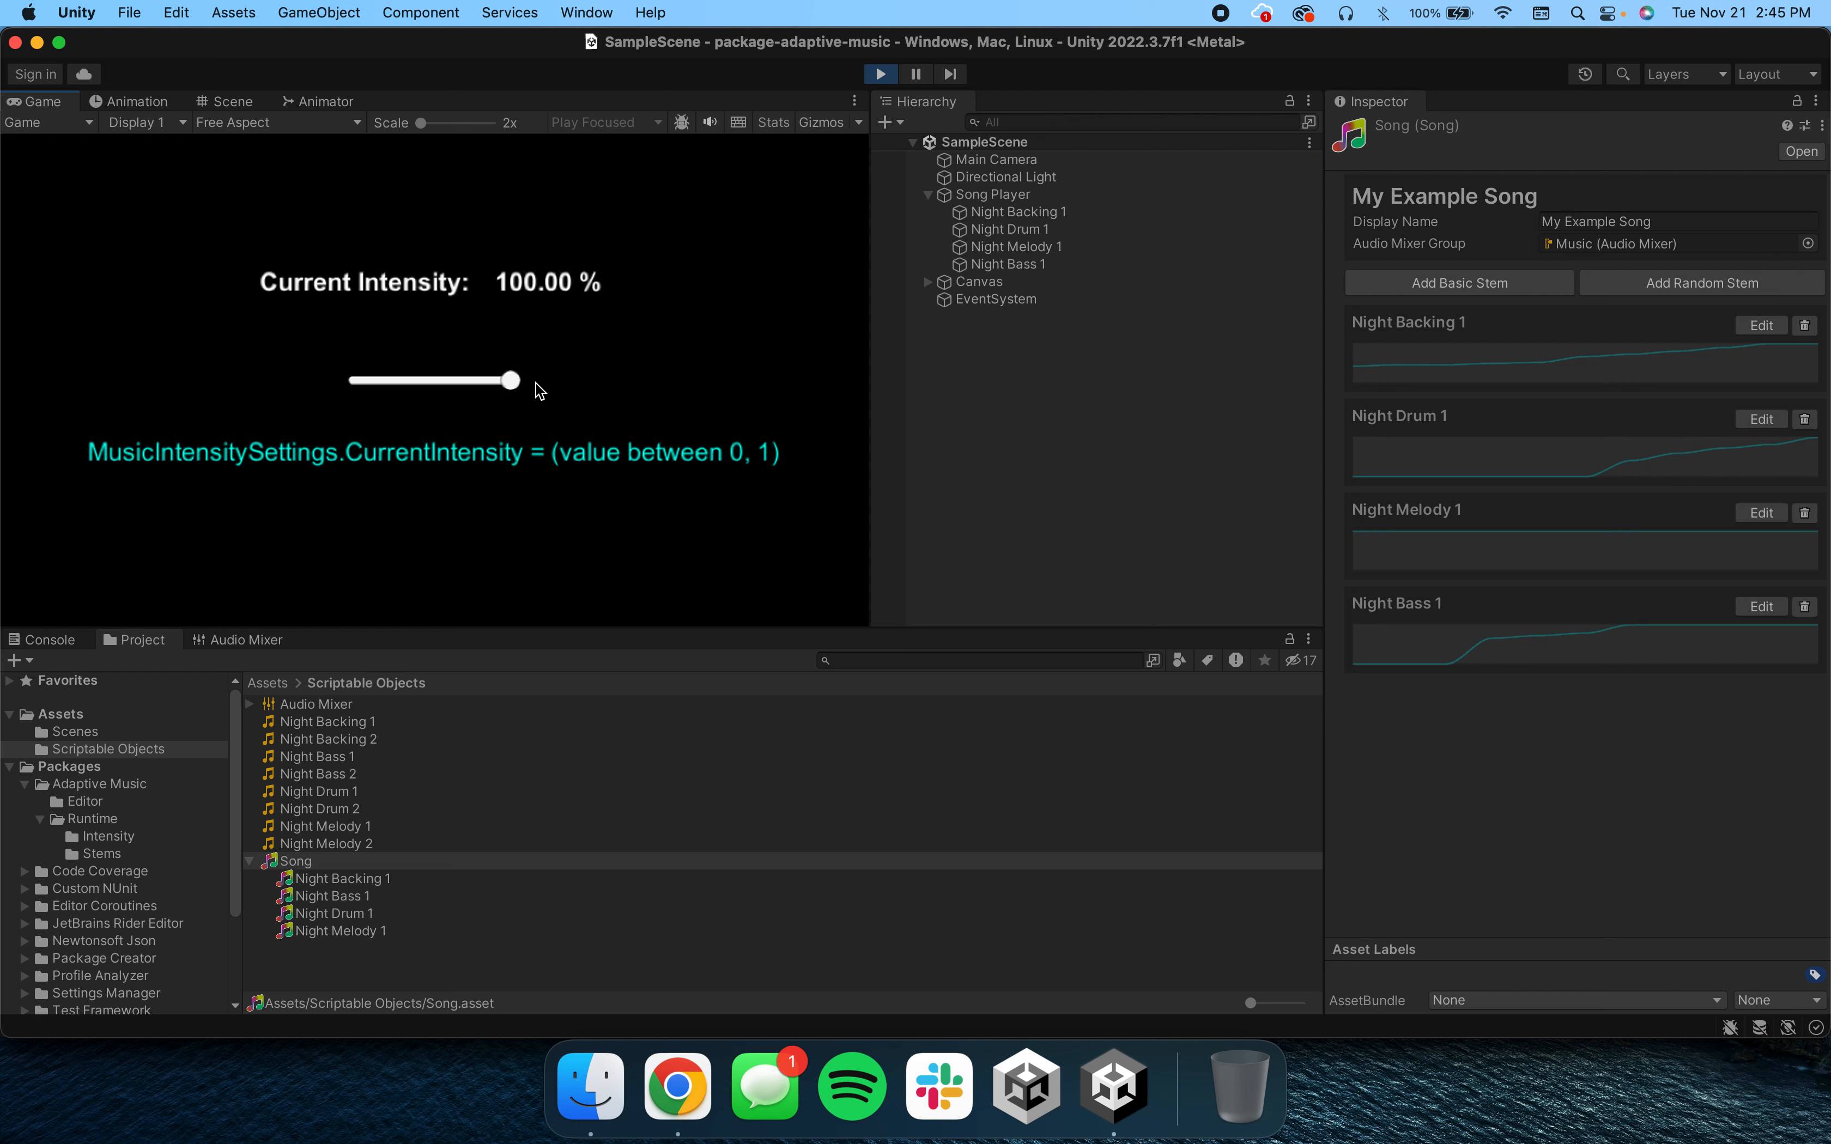
{"action": "mouse_move", "coordinate": [558, 402]}
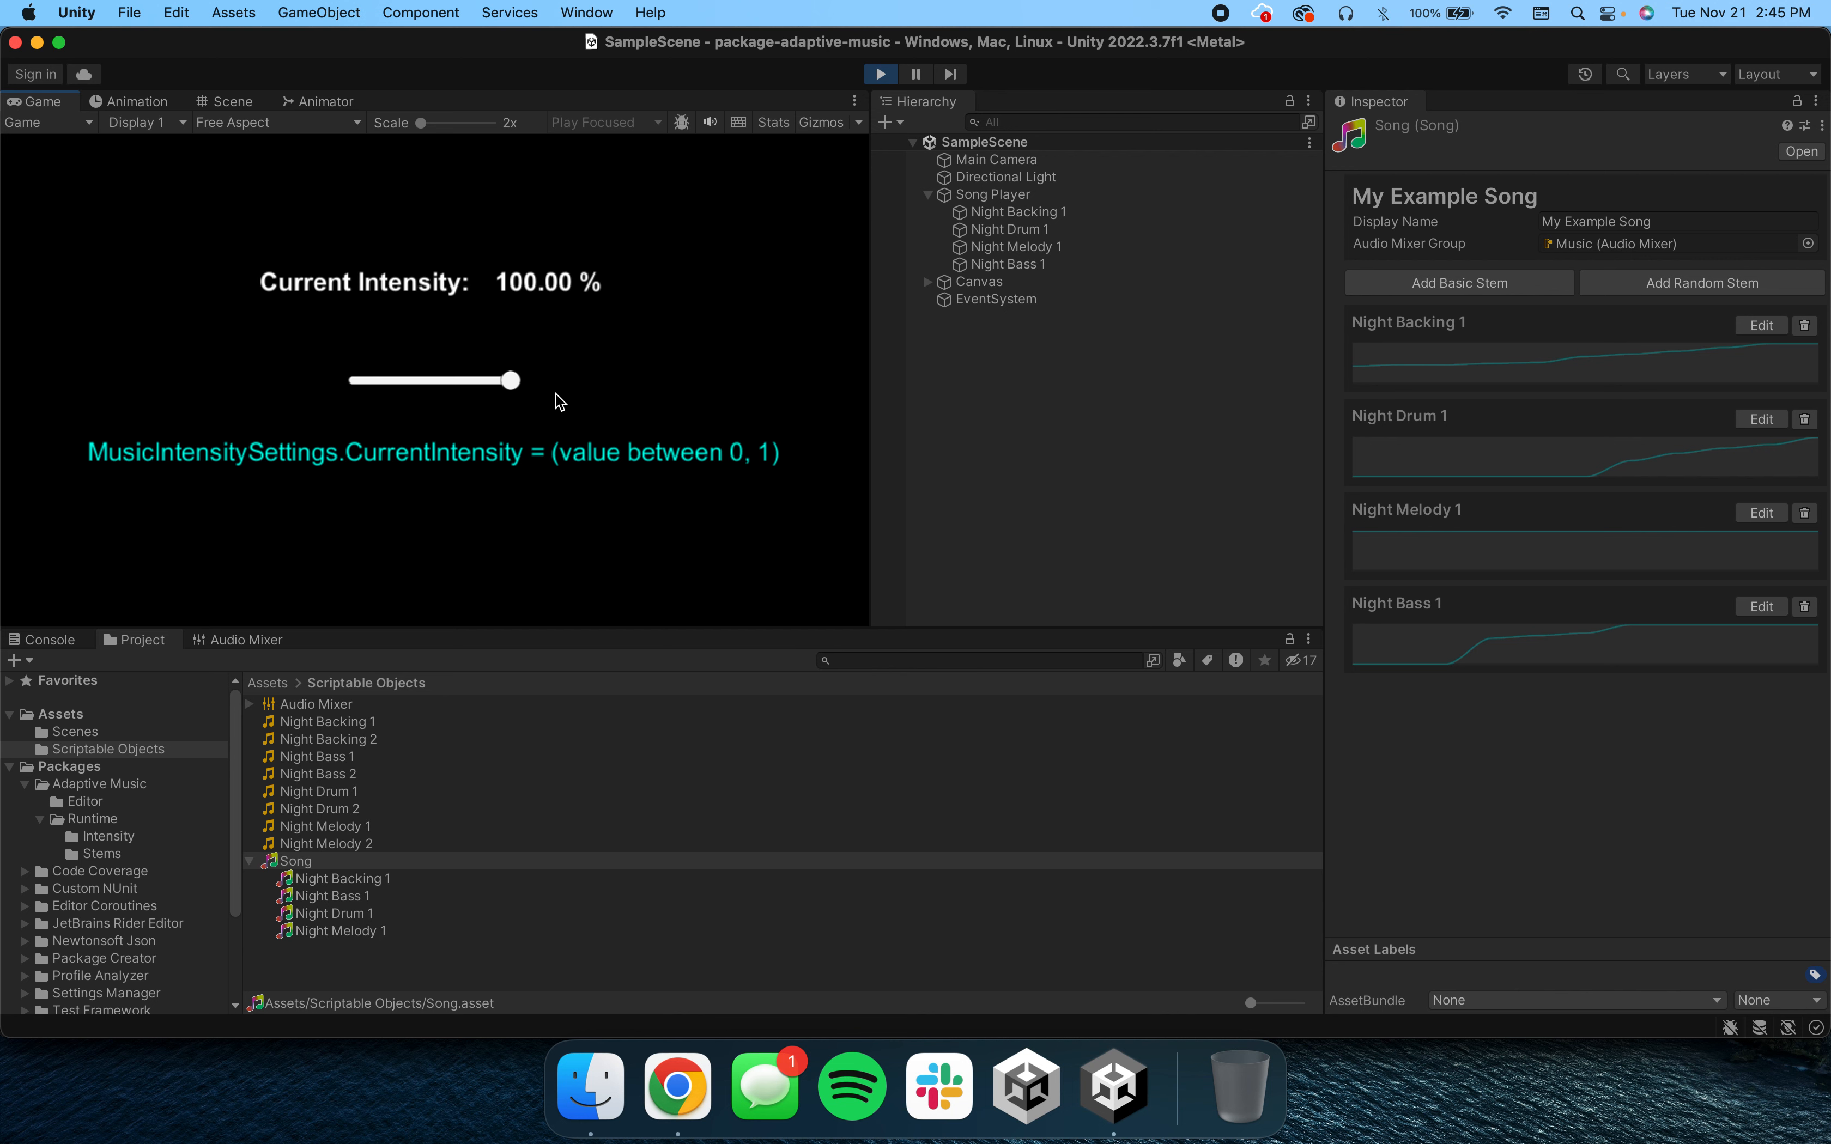
{"action": "mouse_move", "coordinate": [884, 64]}
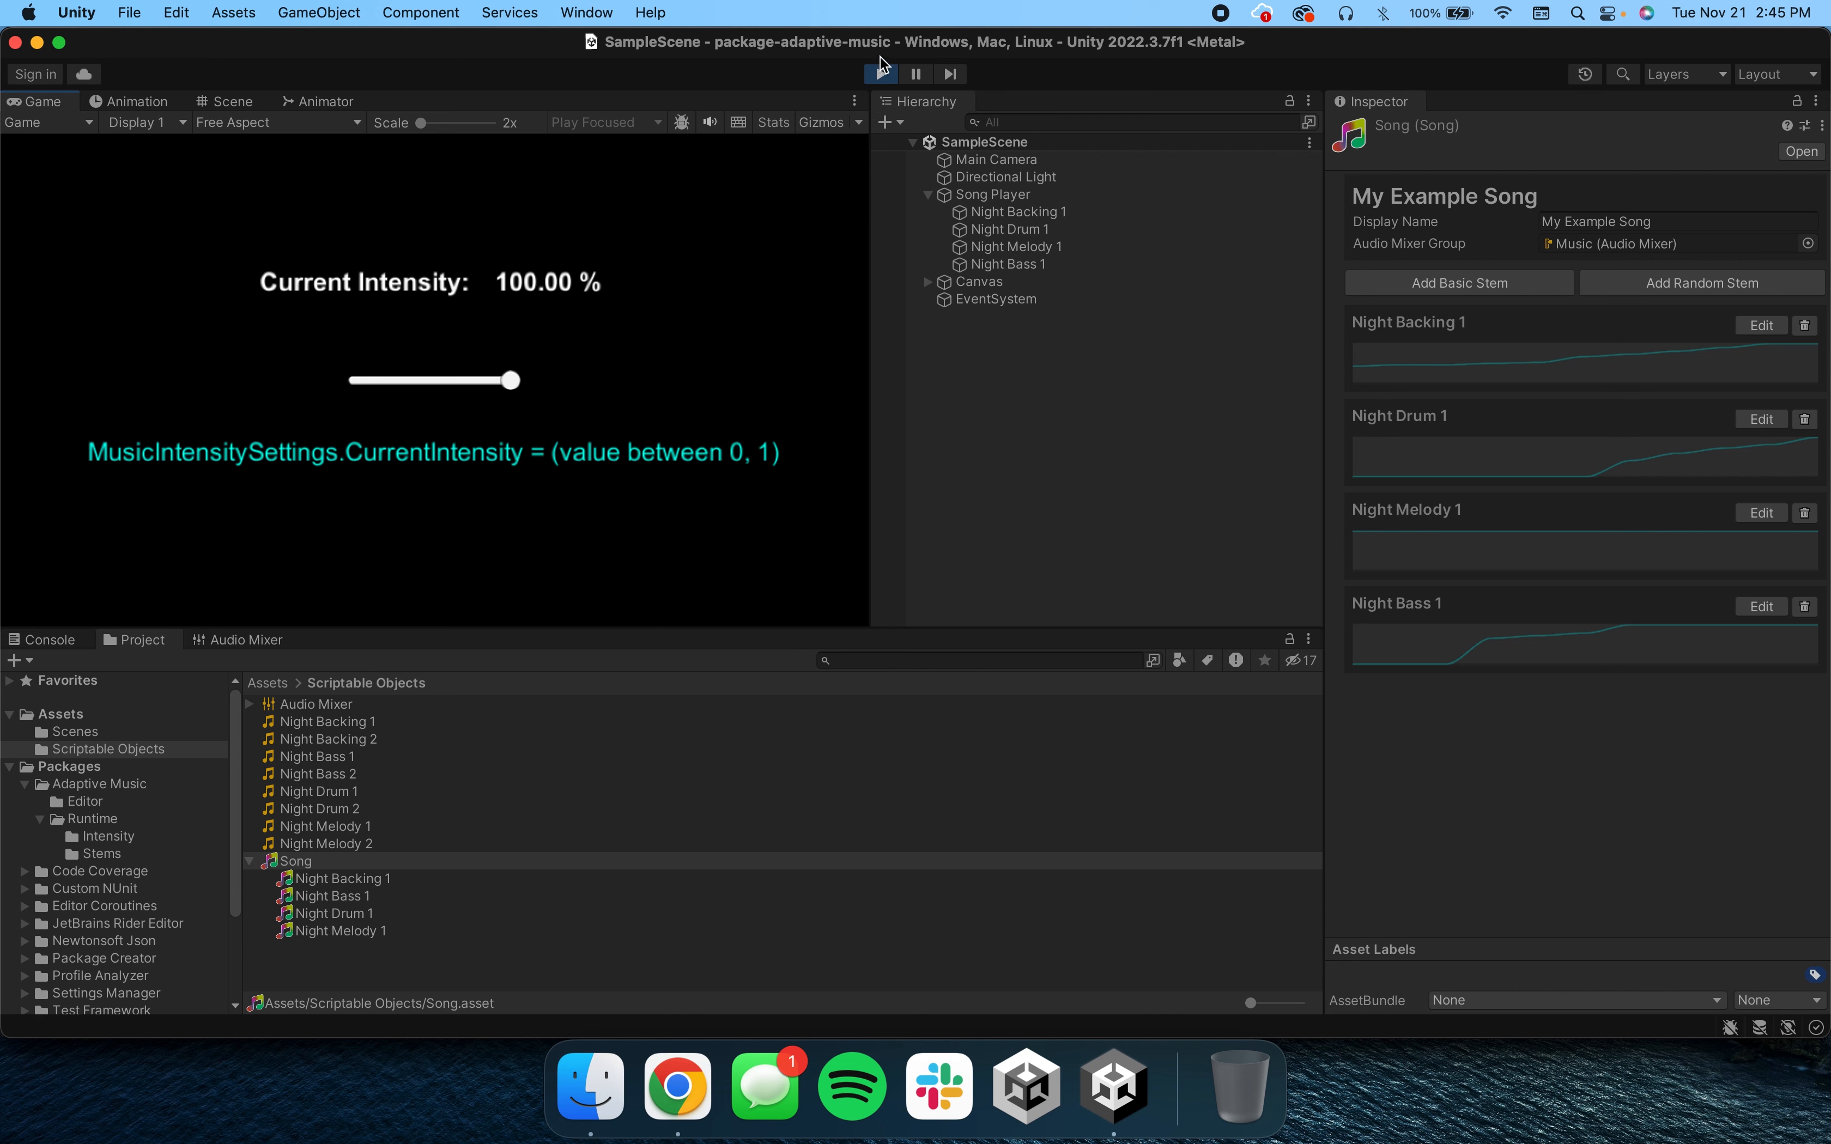
{"action": "mouse_move", "coordinate": [1039, 212]}
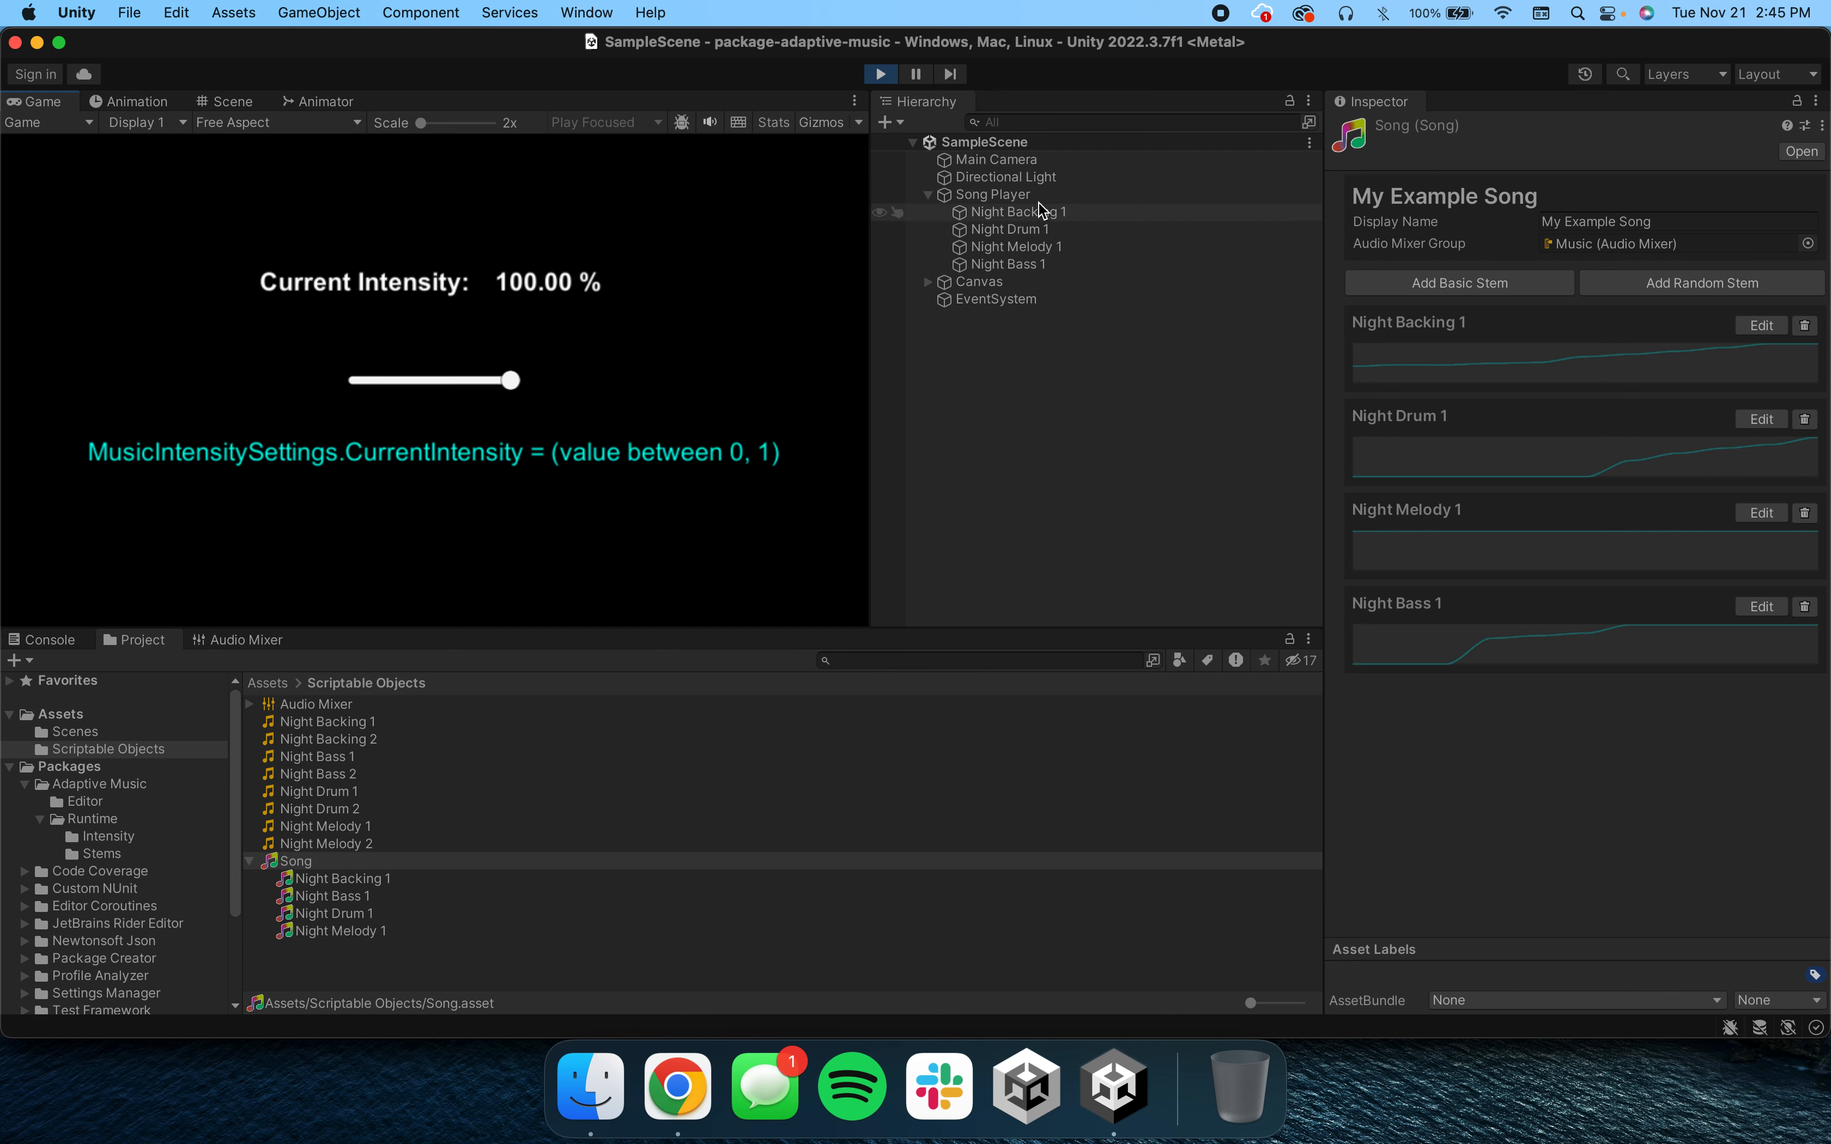
- Reselect the Song asset via Song Player and expand the Night Drum 1 stem's curve and clips
{"action": "left_click", "coordinate": [991, 194]}
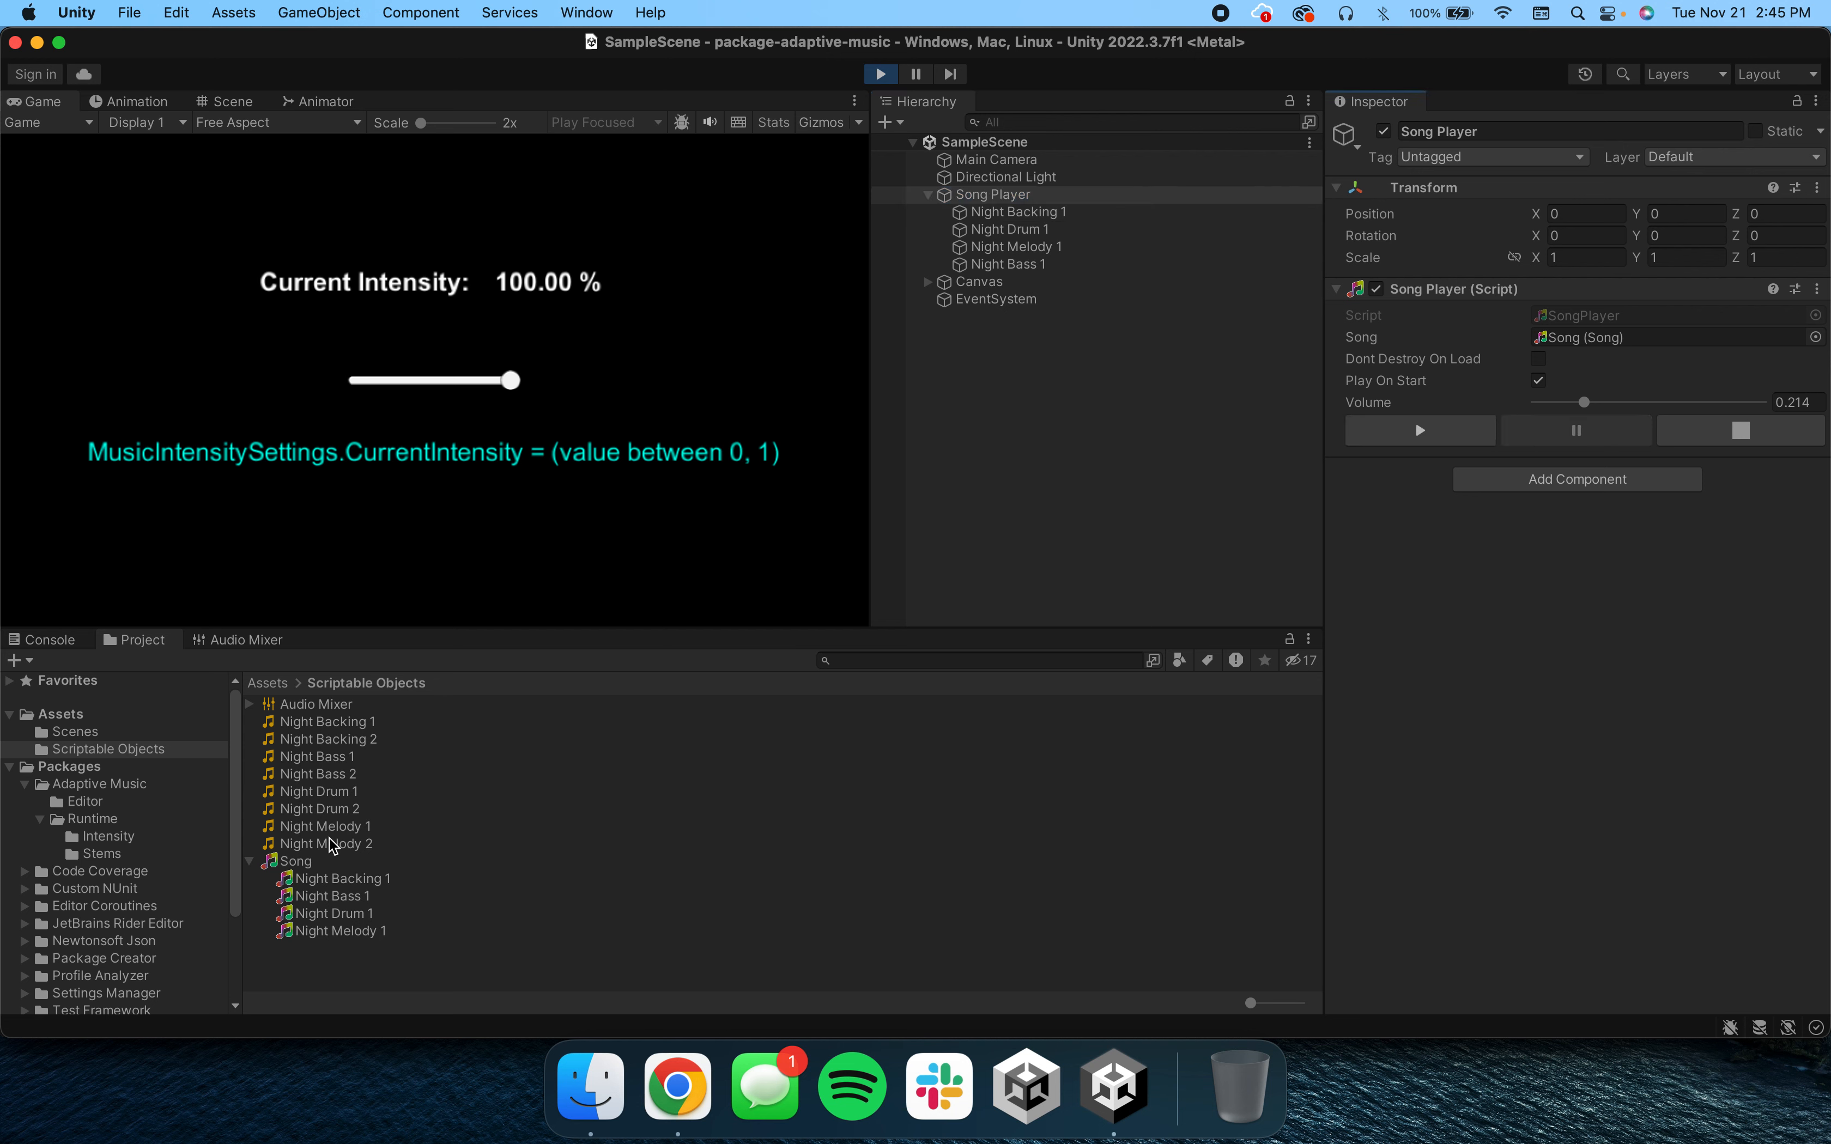
{"action": "left_click", "coordinate": [295, 862]}
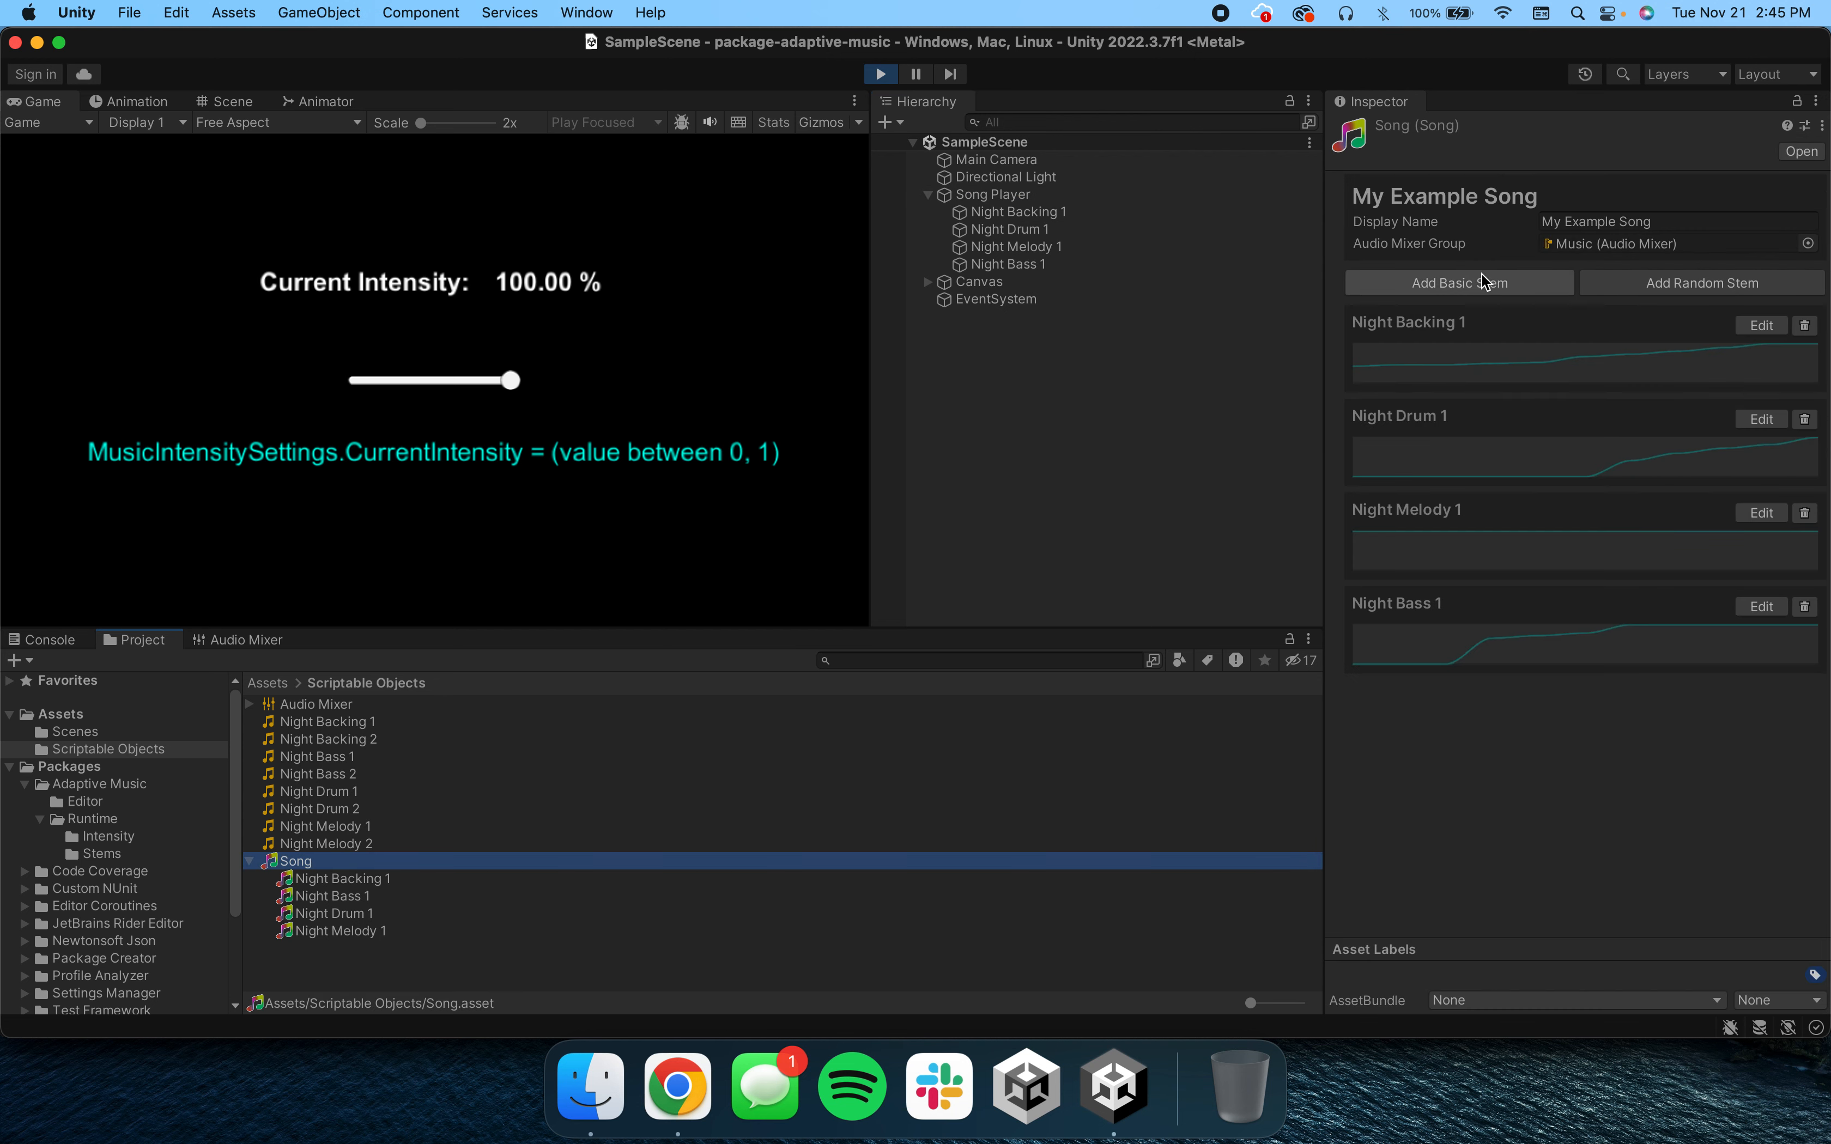
{"action": "left_click", "coordinate": [1760, 419]}
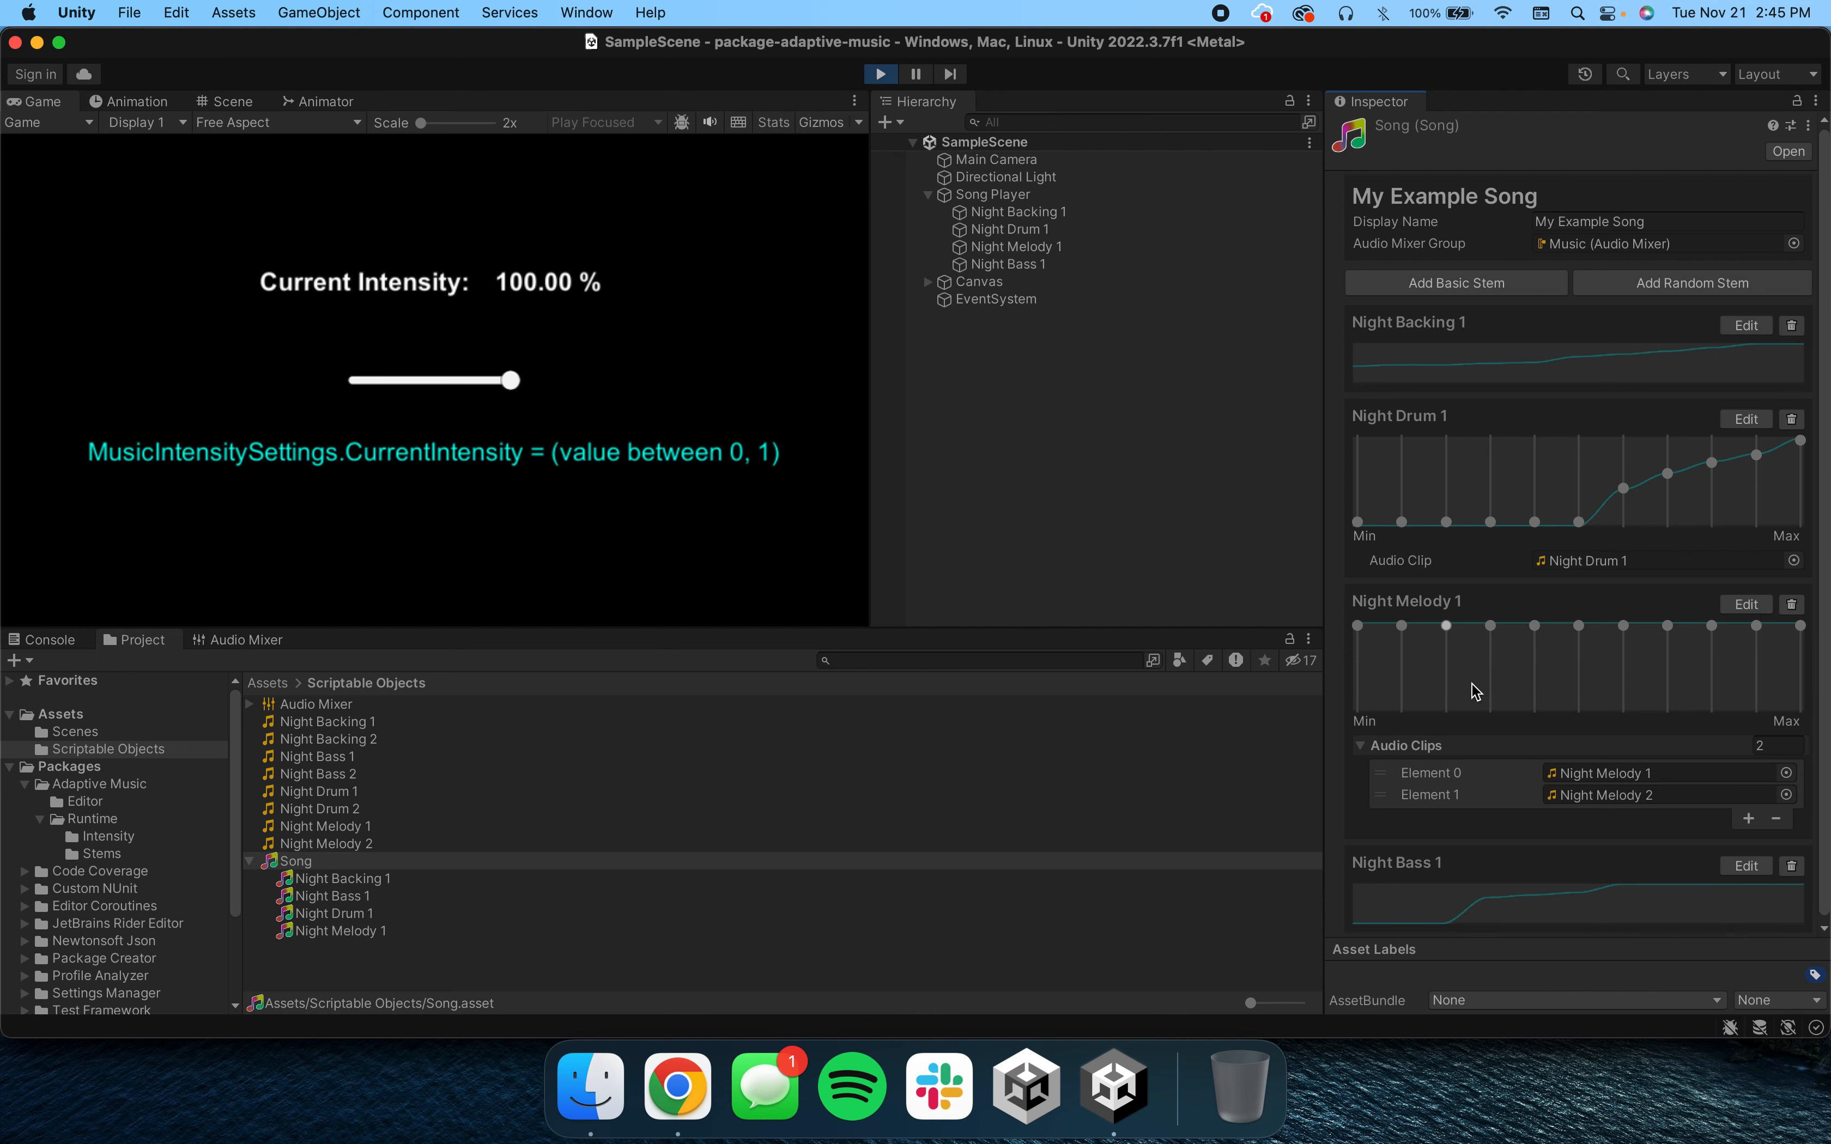
{"action": "mouse_move", "coordinate": [1588, 766]}
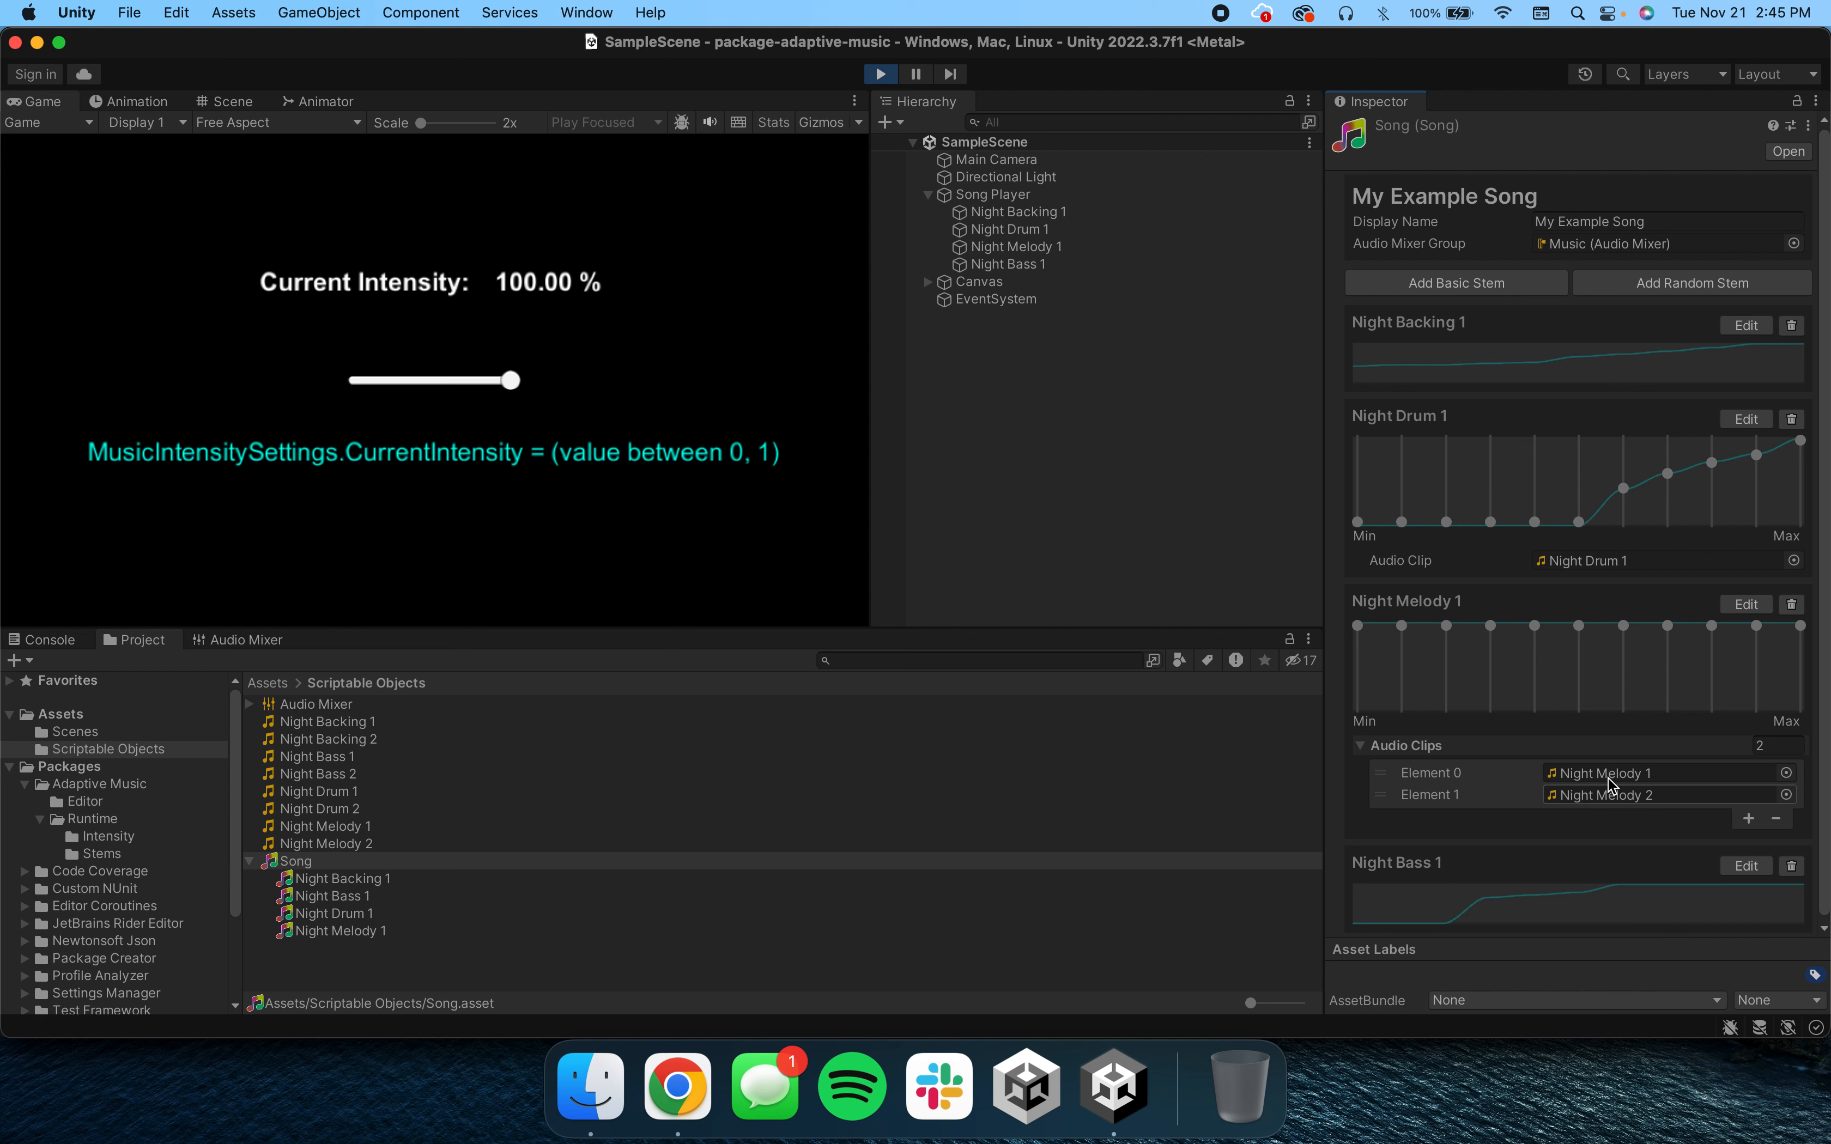
{"action": "mouse_move", "coordinate": [1569, 764]}
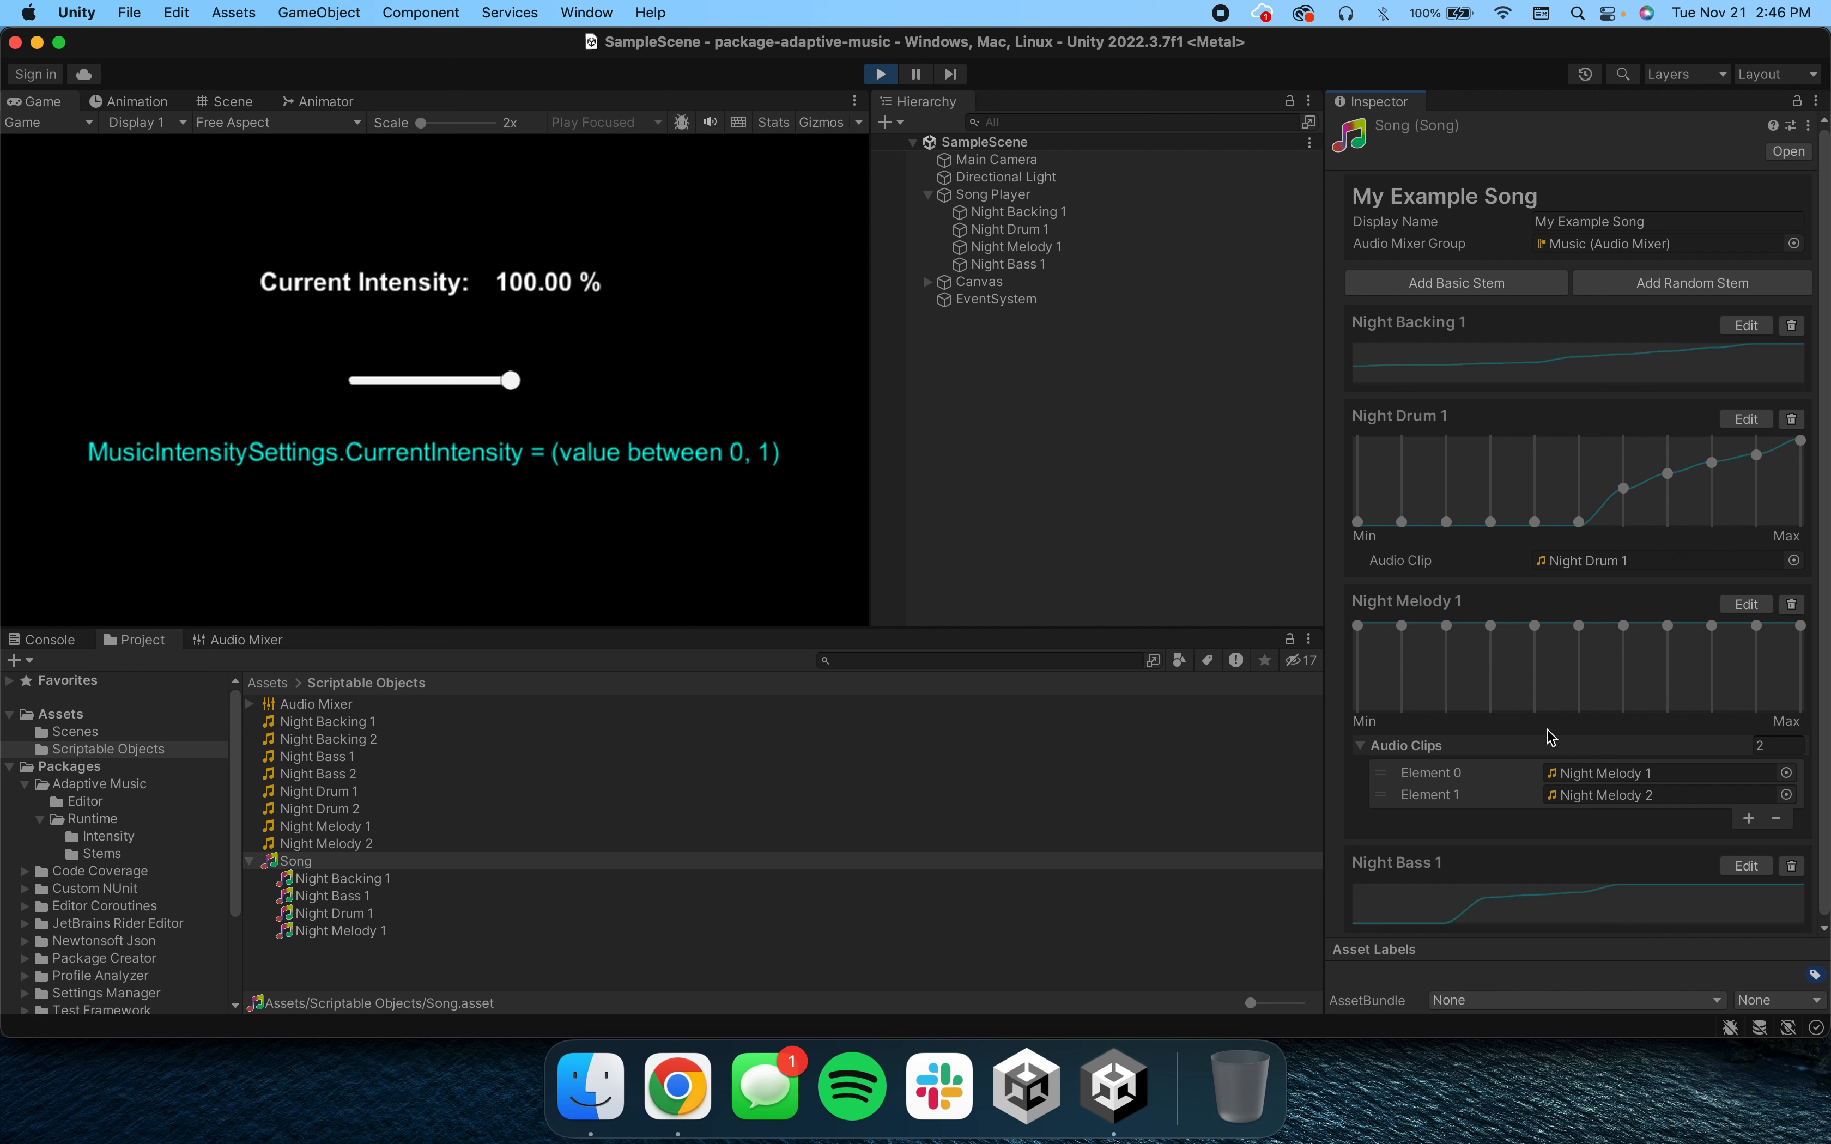
{"action": "mouse_move", "coordinate": [1506, 241]}
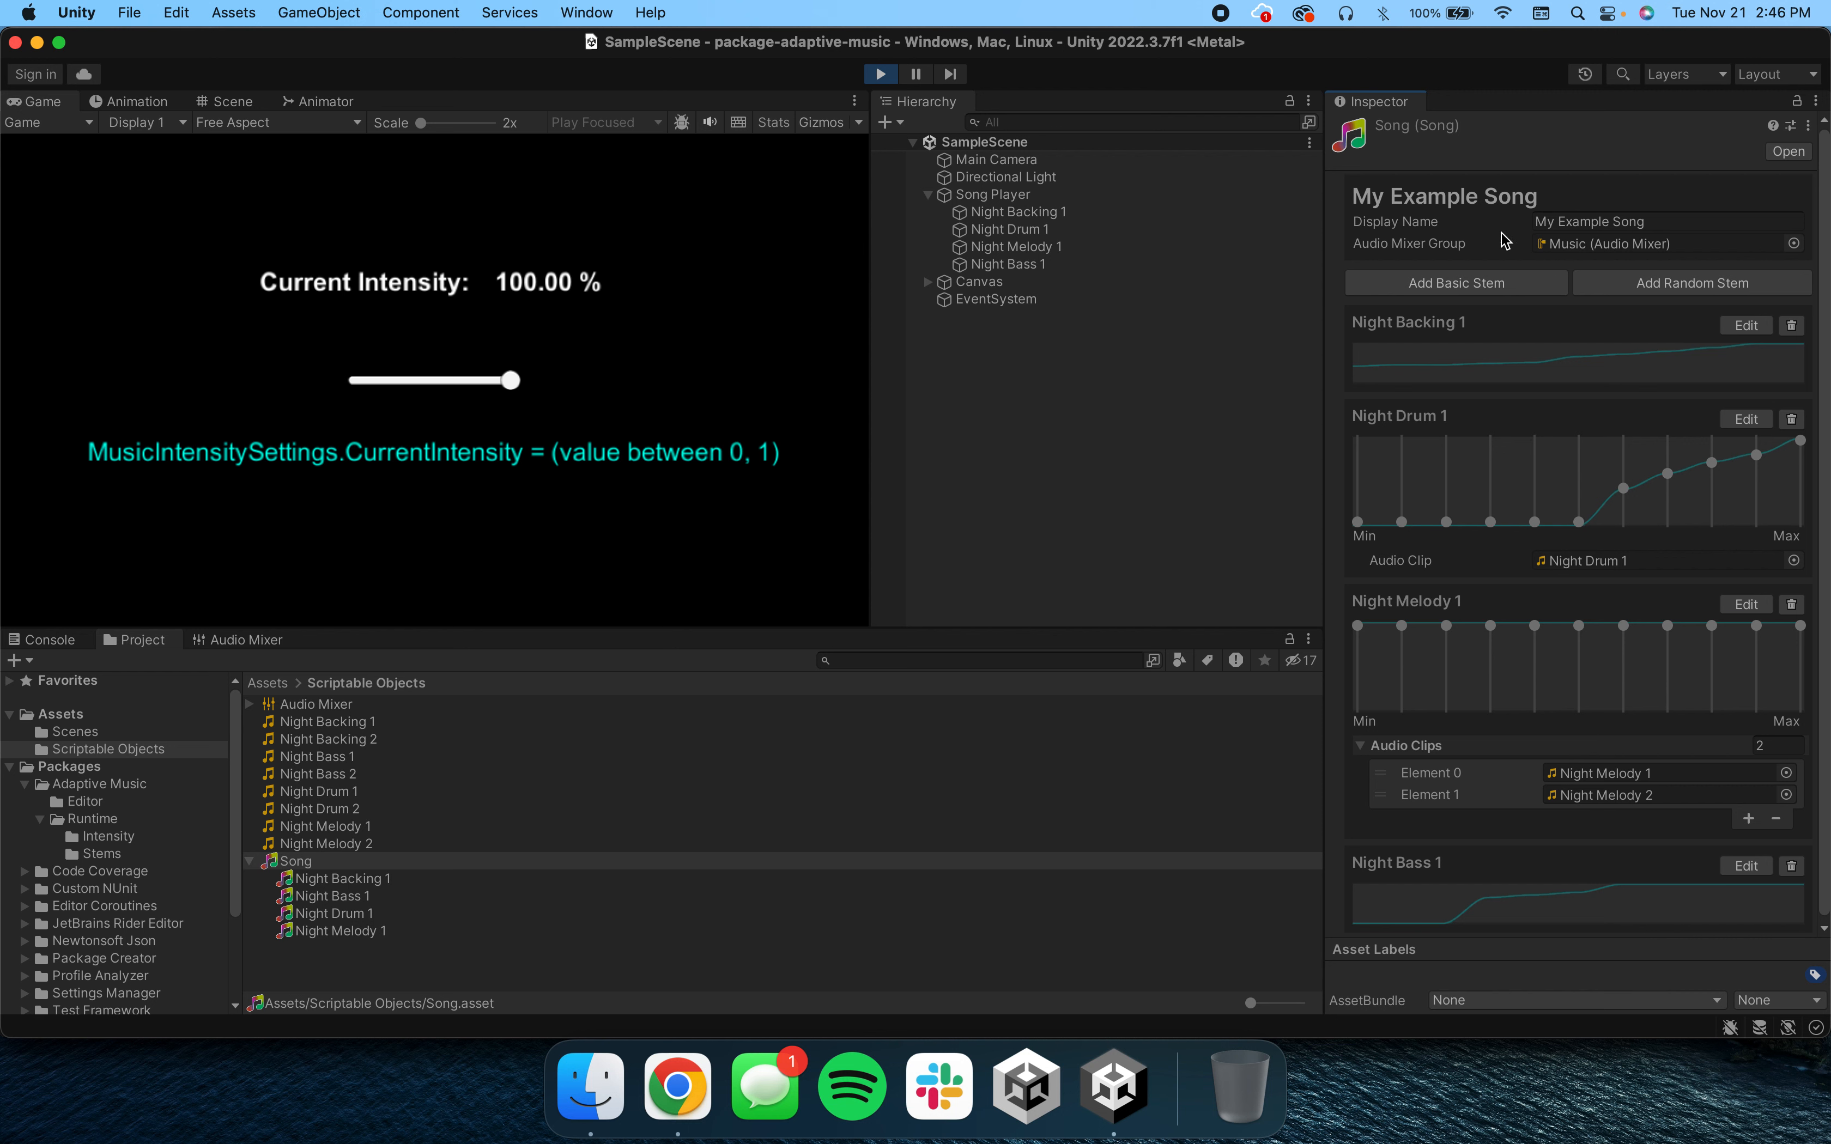
- Inspect the Night Backing, Bass and Melody stem audio sources, then locate the Music mixer group asset
{"action": "left_click", "coordinate": [1018, 212]}
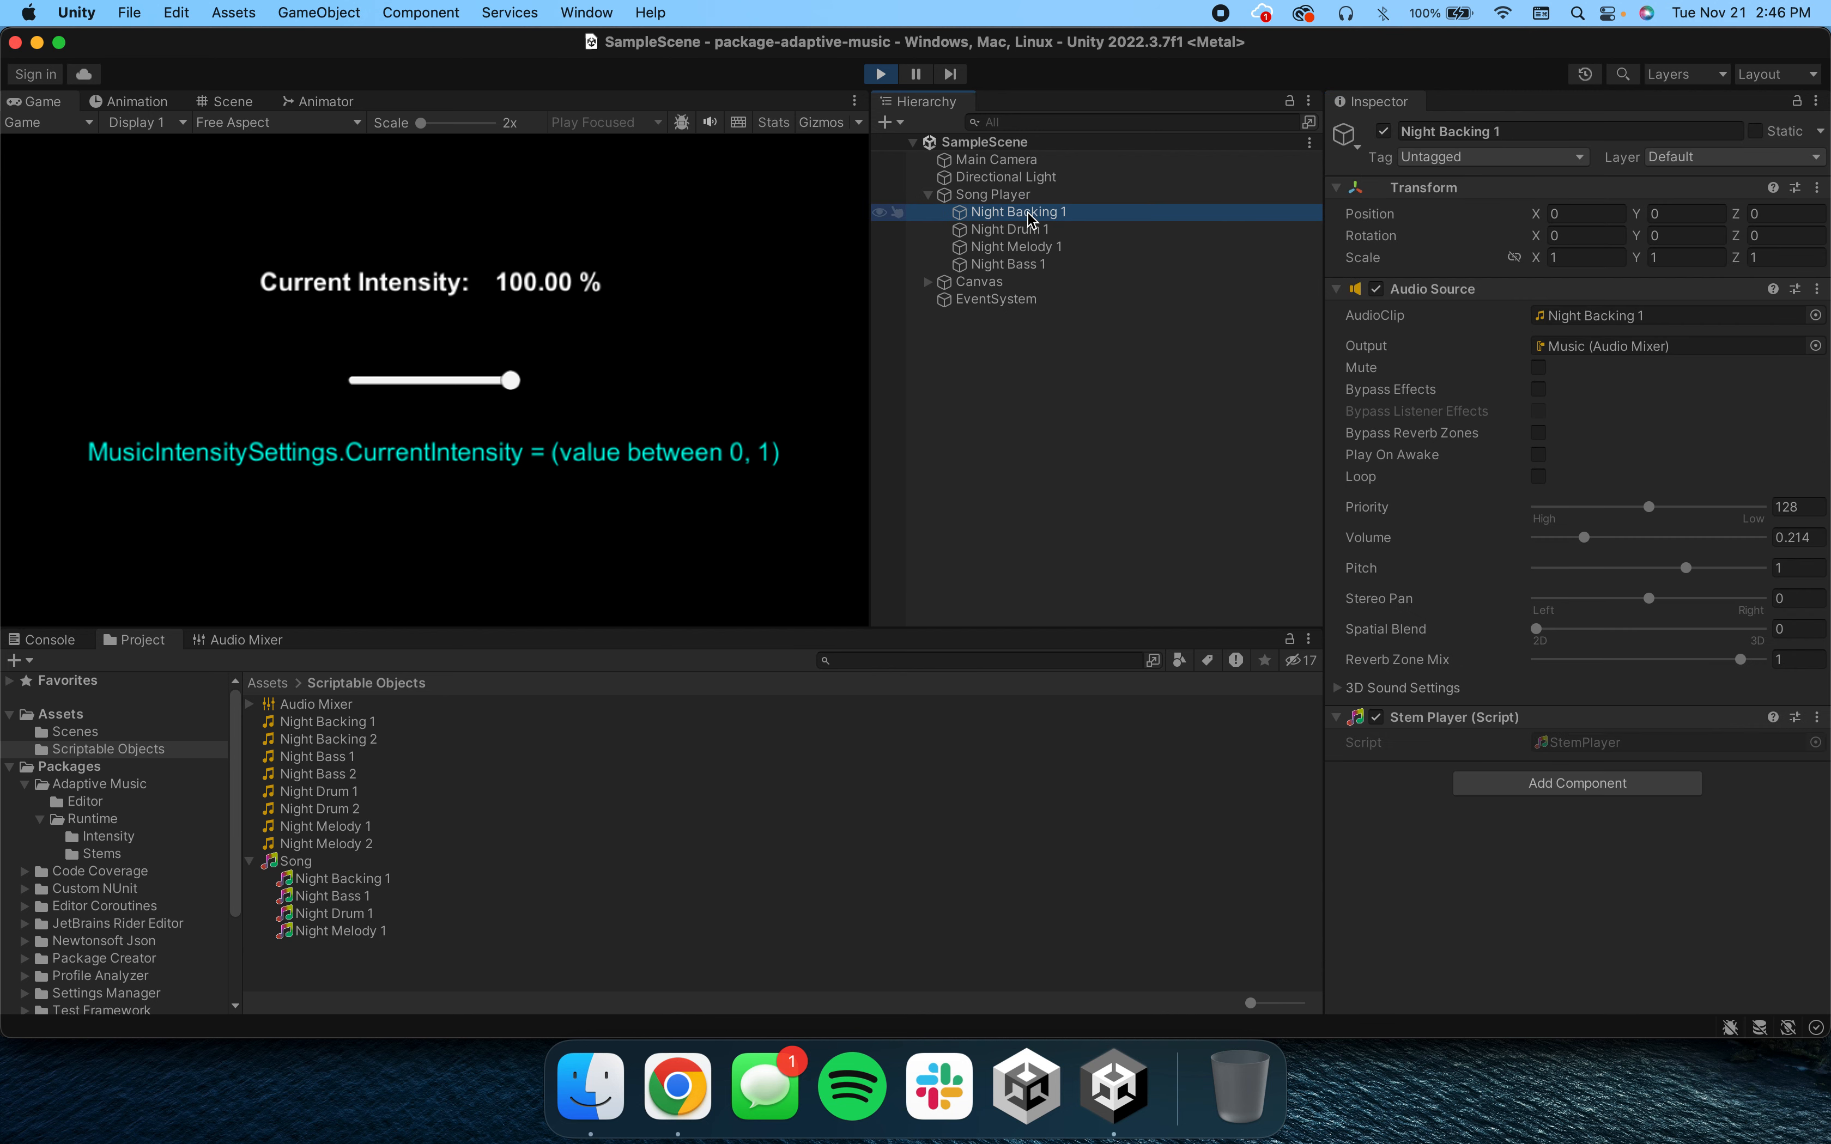
{"action": "left_click", "coordinate": [1008, 264]}
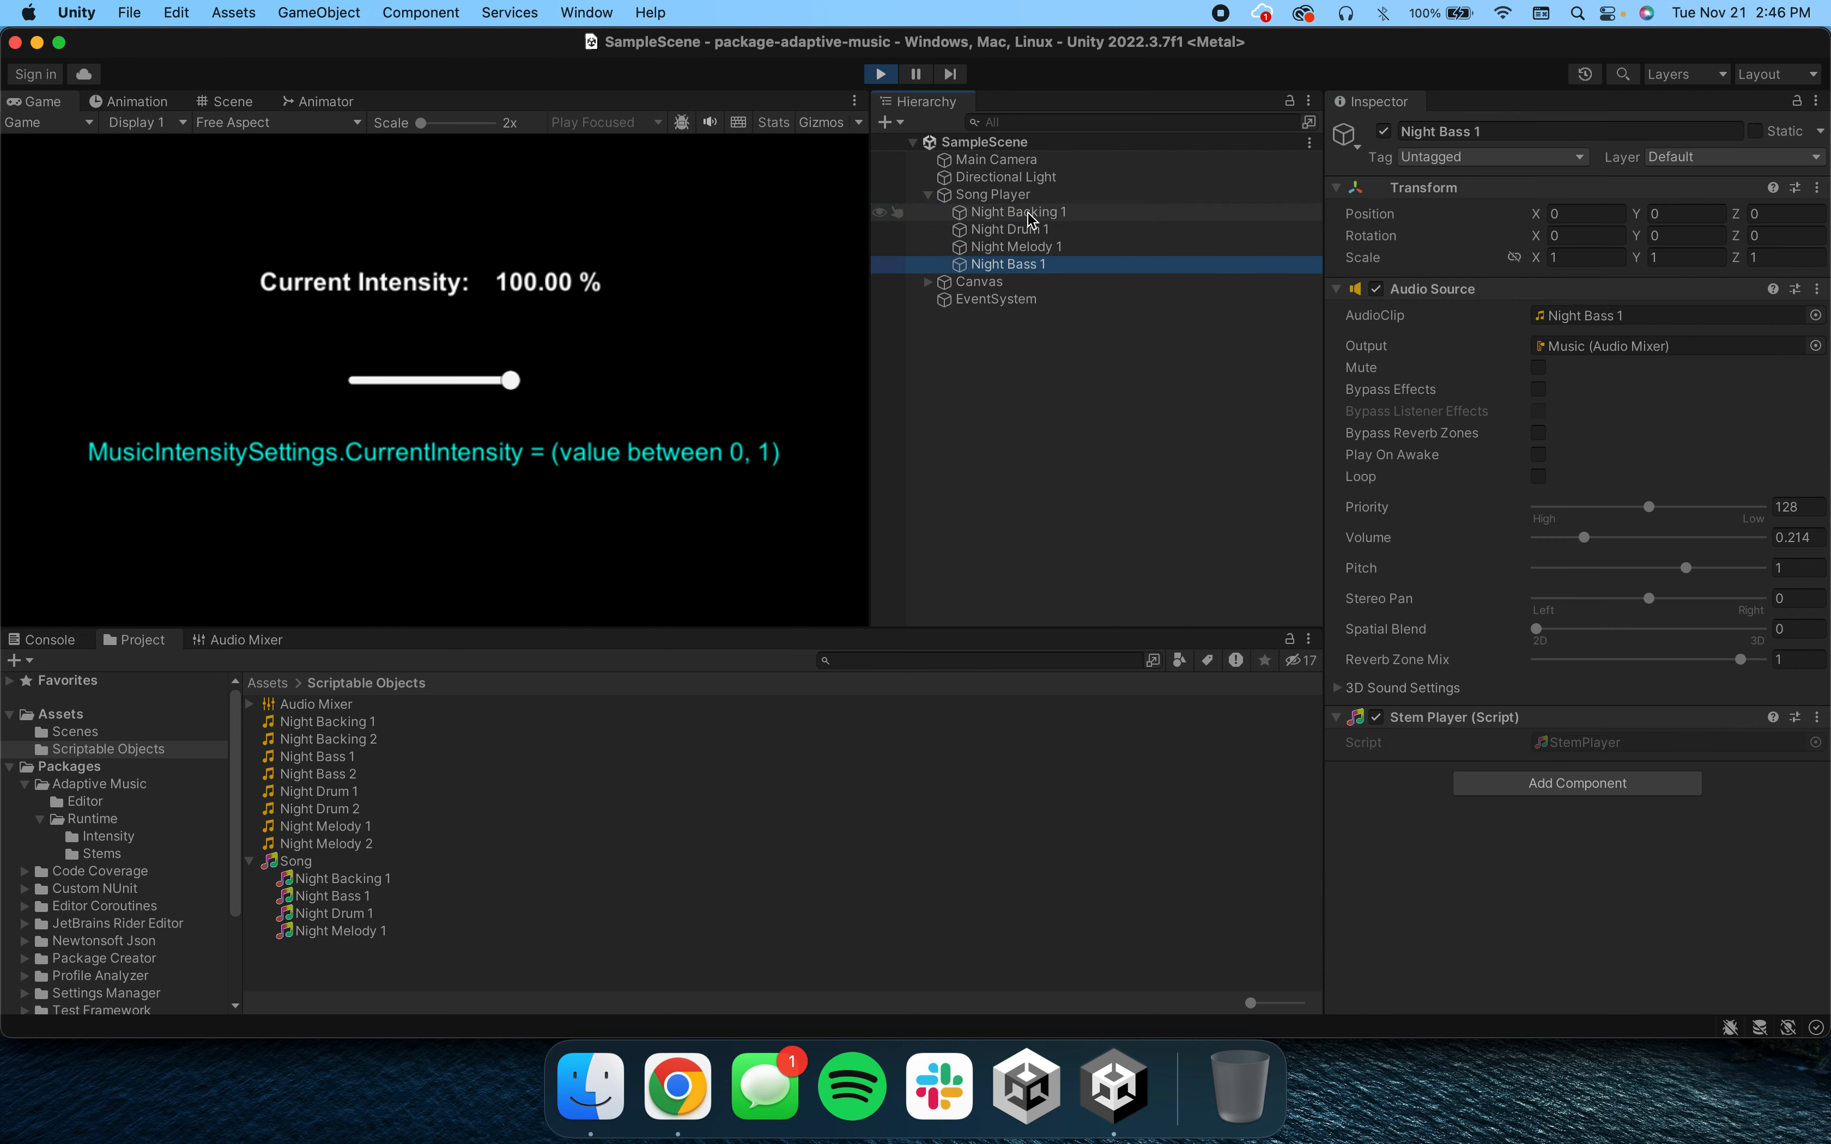
{"action": "left_click", "coordinate": [1018, 246]}
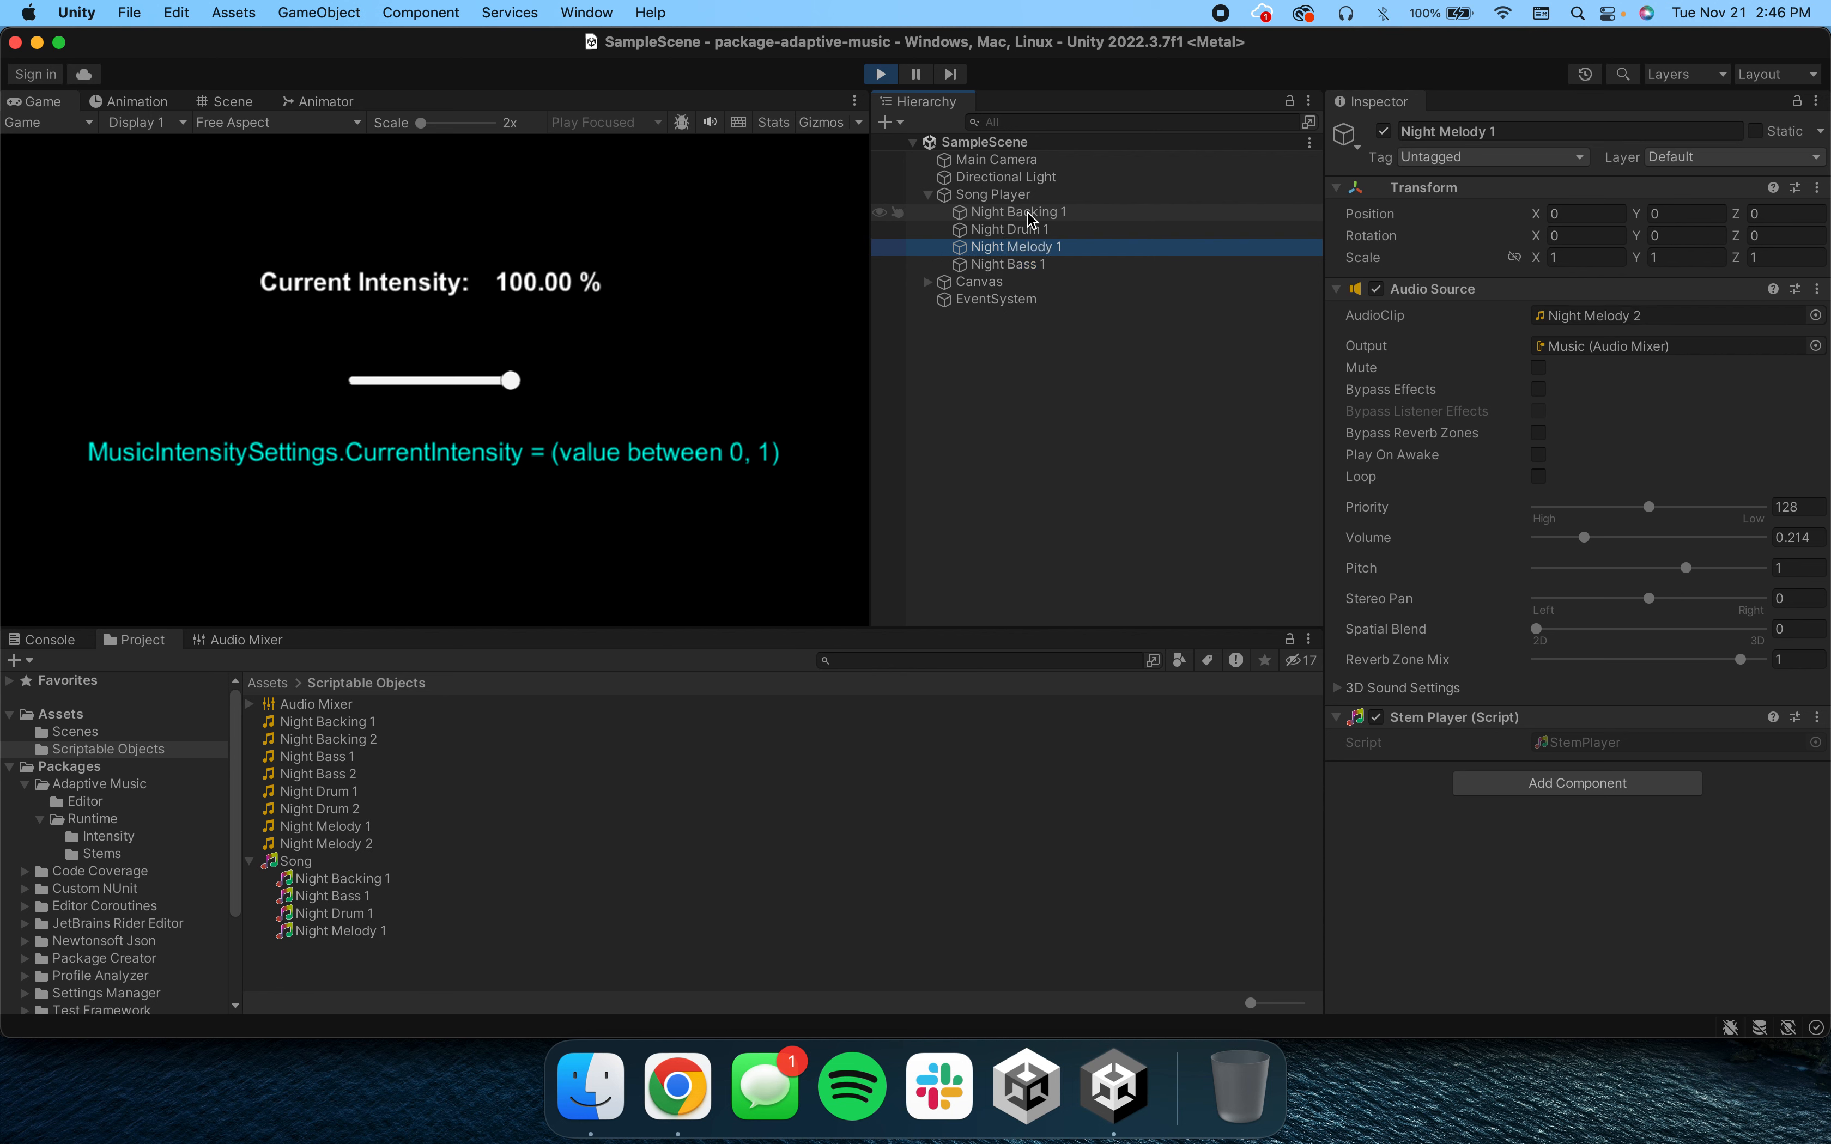
{"action": "left_click", "coordinate": [1019, 212]}
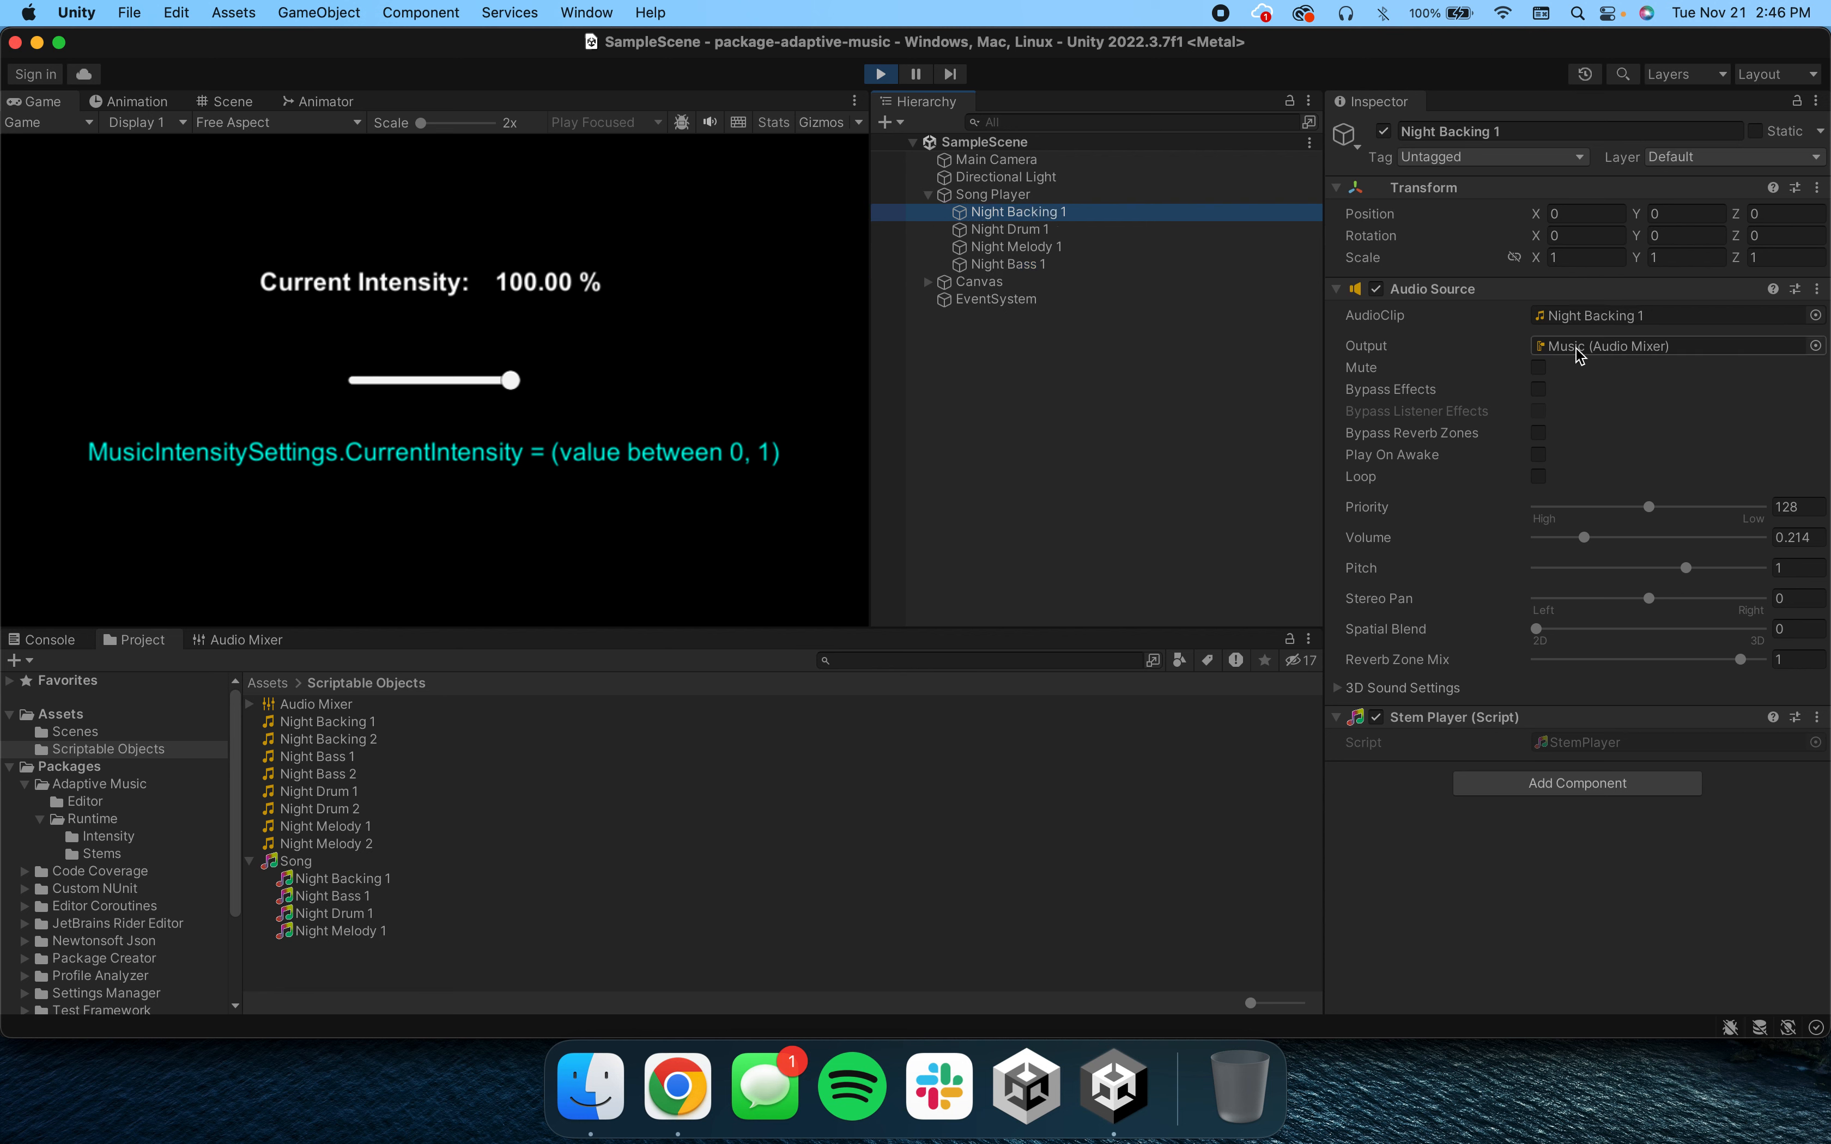
{"action": "left_click", "coordinate": [296, 913]}
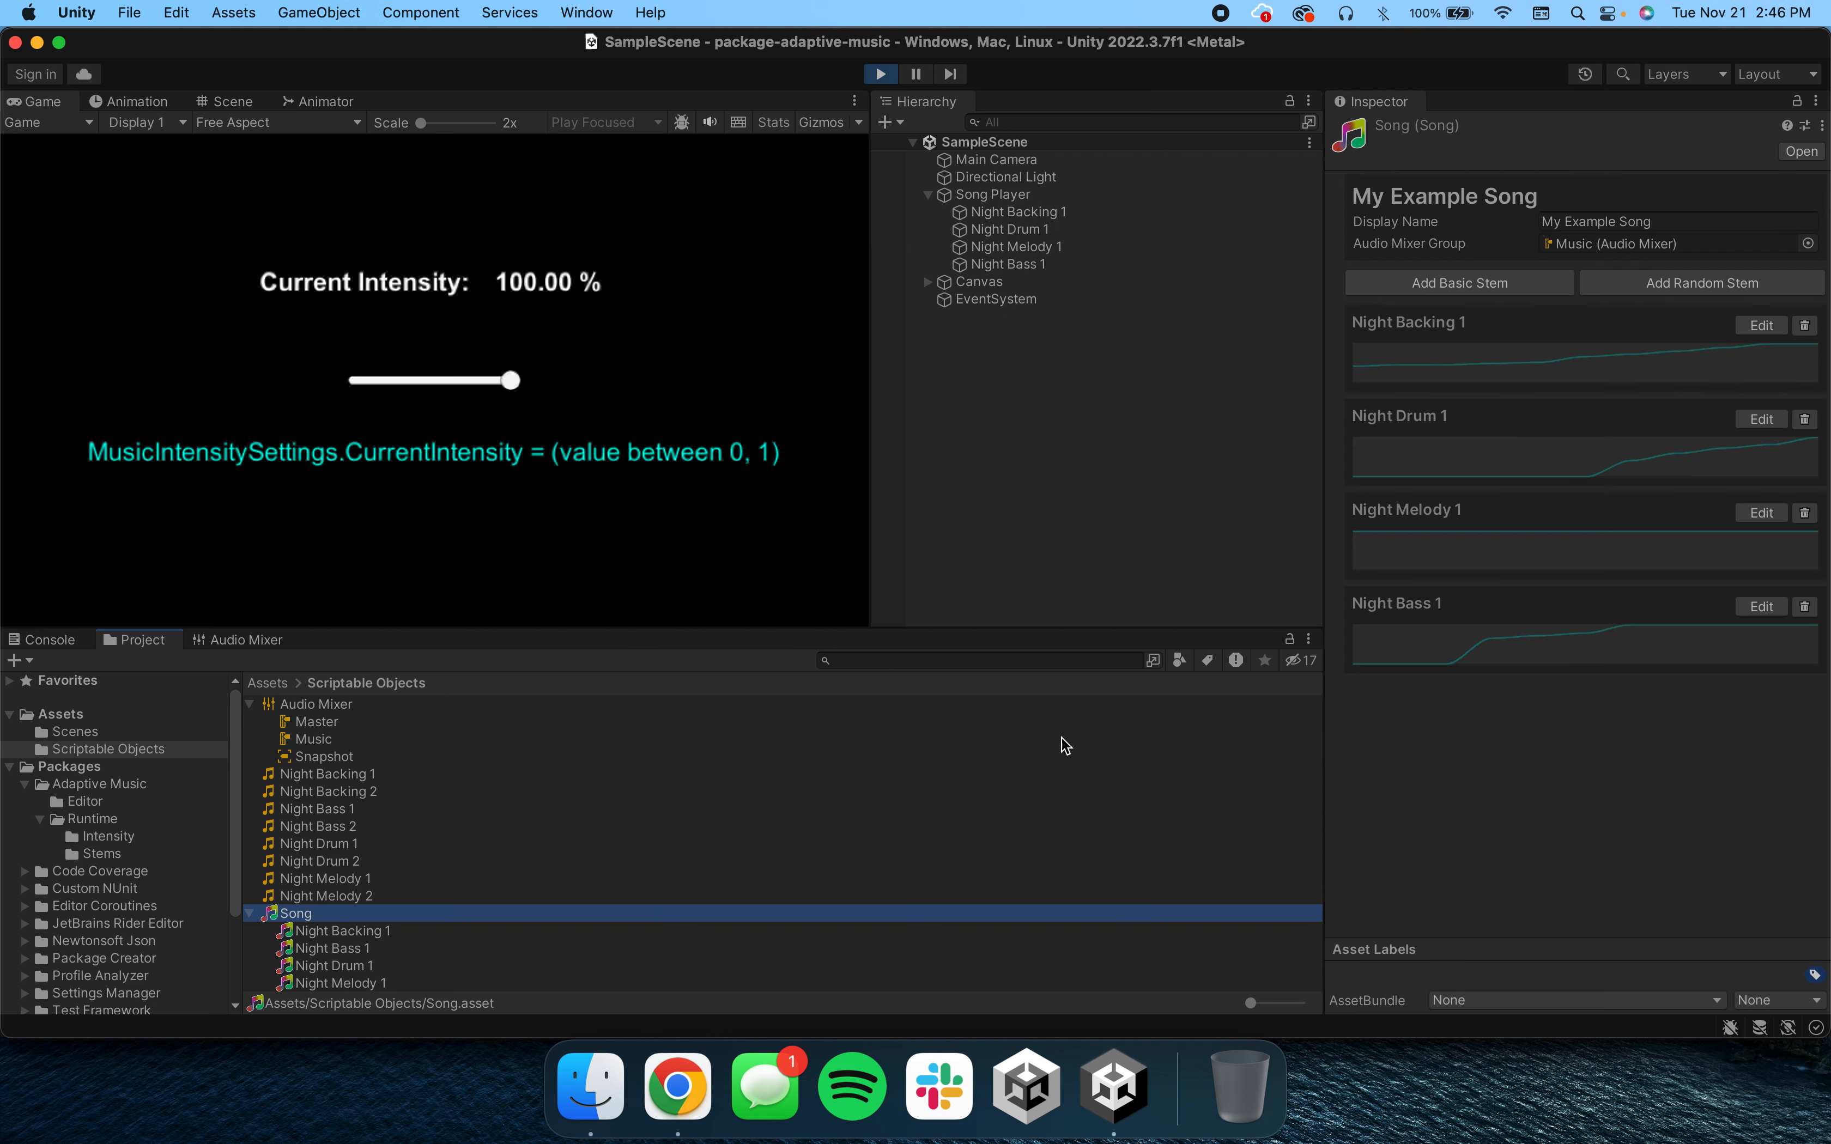
{"action": "mouse_move", "coordinate": [1646, 243]}
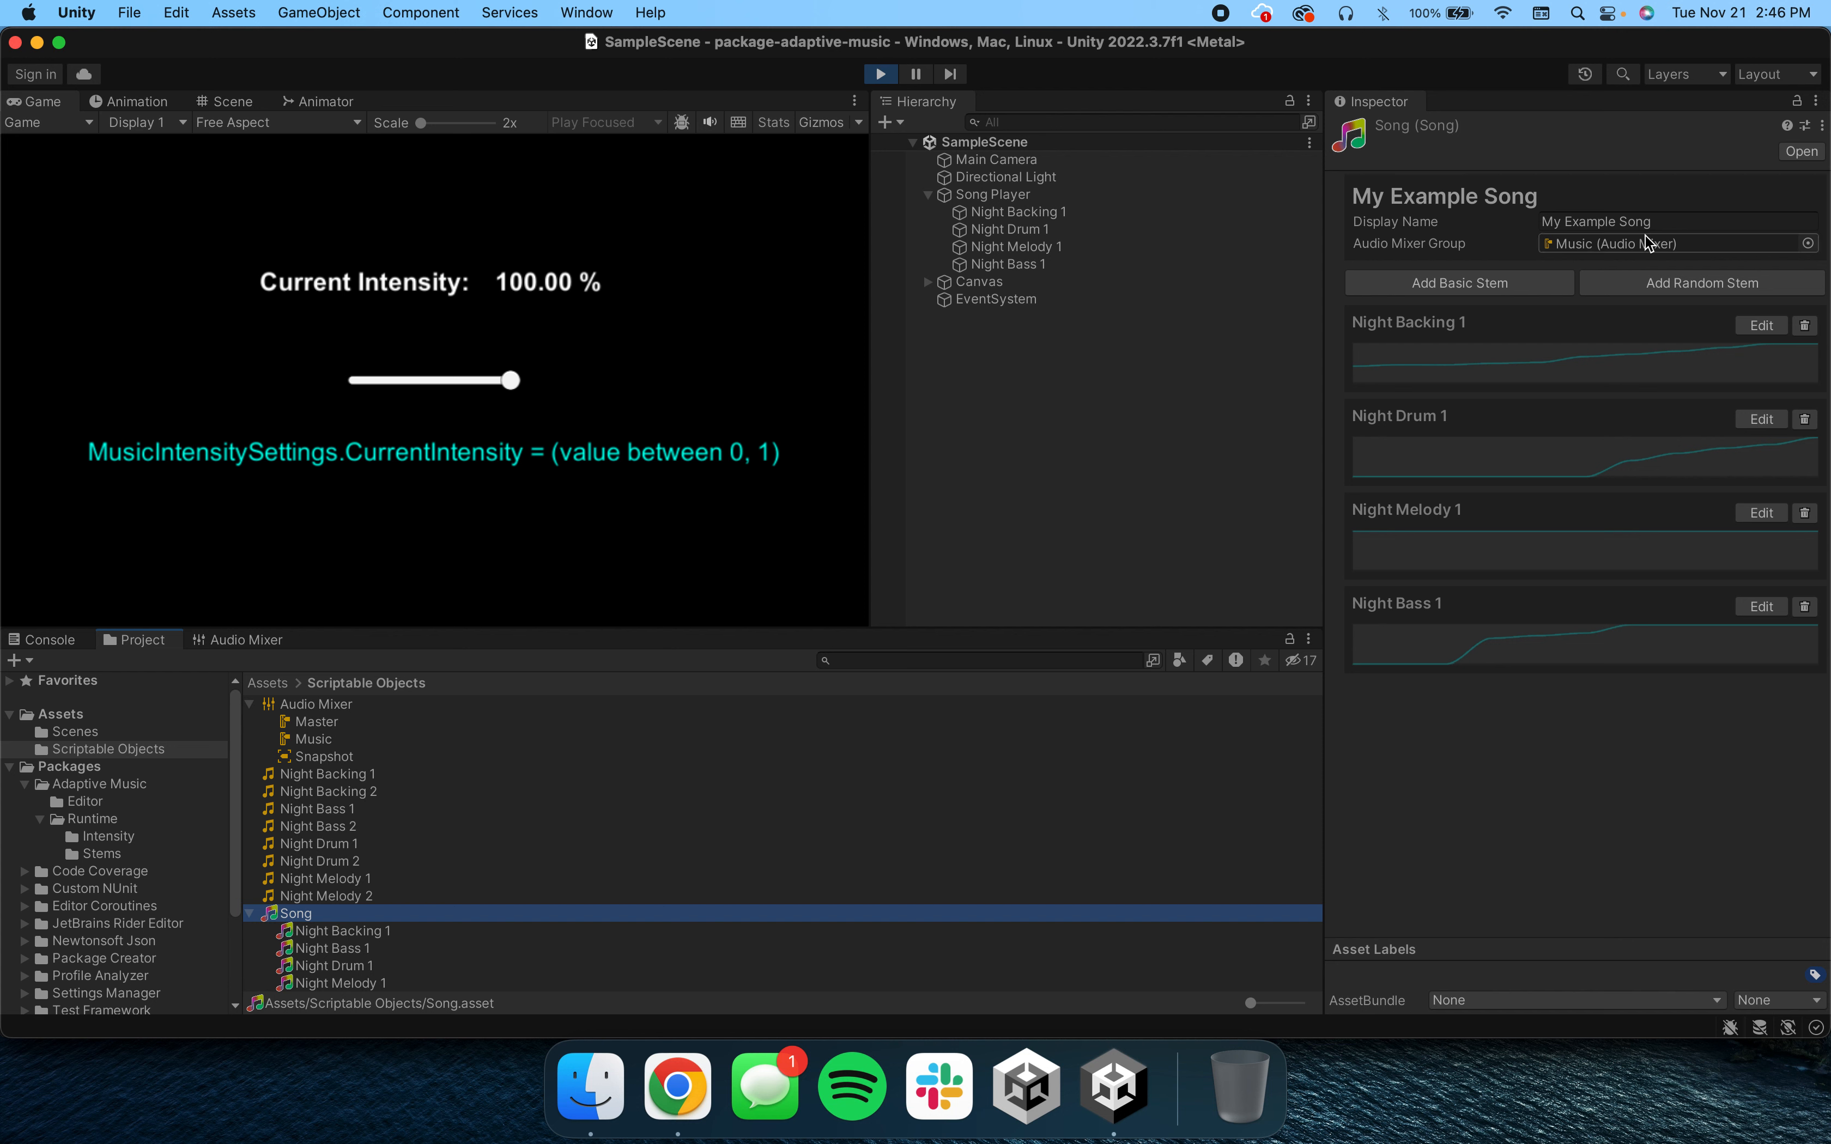
{"action": "mouse_move", "coordinate": [1579, 255]}
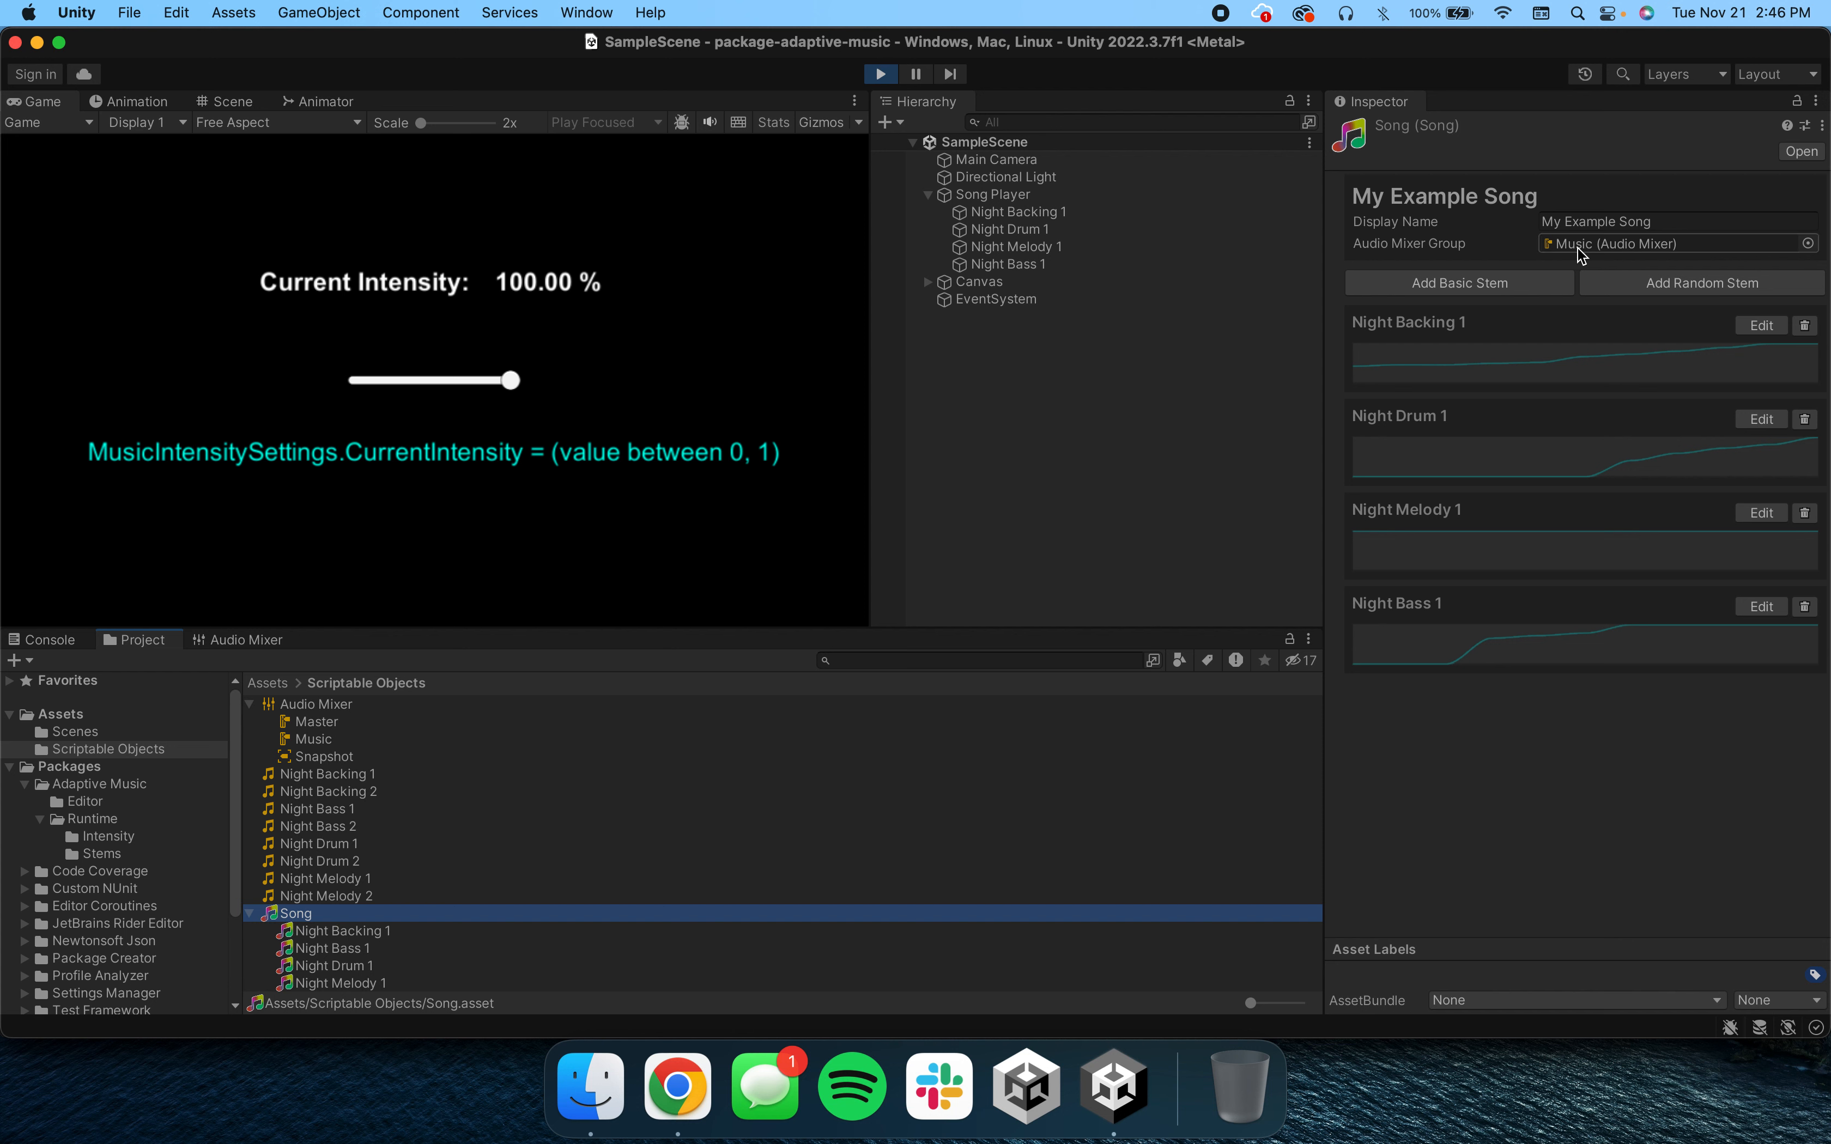
{"action": "mouse_move", "coordinate": [1629, 248]}
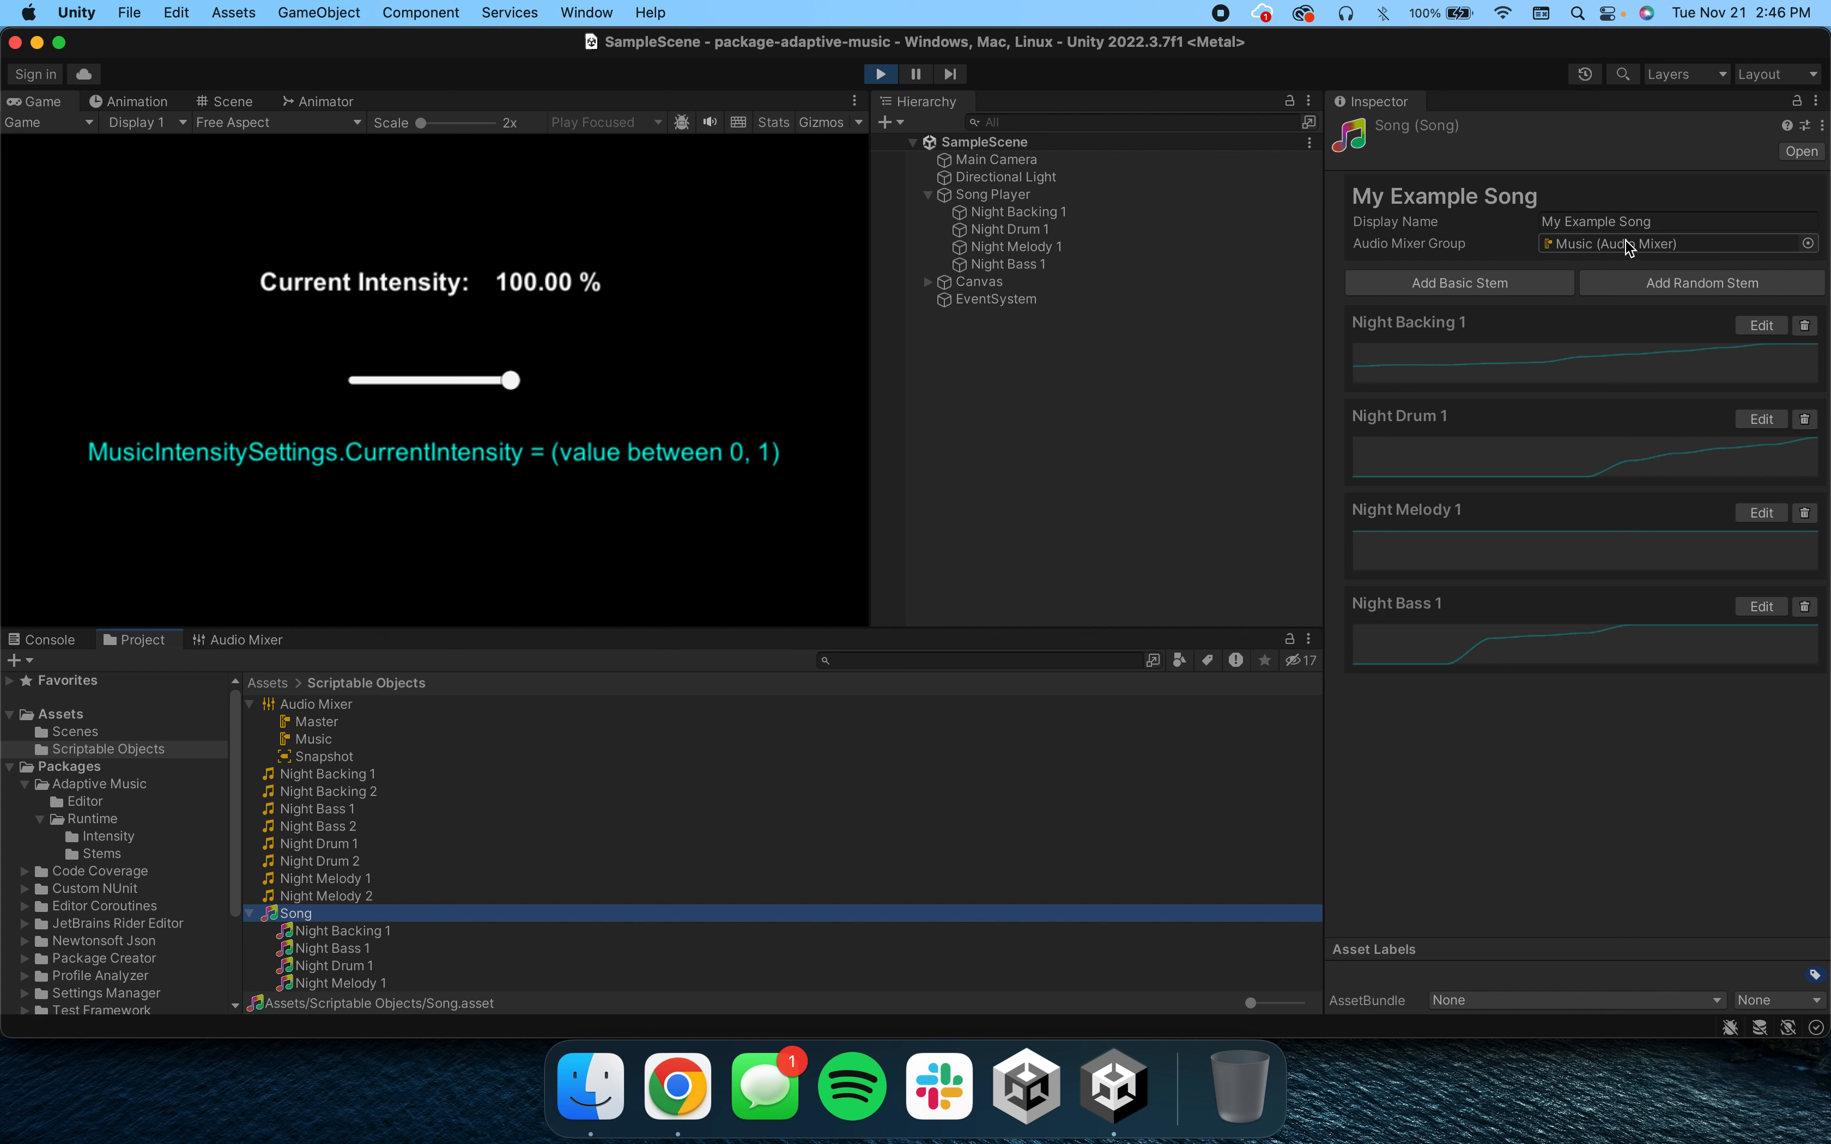
{"action": "mouse_move", "coordinate": [1548, 258]}
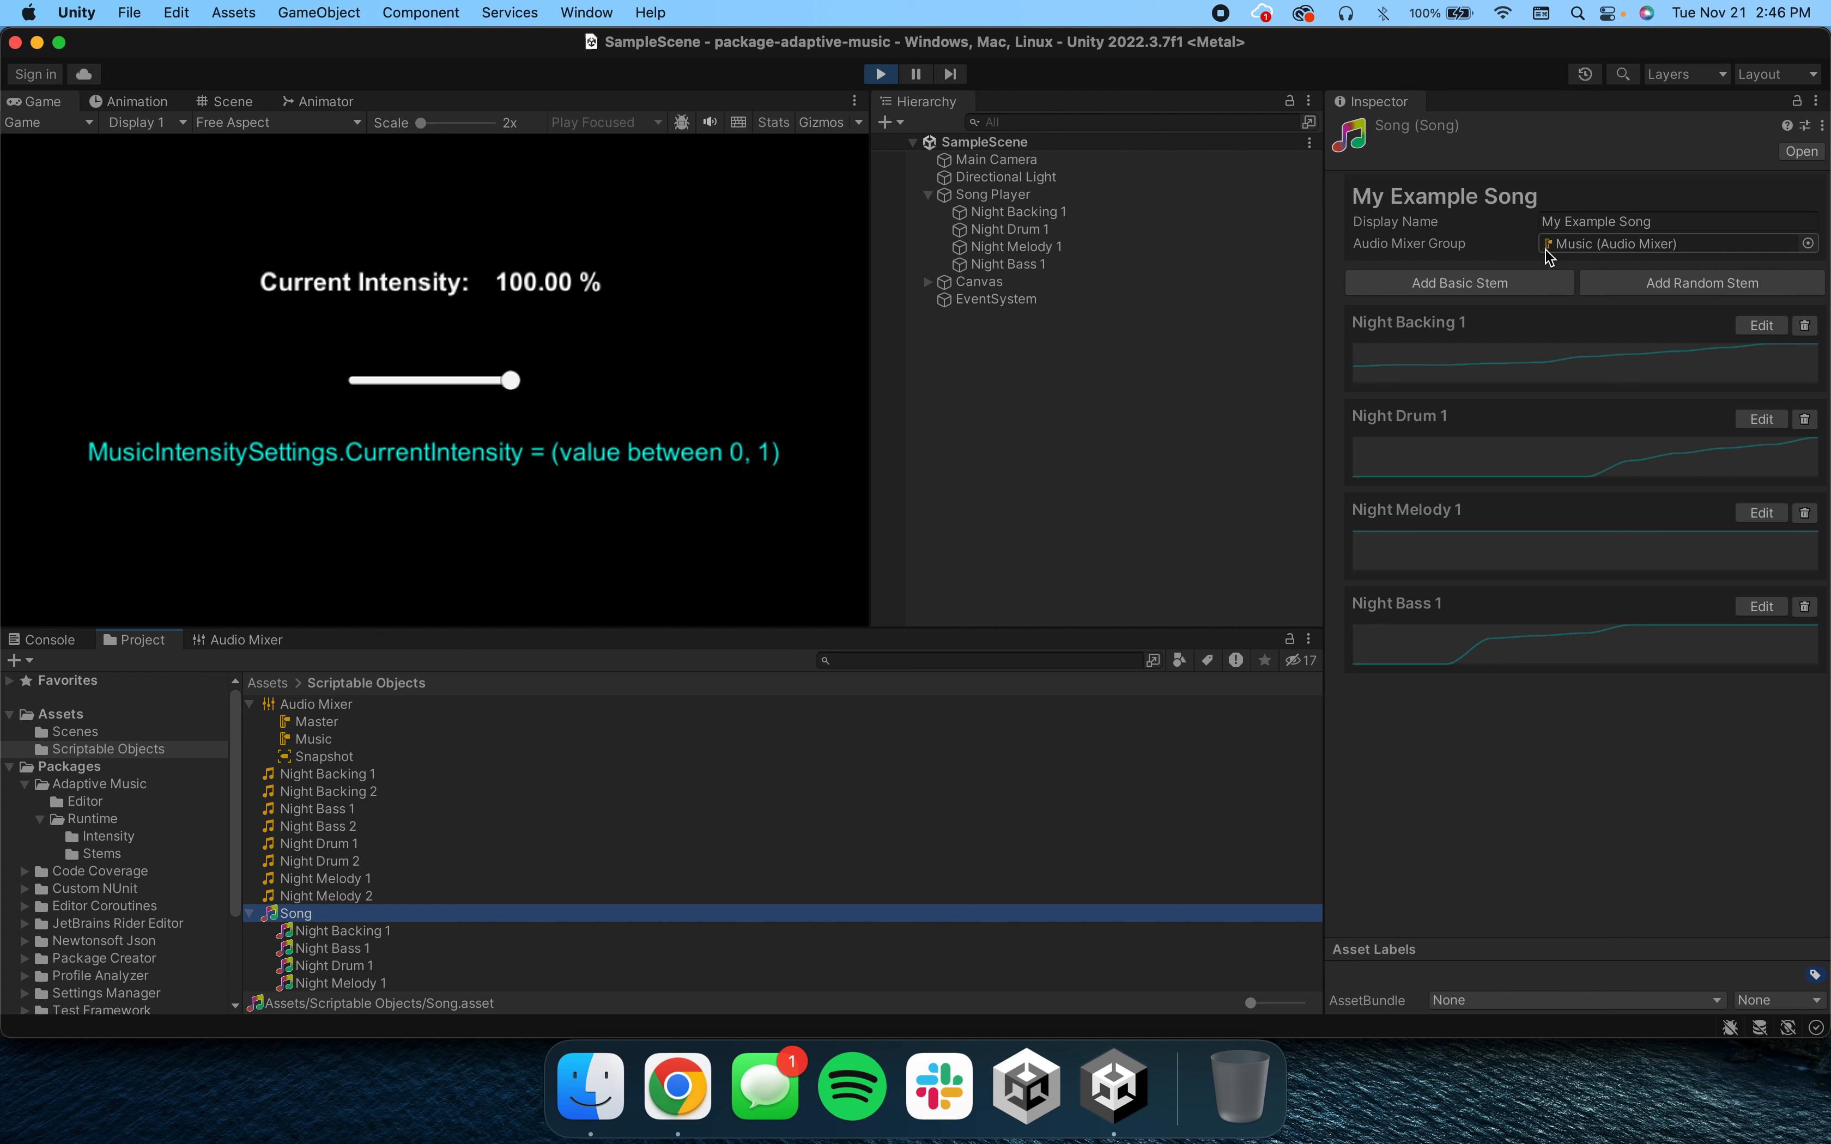